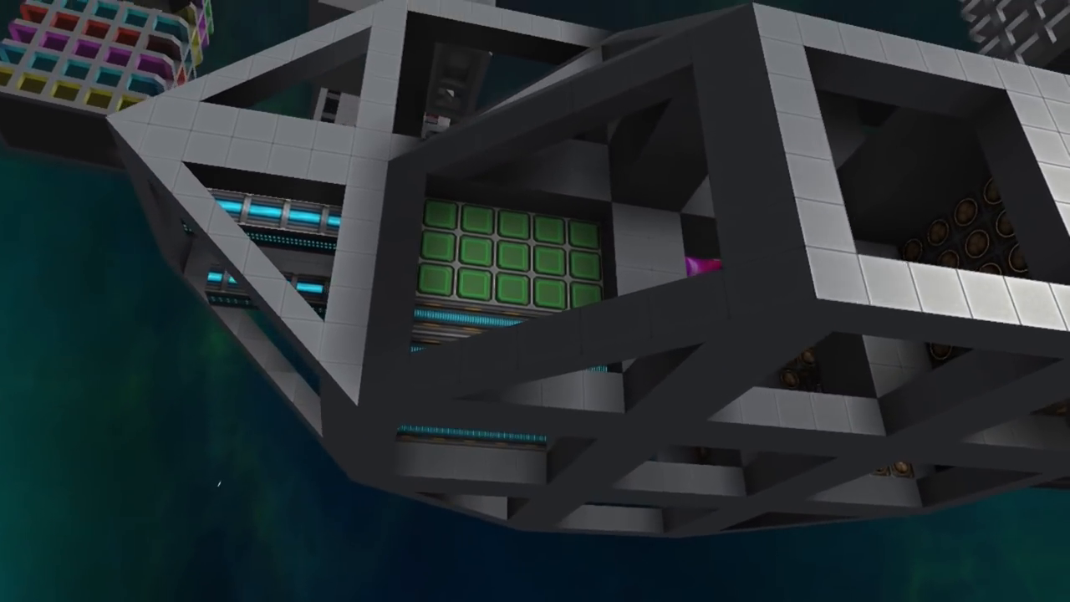
mouse_move(535, 301)
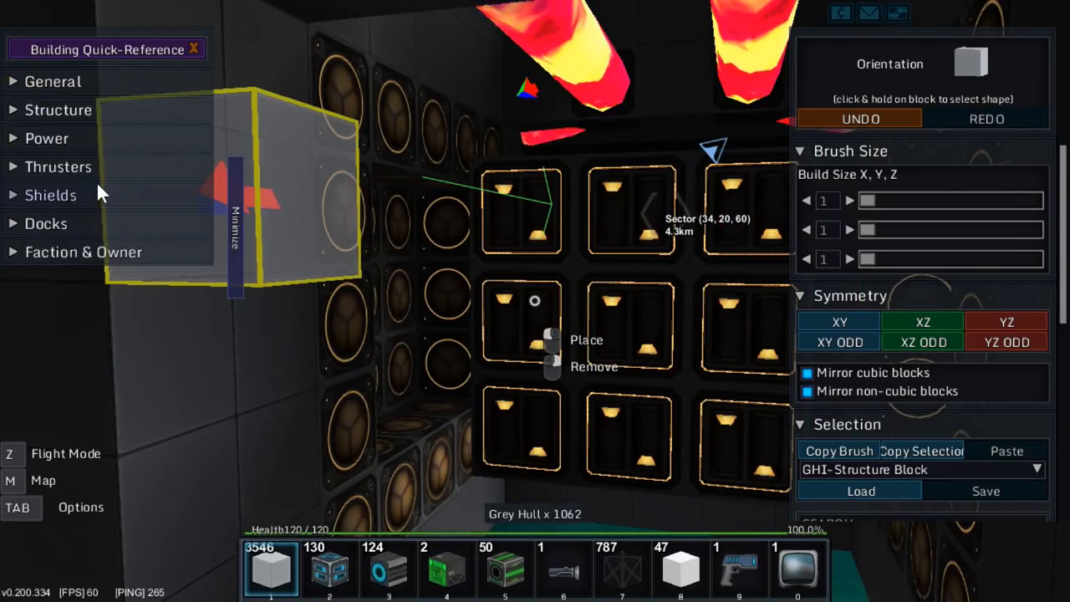
click(50, 193)
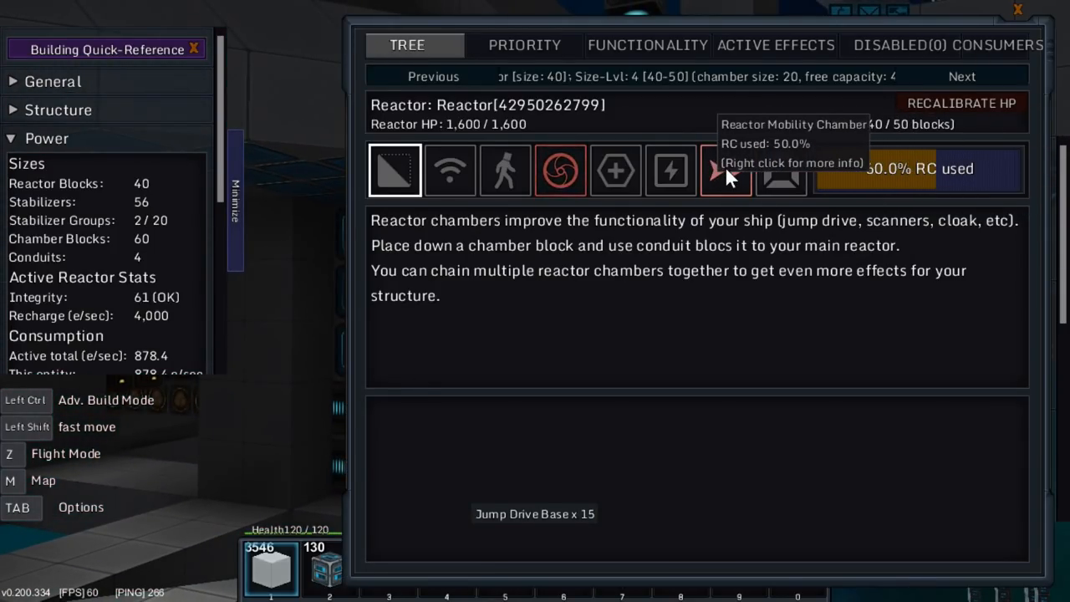
Review the mobility chamber's specified effects, including the Thrust Blast effect details.
click(726, 171)
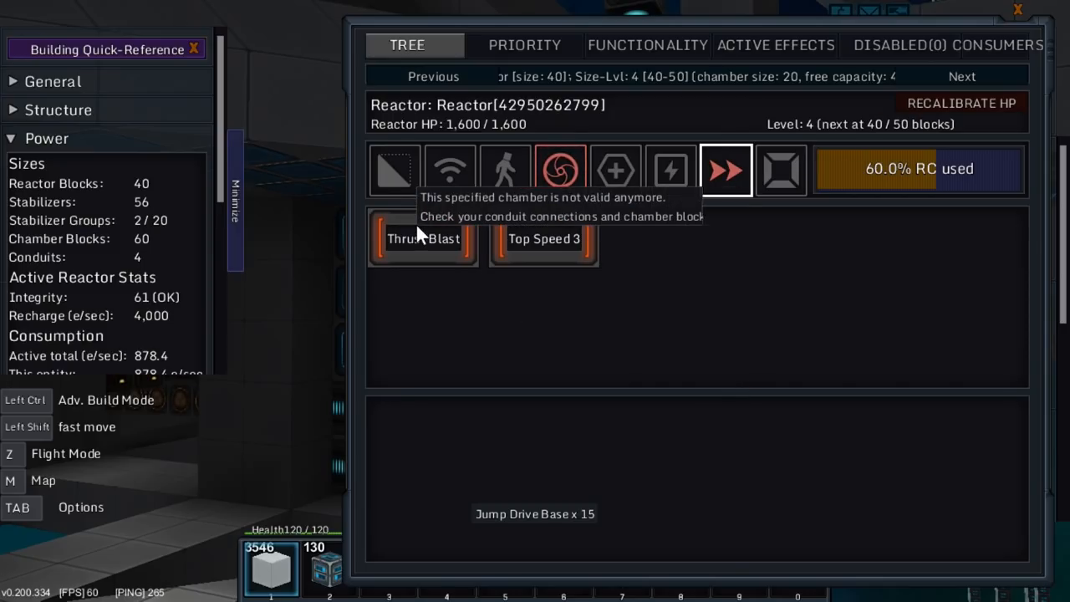
click(422, 237)
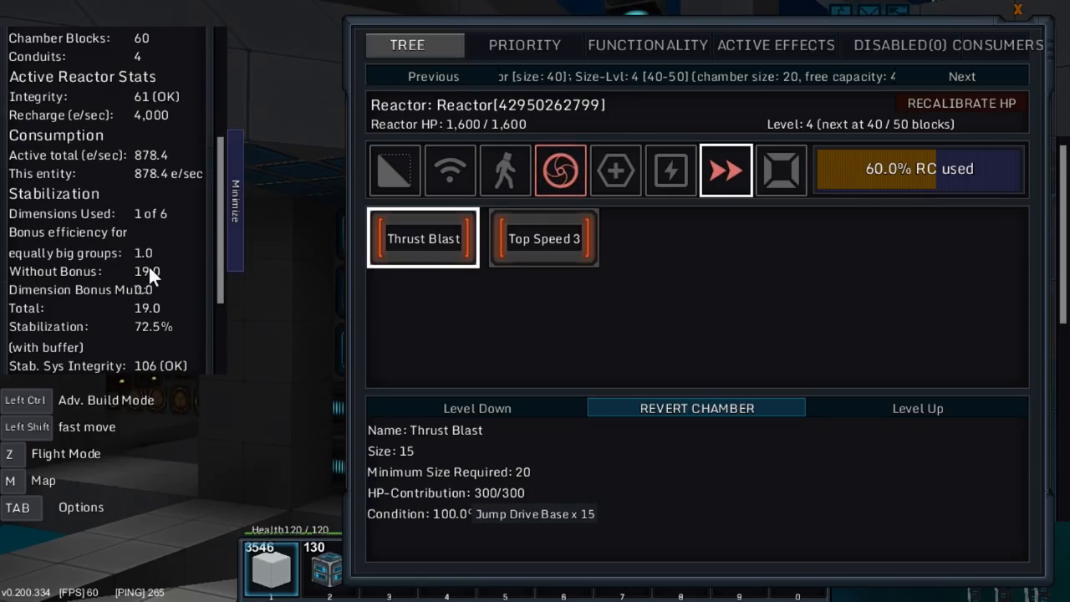
scroll(down, 3)
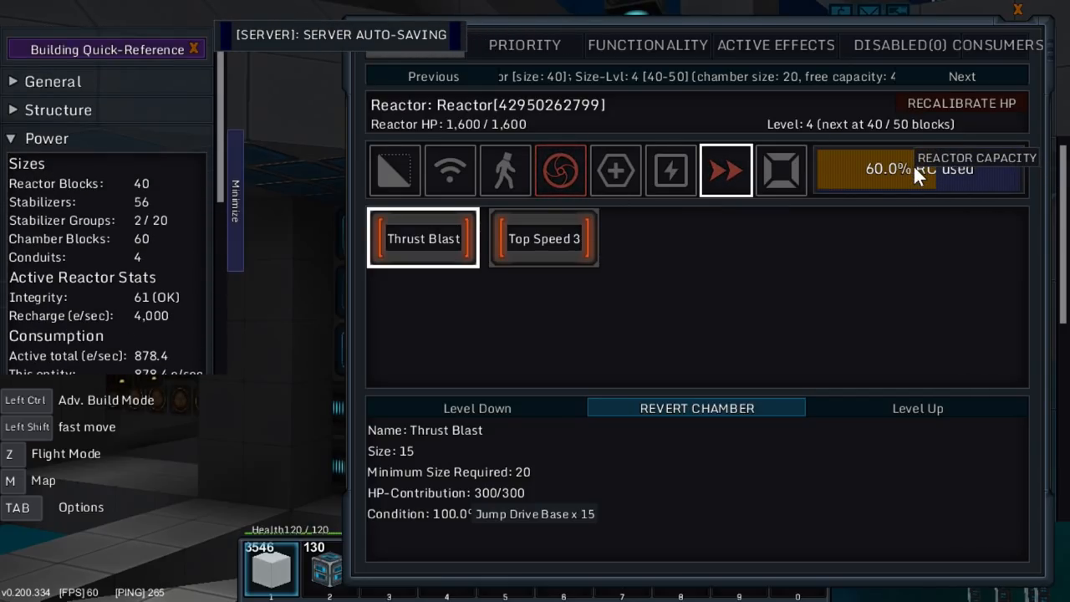
mouse_move(561, 170)
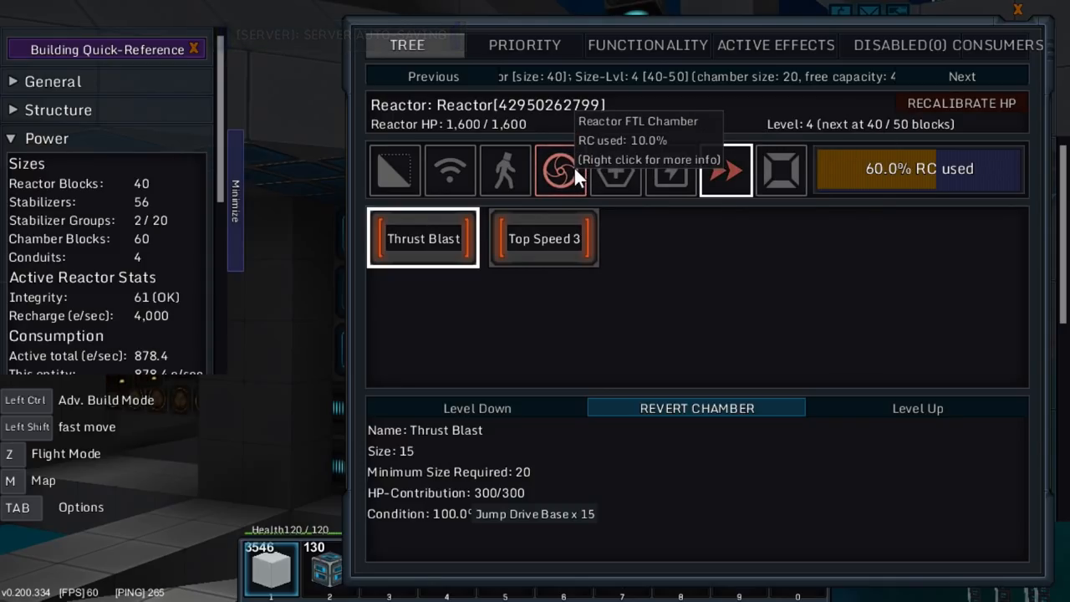
mouse_move(885, 65)
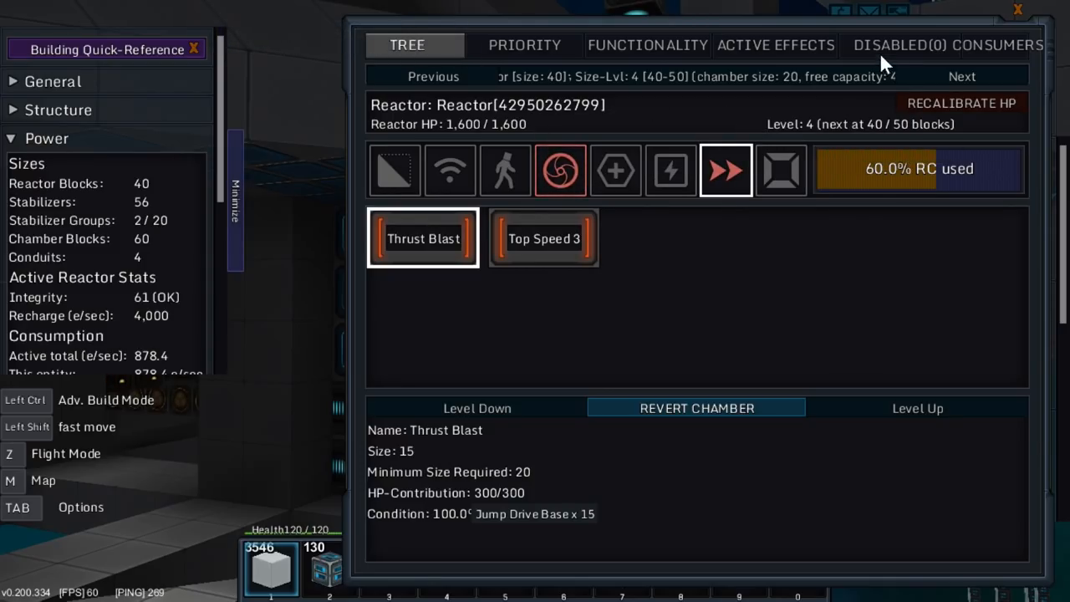
Review the reactor's triggerable functions, power consumers and system power priorities.
click(647, 45)
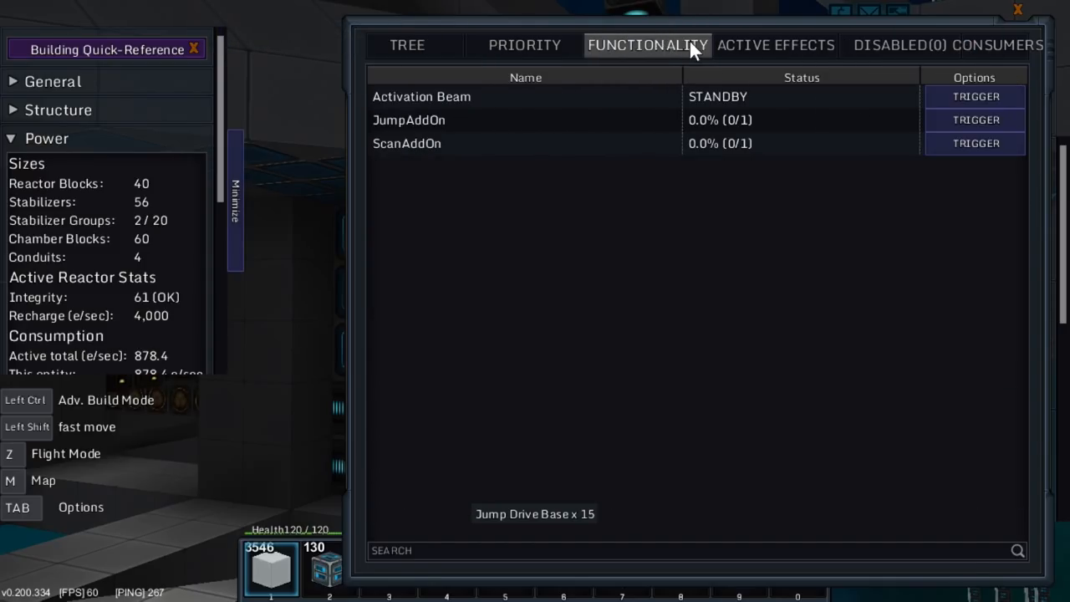
mouse_move(619, 67)
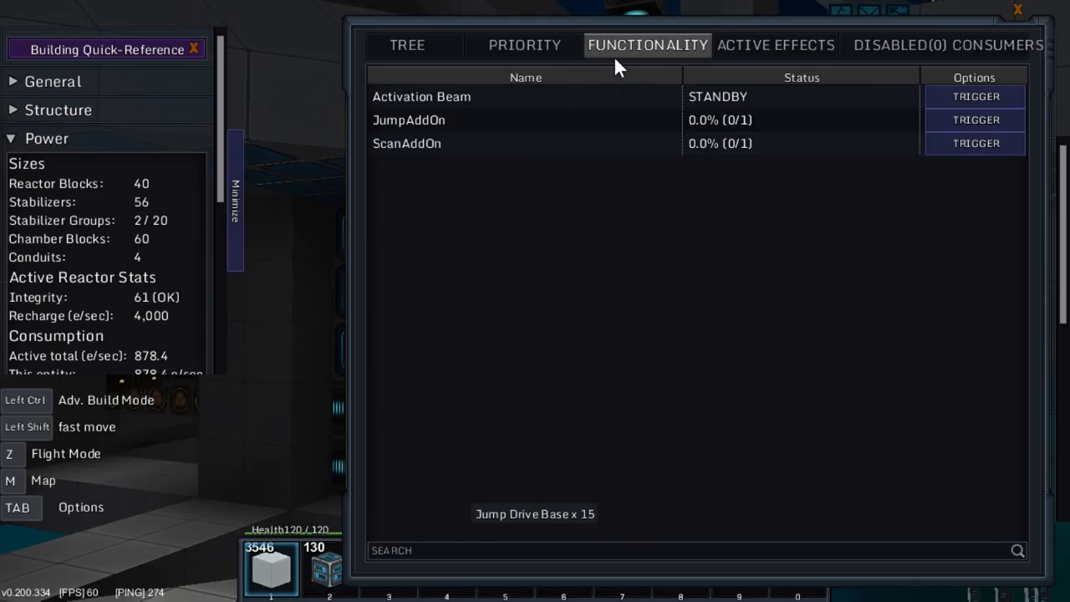
mouse_move(562, 109)
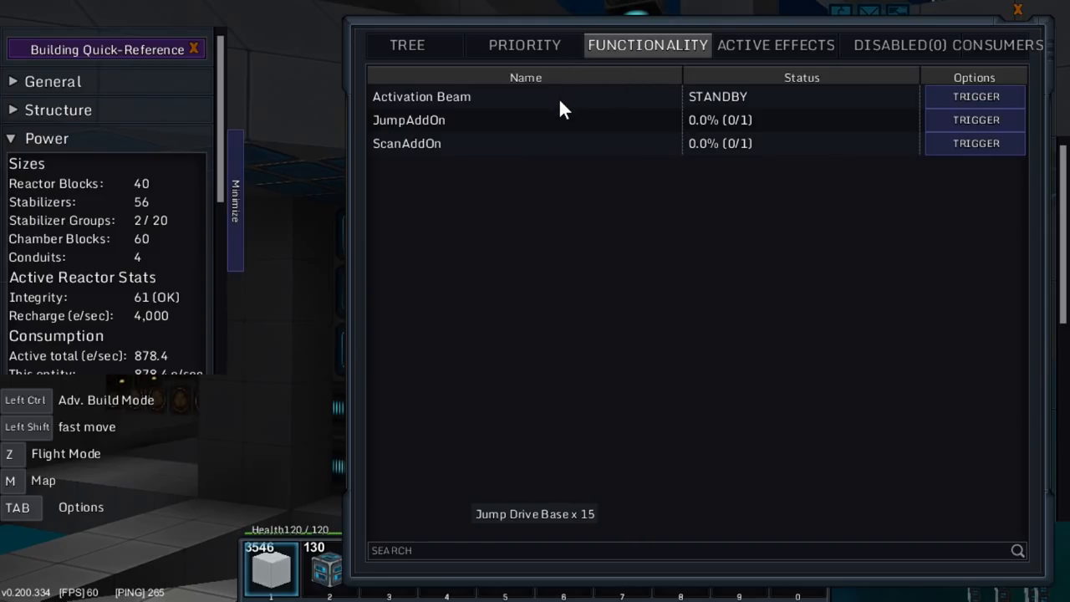
mouse_move(455, 80)
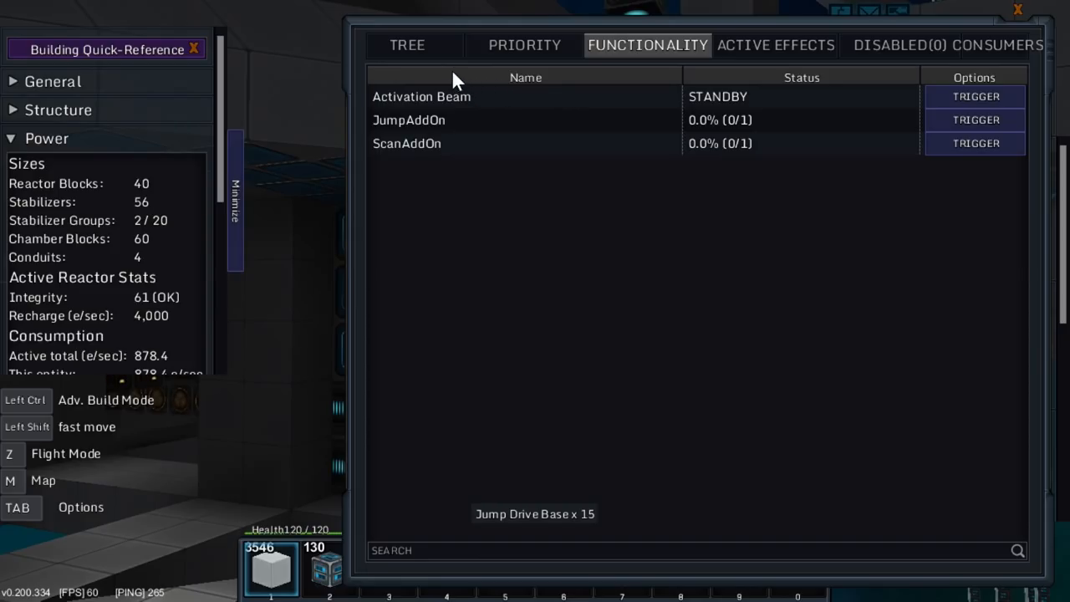
mouse_move(716, 131)
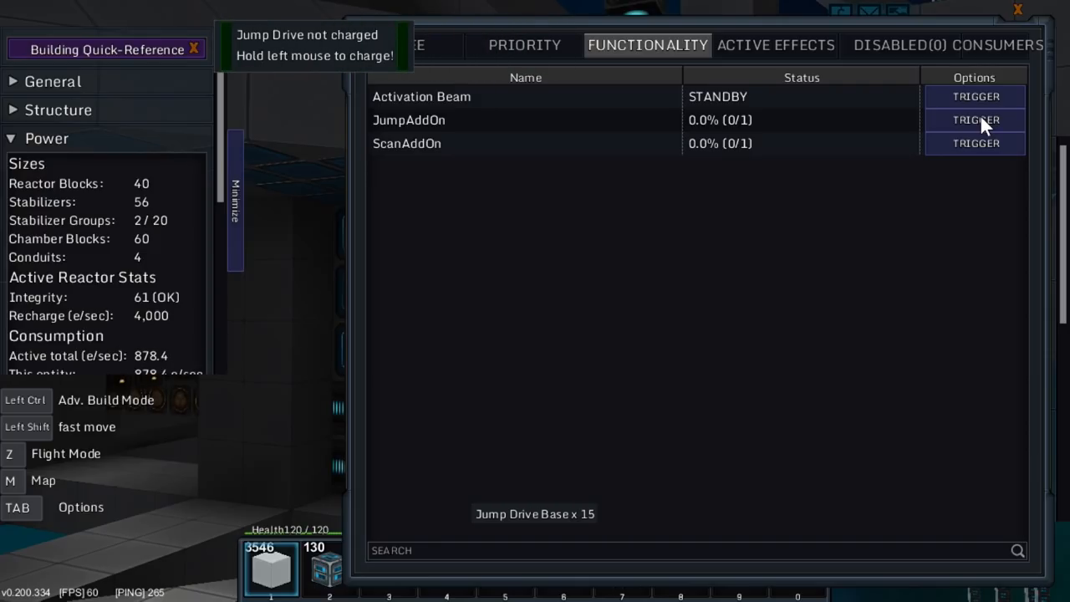
click(977, 144)
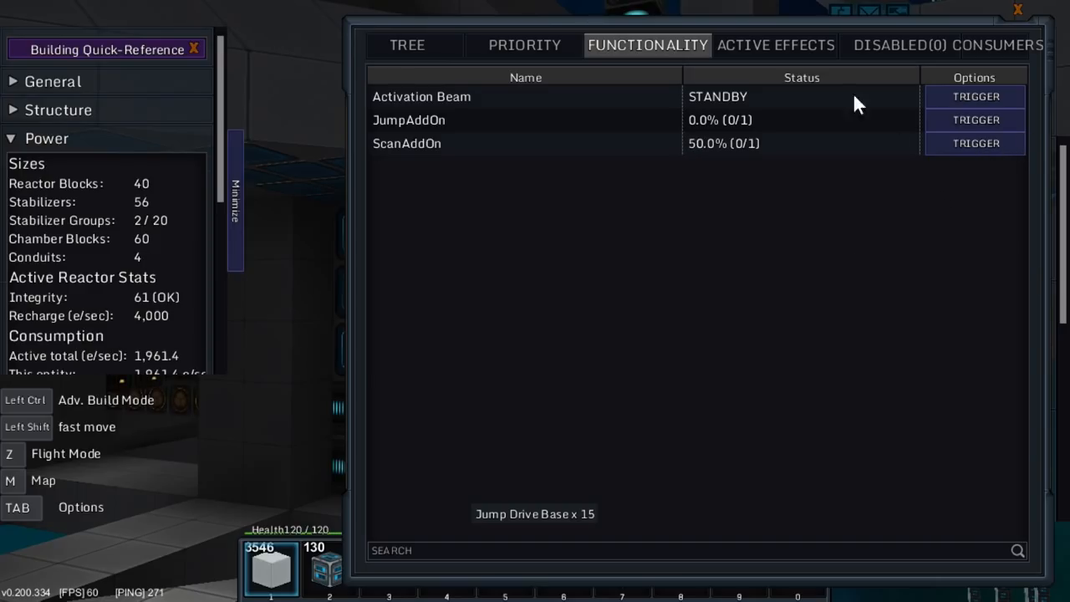
click(883, 42)
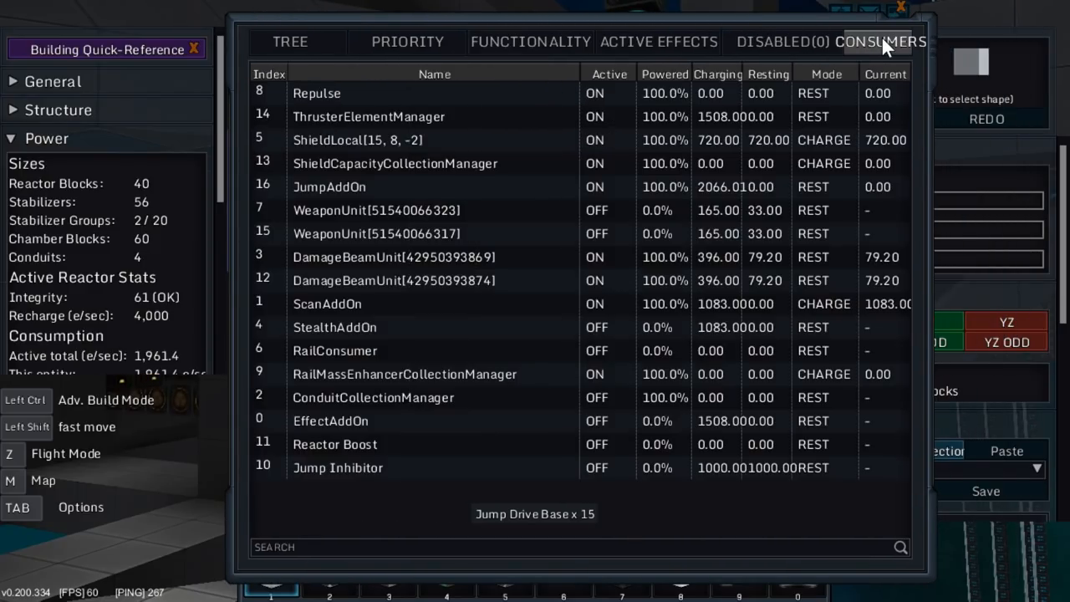
click(408, 42)
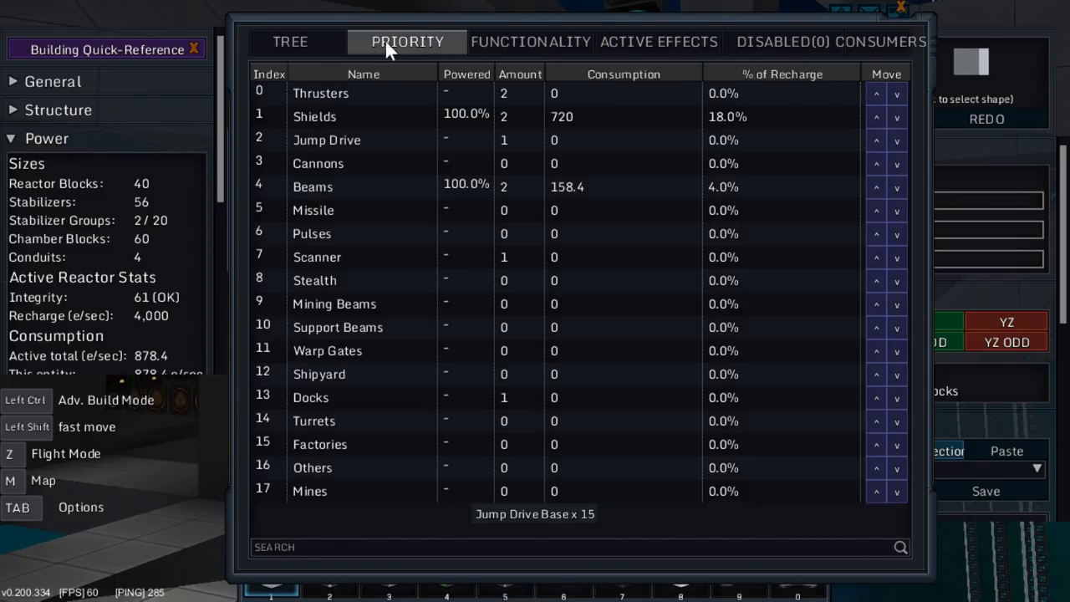
mouse_move(923, 27)
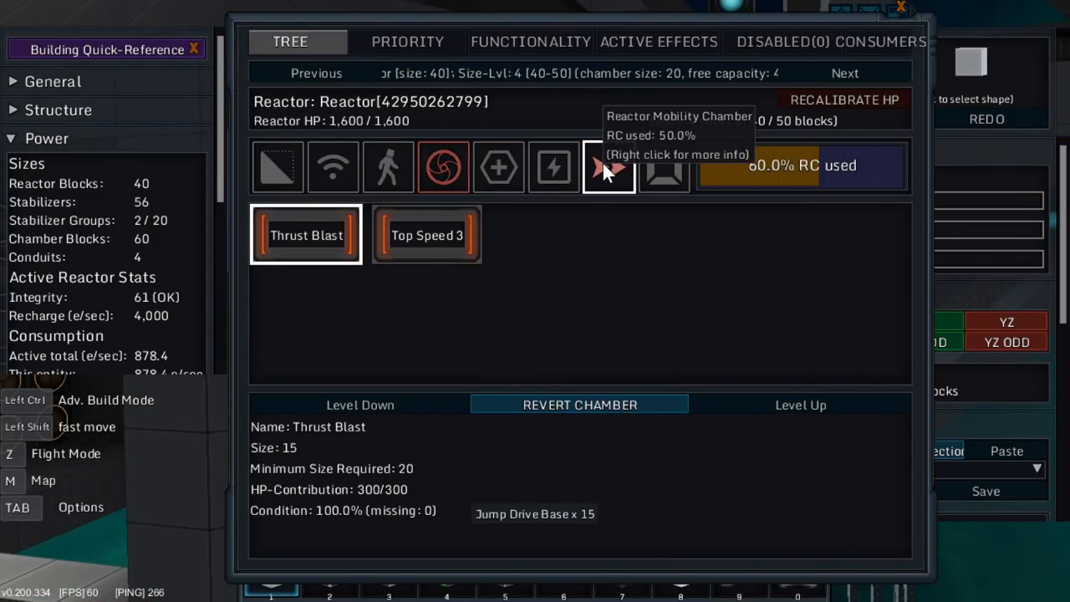
Check the FTL chamber's jump drive effects and cancel respecifying the undersized mobility chamber.
click(443, 168)
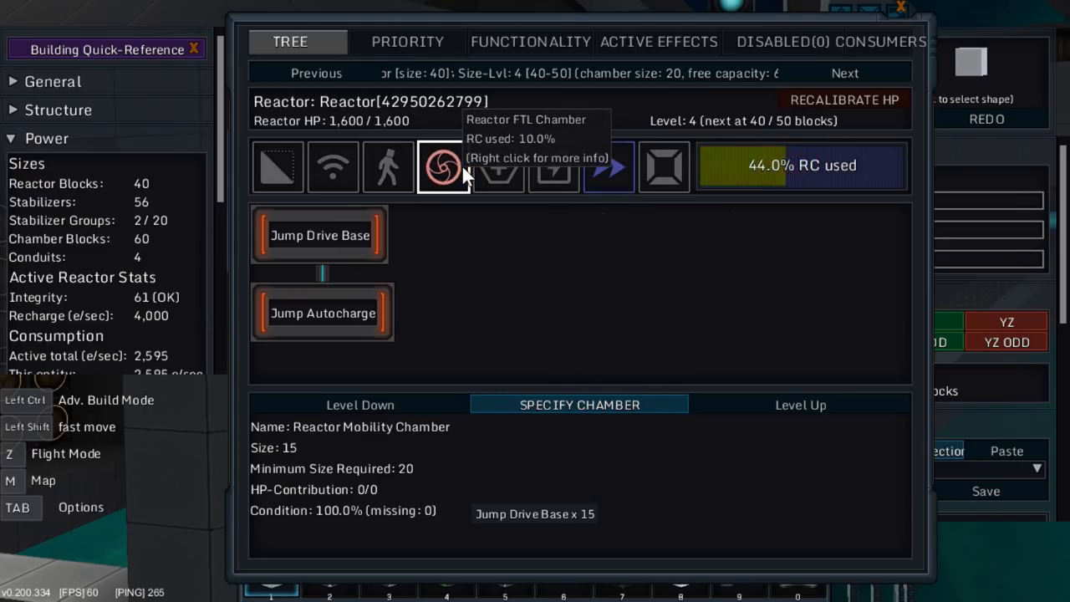
click(578, 405)
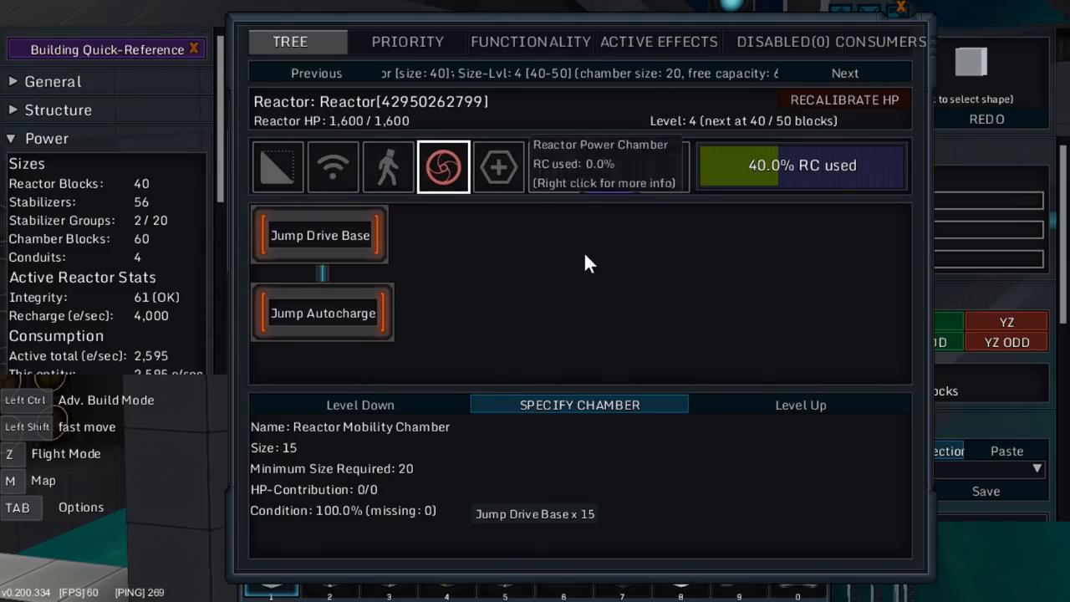
click(578, 405)
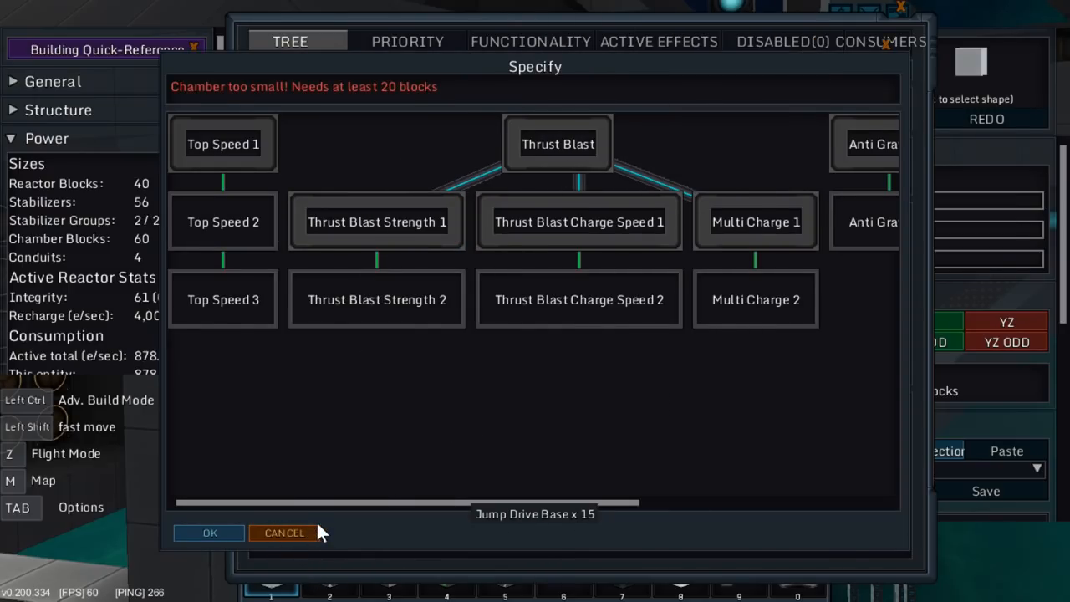
click(284, 532)
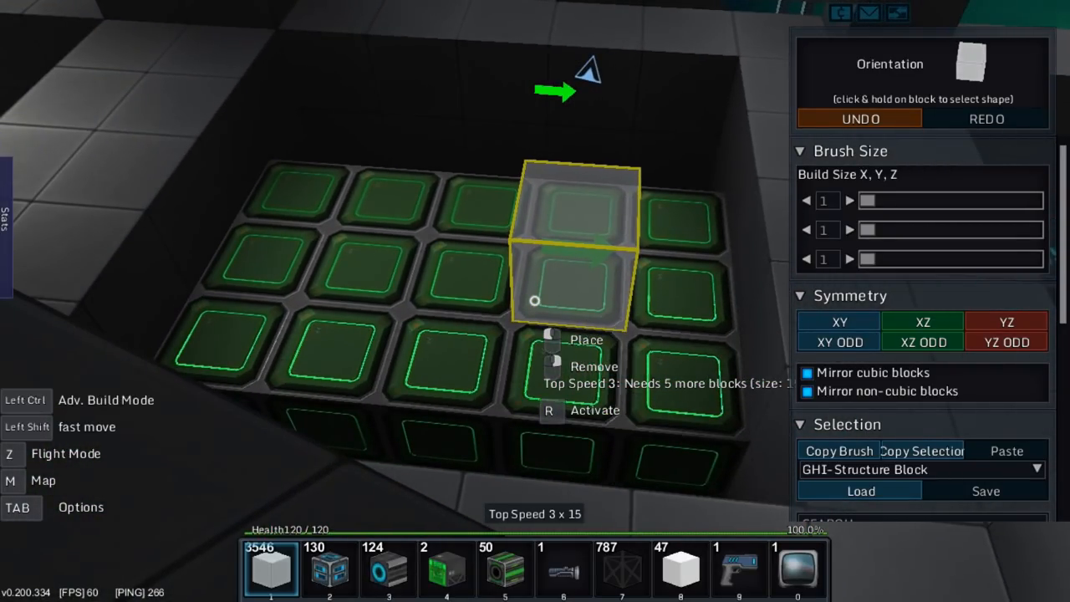
Return to build mode aimed at the green Top Speed 3 chamber needing 5 more blocks.
key(i)
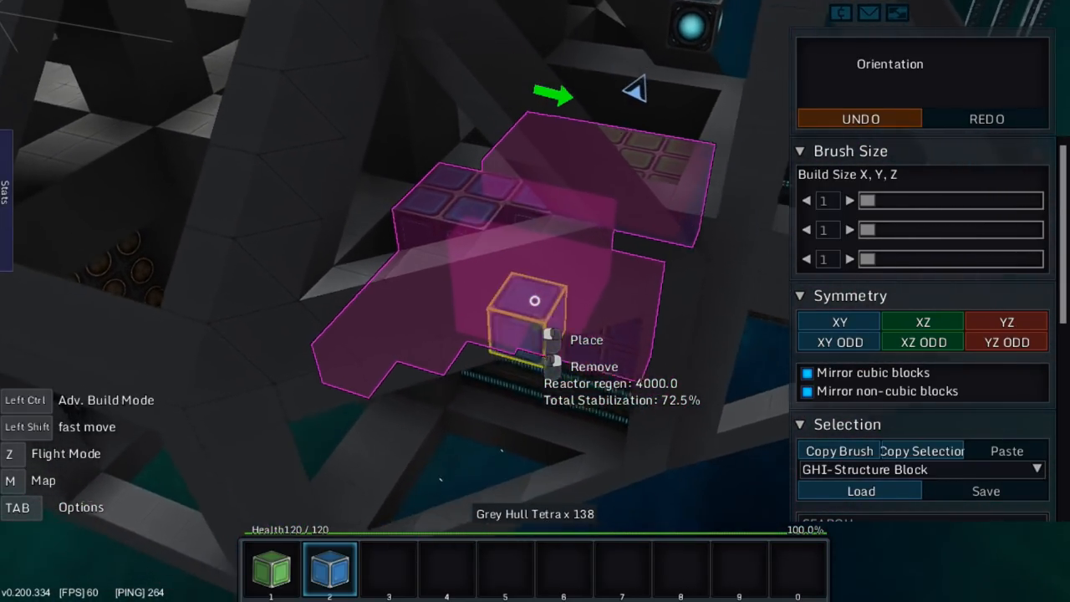
Add a grey hull tetra at the floor edge and more mobility chamber blocks to the purple cluster.
click(388, 569)
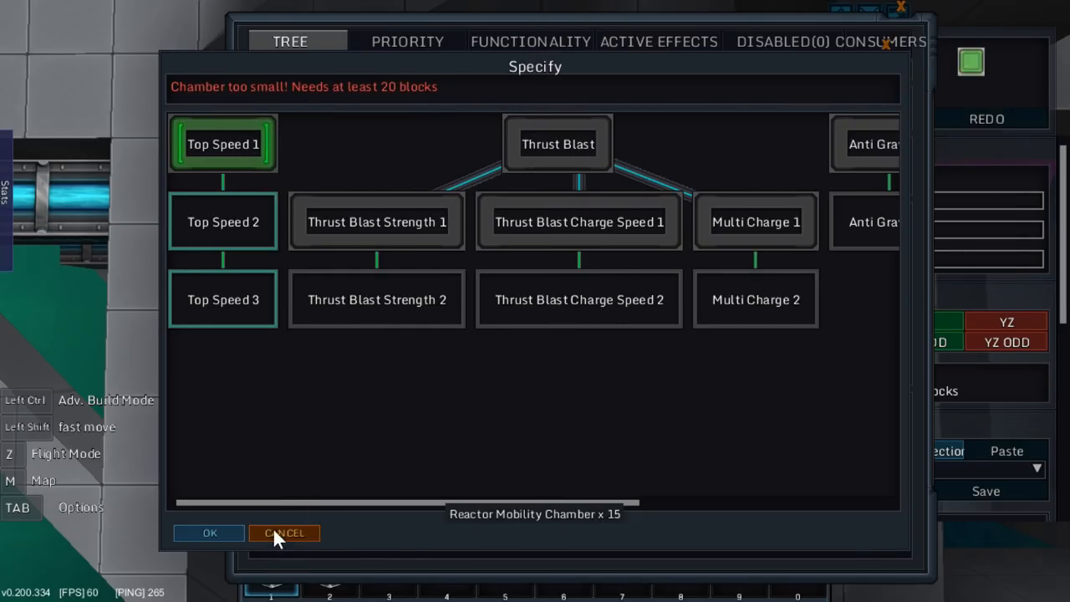
click(284, 532)
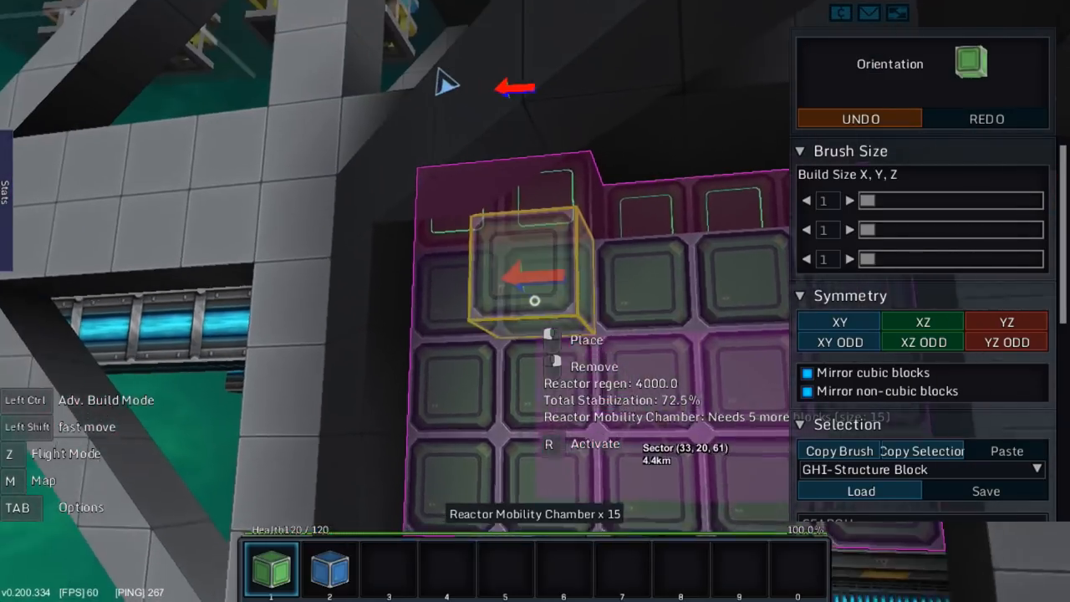
click(860, 117)
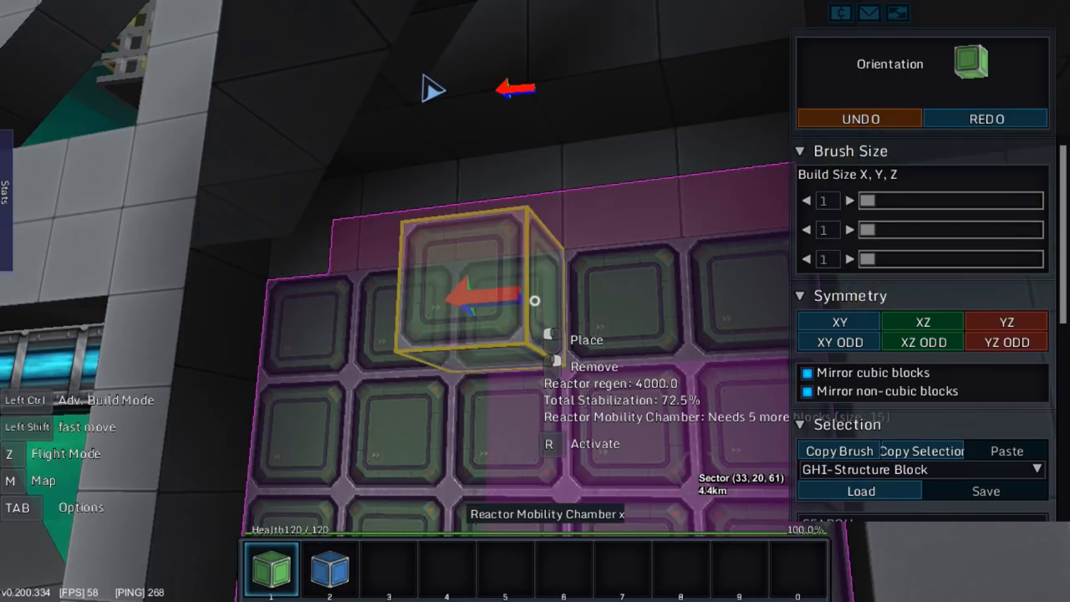
click(859, 117)
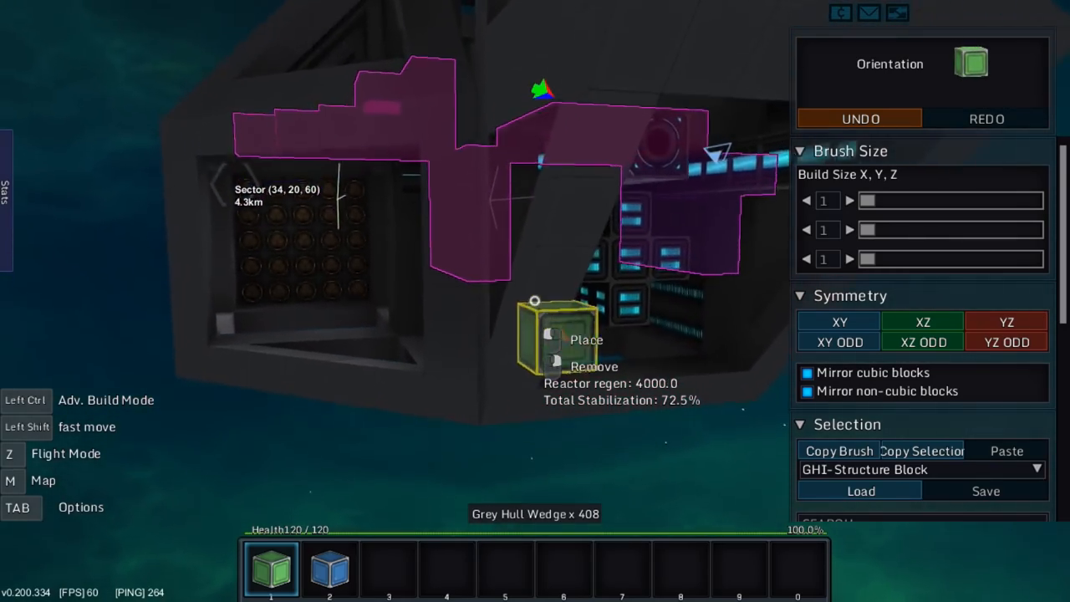
Browse the FTL chamber's jump and warpgate upgrade tree, then return to building.
click(388, 569)
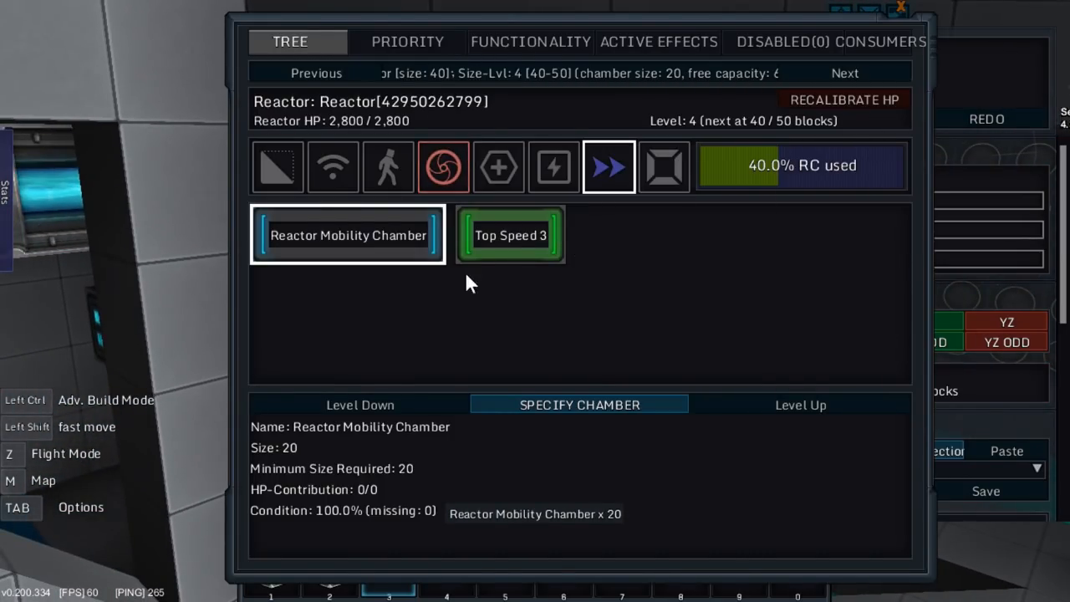
click(511, 234)
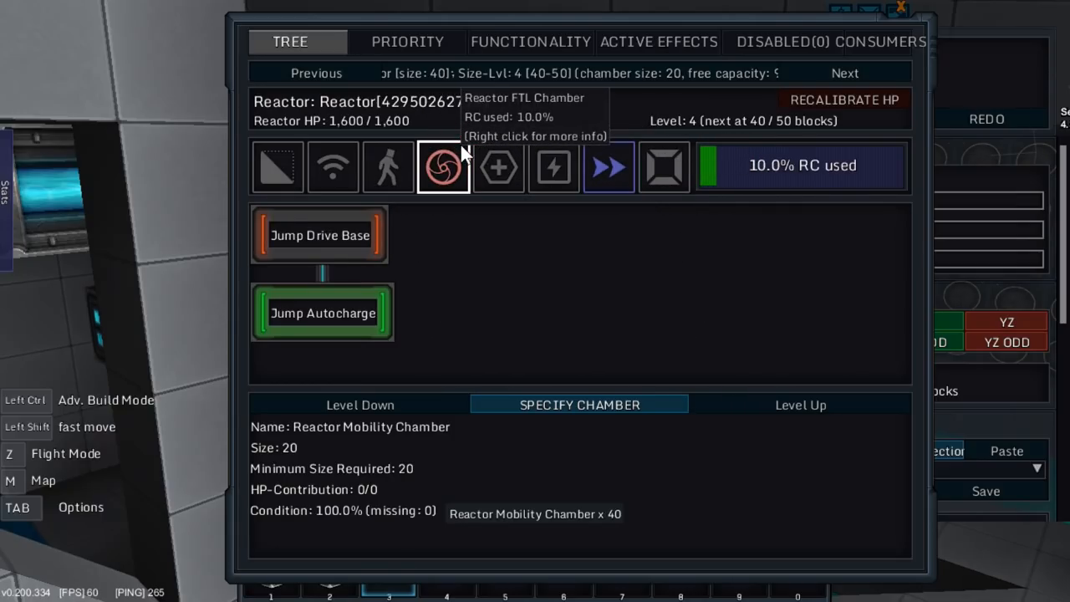
click(320, 234)
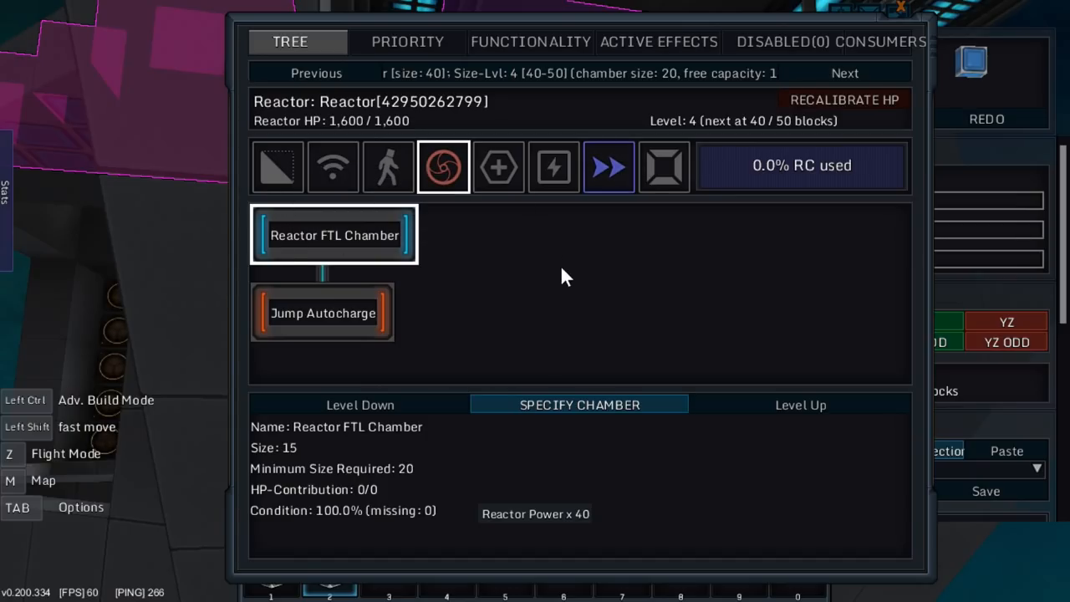
mouse_move(571, 422)
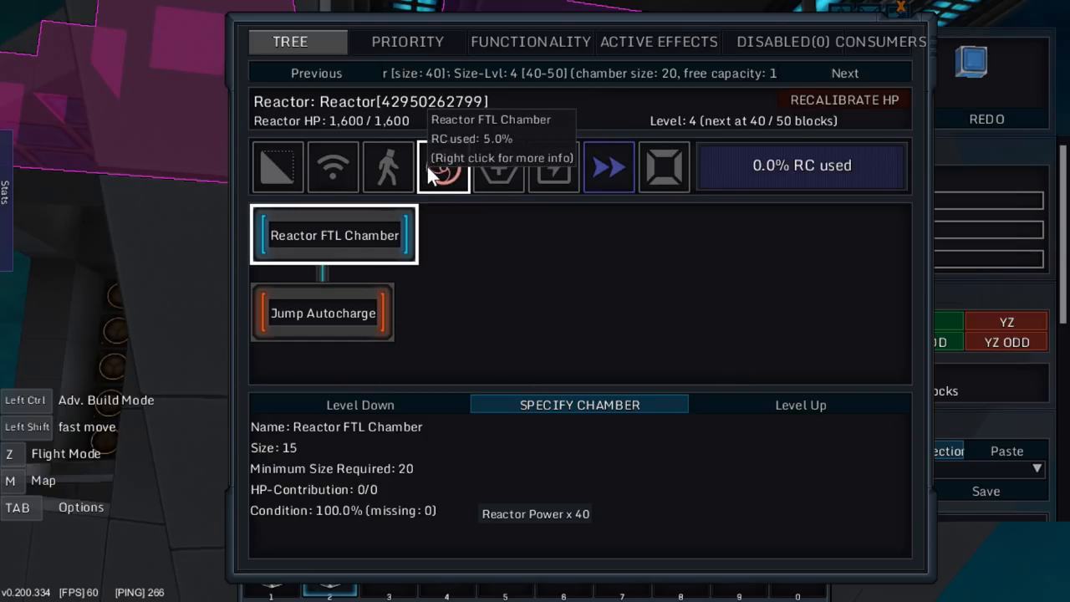
click(443, 167)
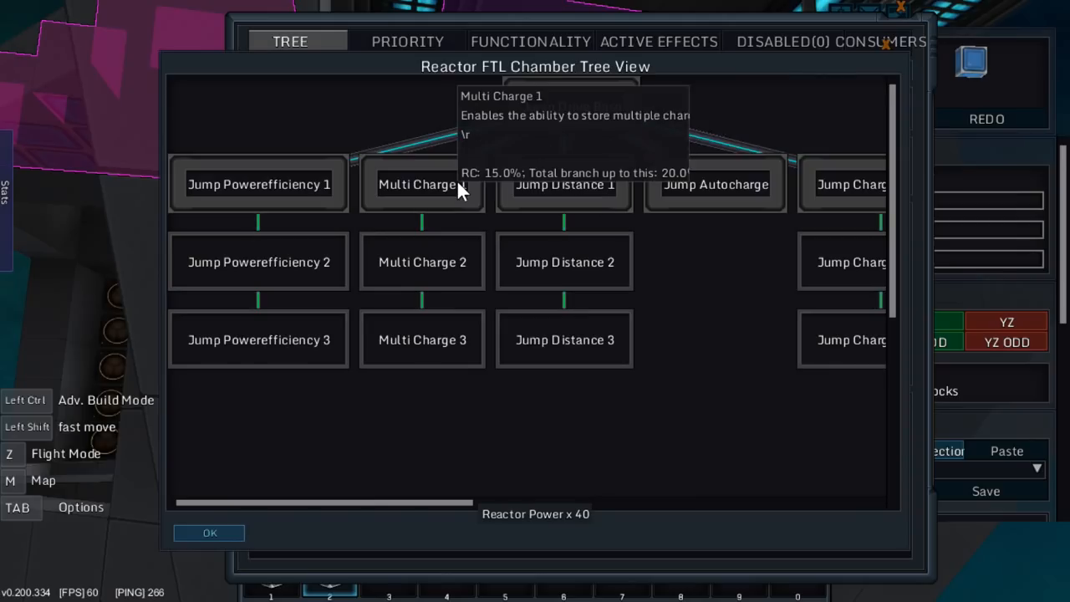
drag(324, 502, 710, 501)
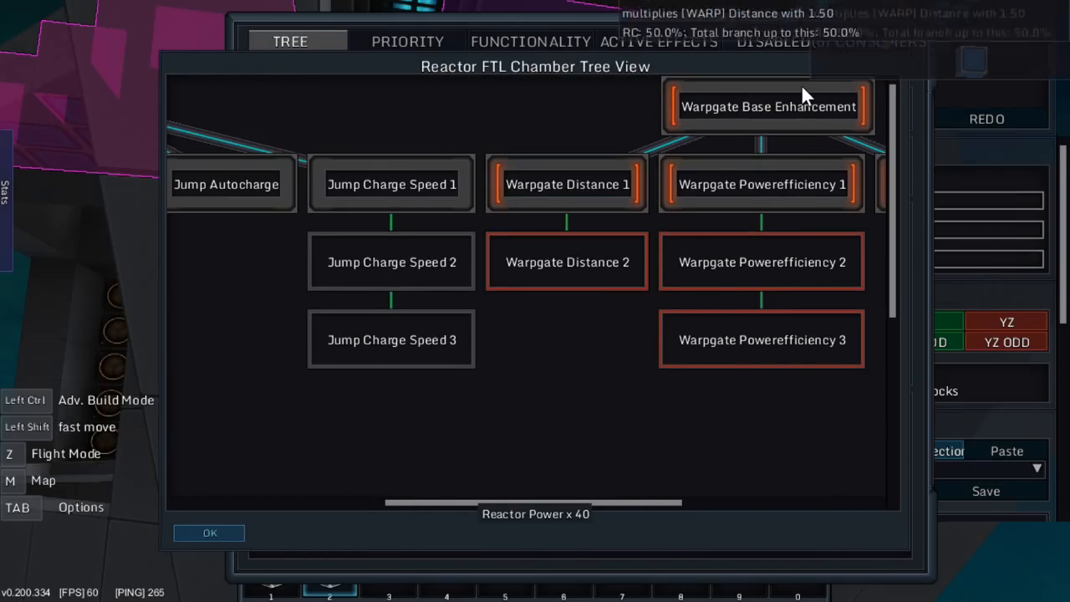
click(209, 532)
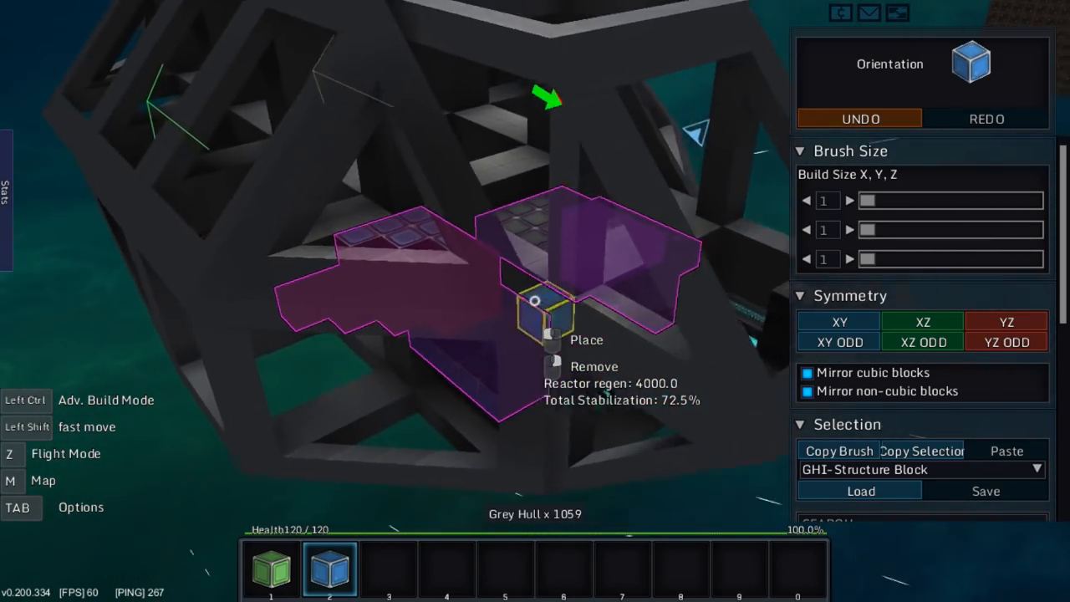
Place more blocks in the chamber area and bring the reactor overview back to the FTL chamber.
key(3)
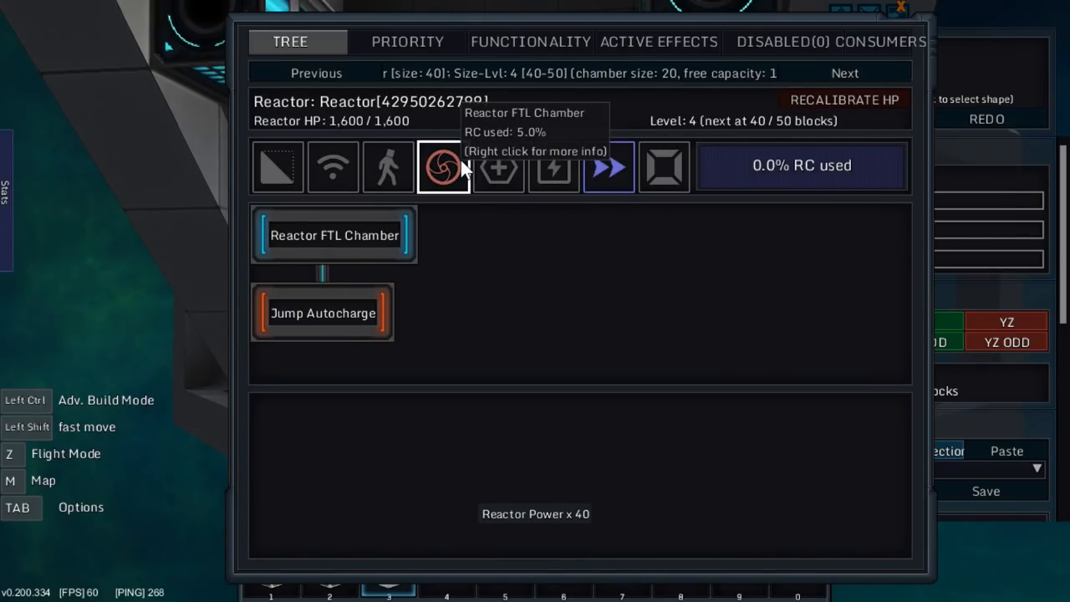
Specify the reactor's first mobility chamber as Top Speed 1.
click(335, 235)
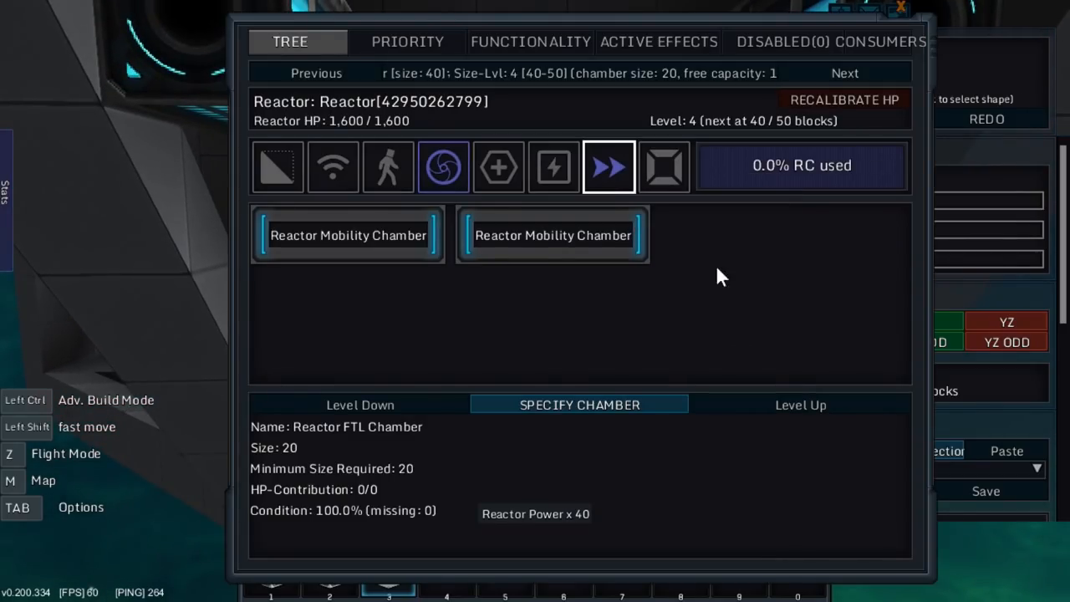
mouse_move(850, 301)
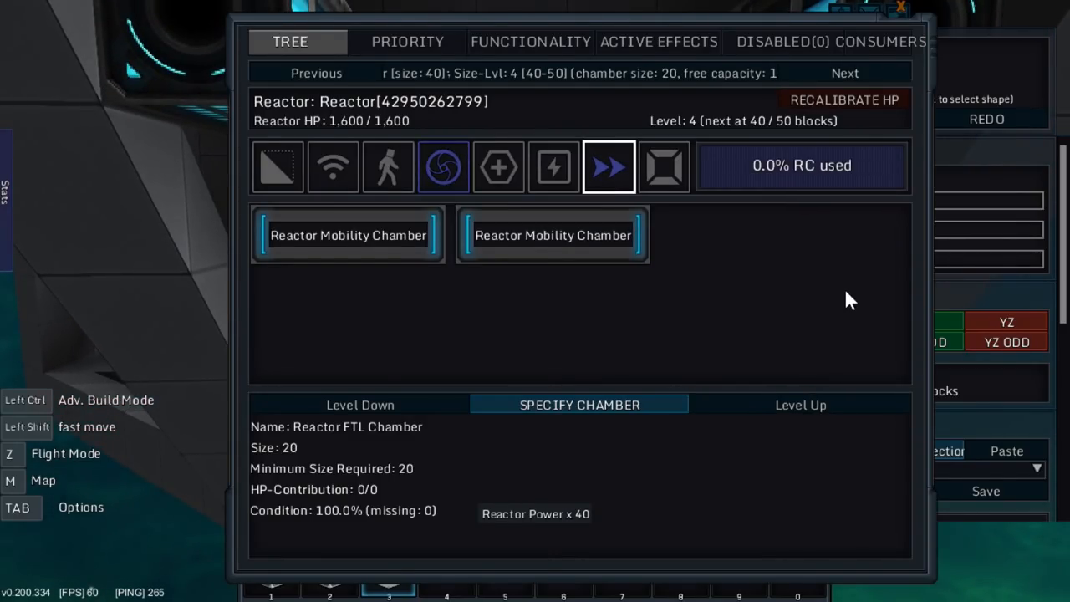
mouse_move(803, 167)
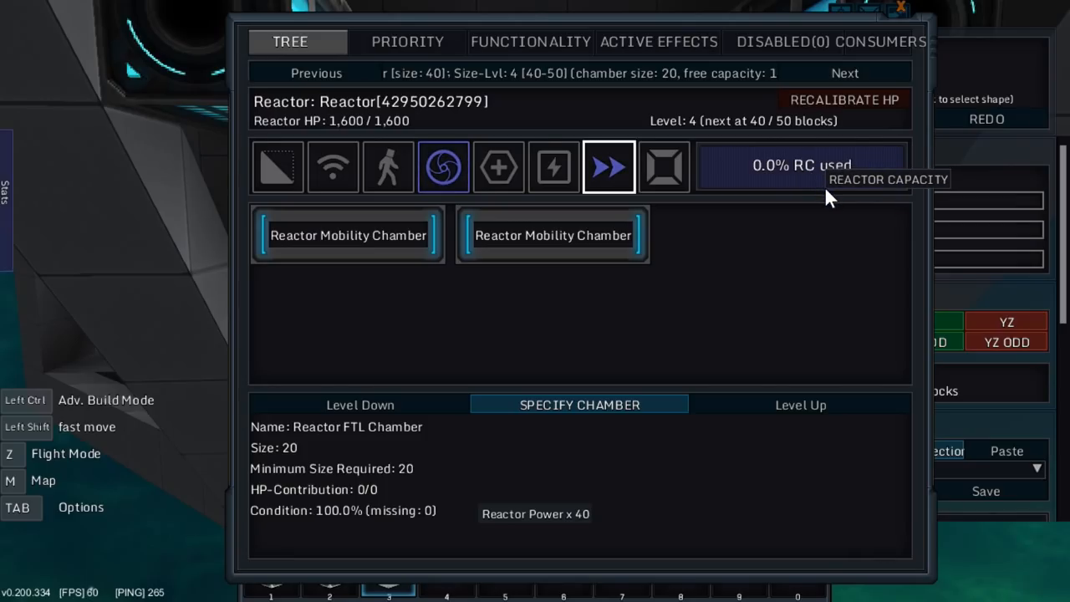
mouse_move(724, 564)
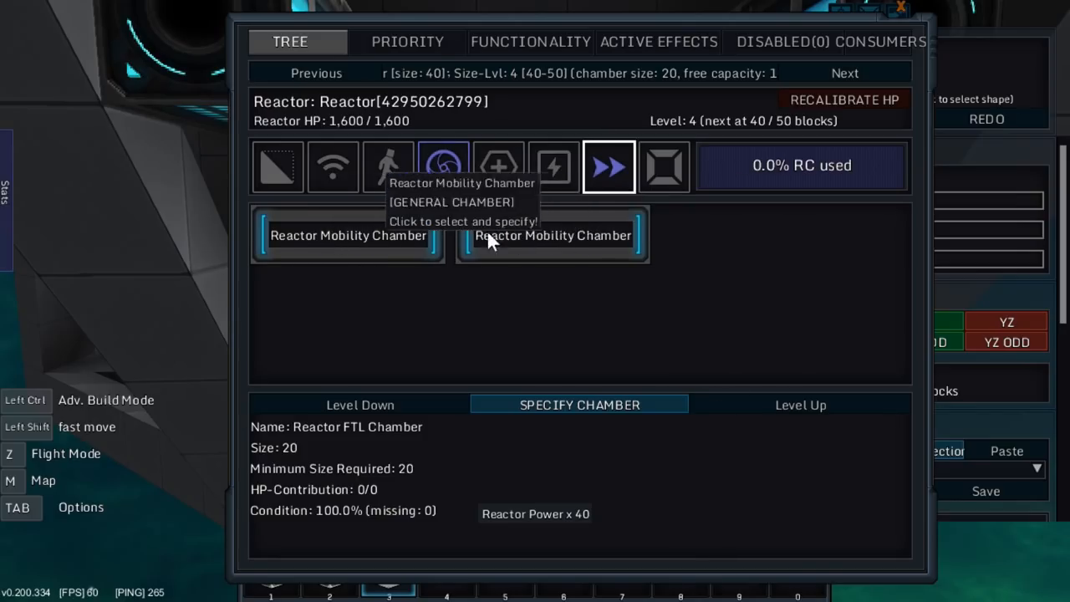
click(443, 165)
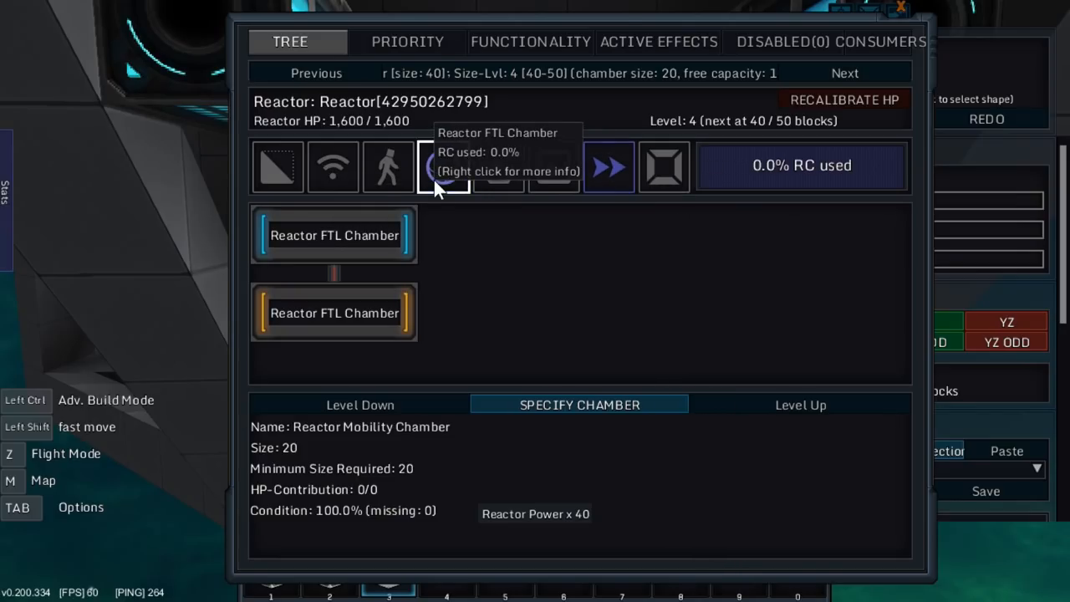
click(334, 234)
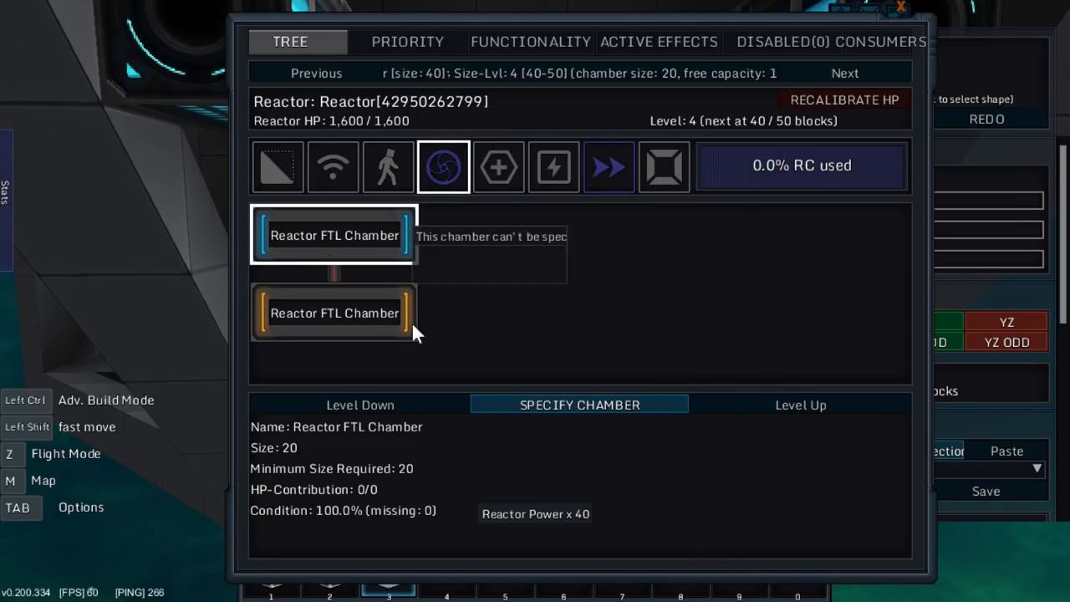
mouse_move(364, 338)
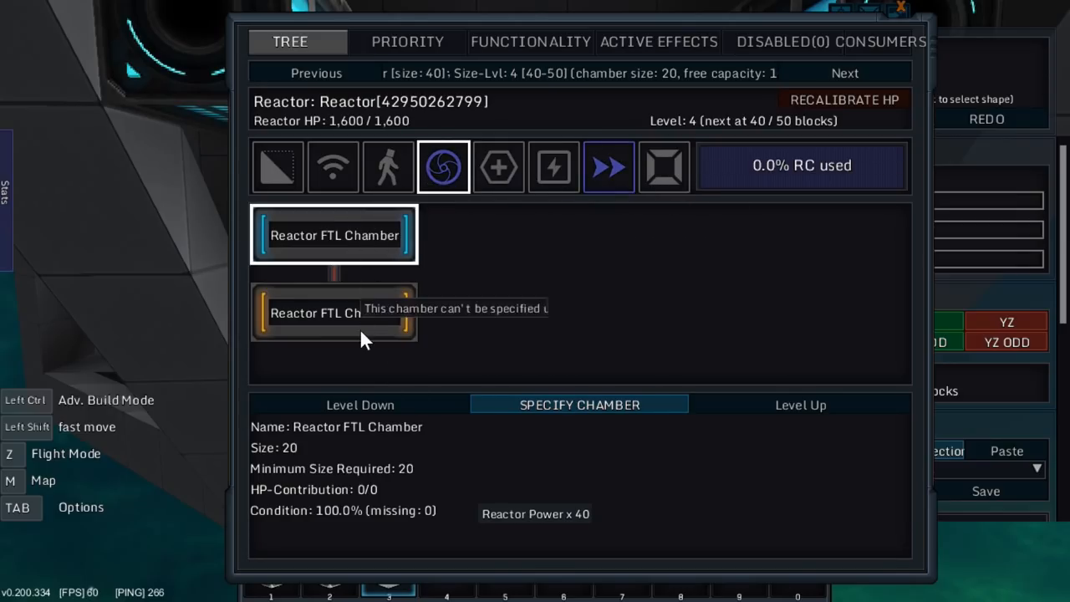
click(609, 167)
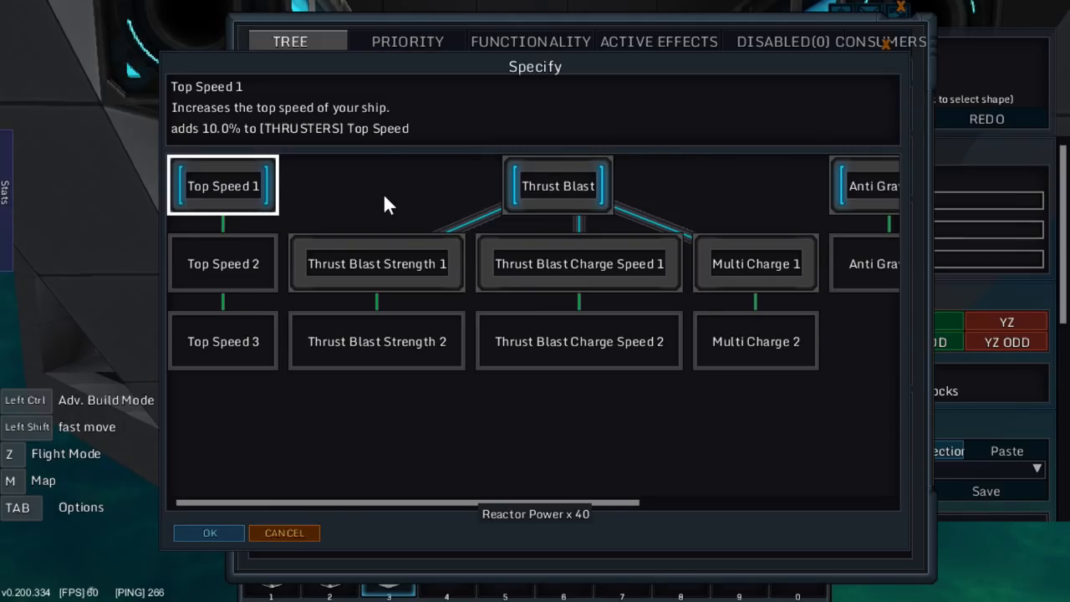
mouse_move(756, 304)
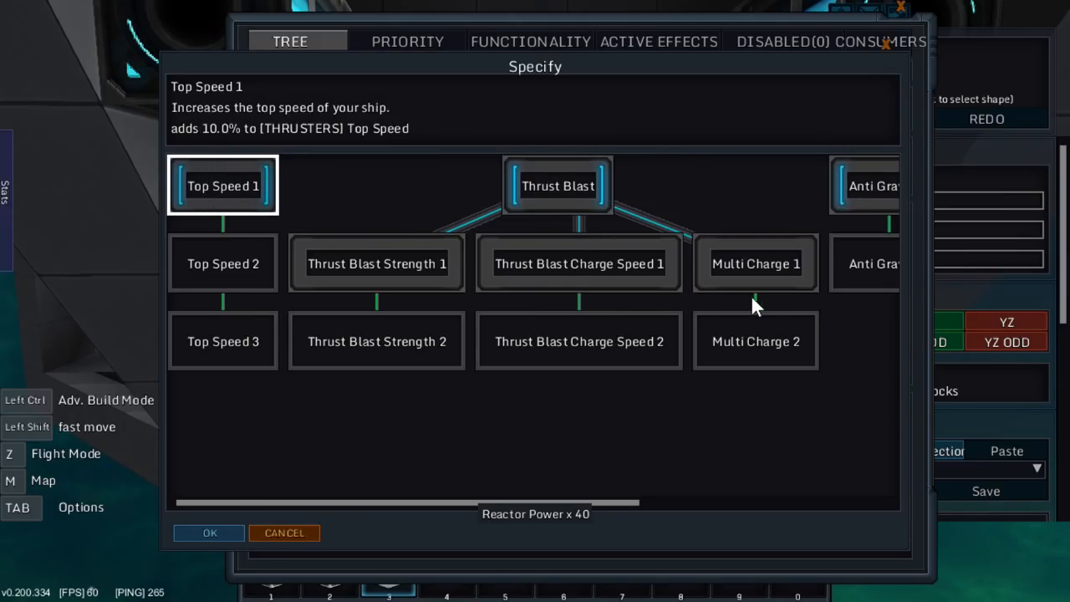
mouse_move(222, 185)
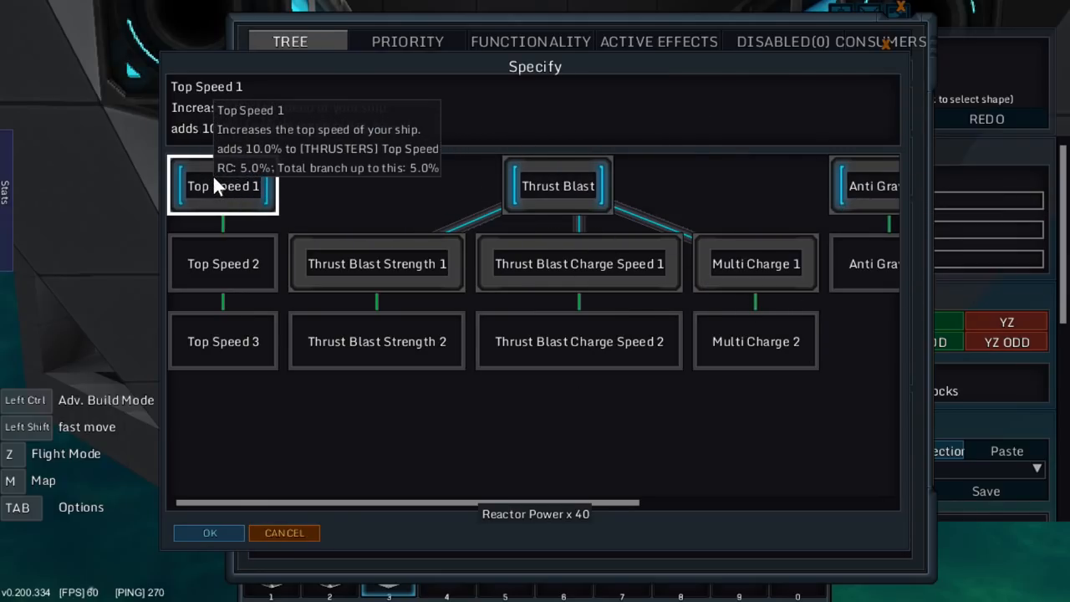
mouse_move(232, 187)
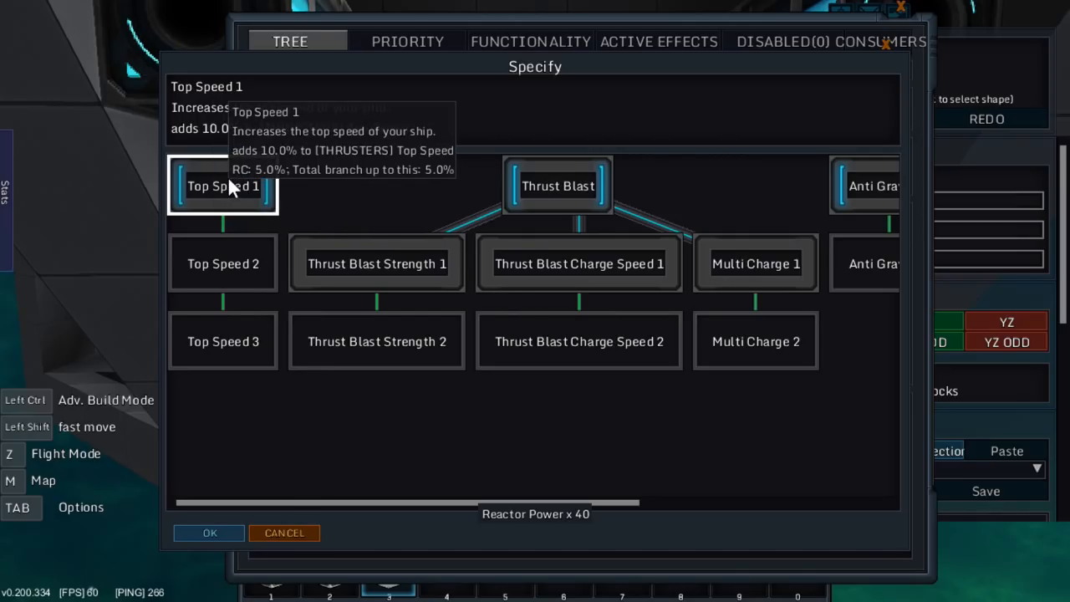
click(222, 186)
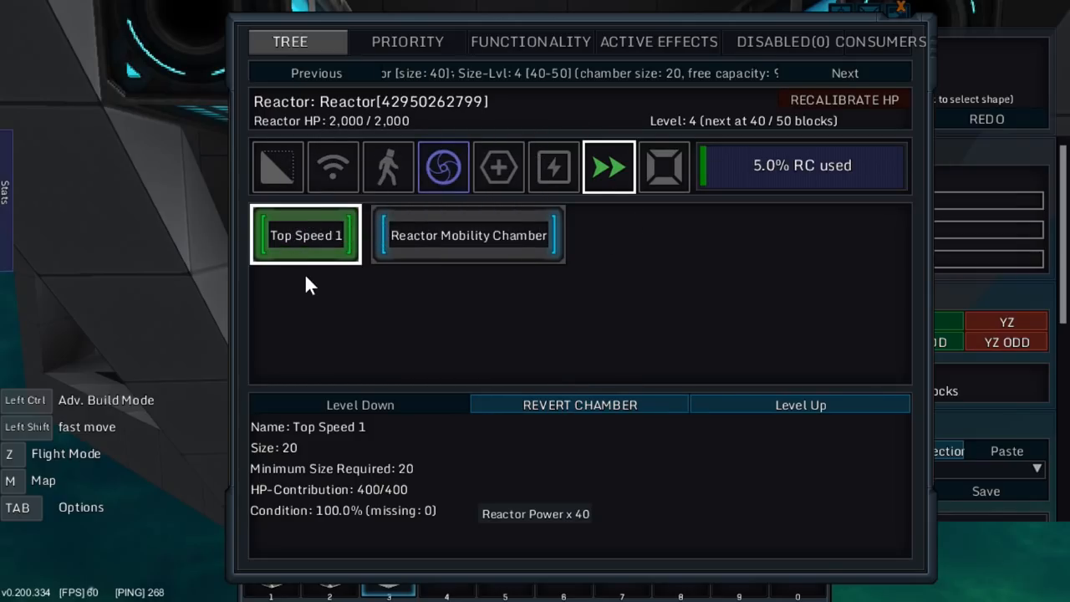
mouse_move(365, 401)
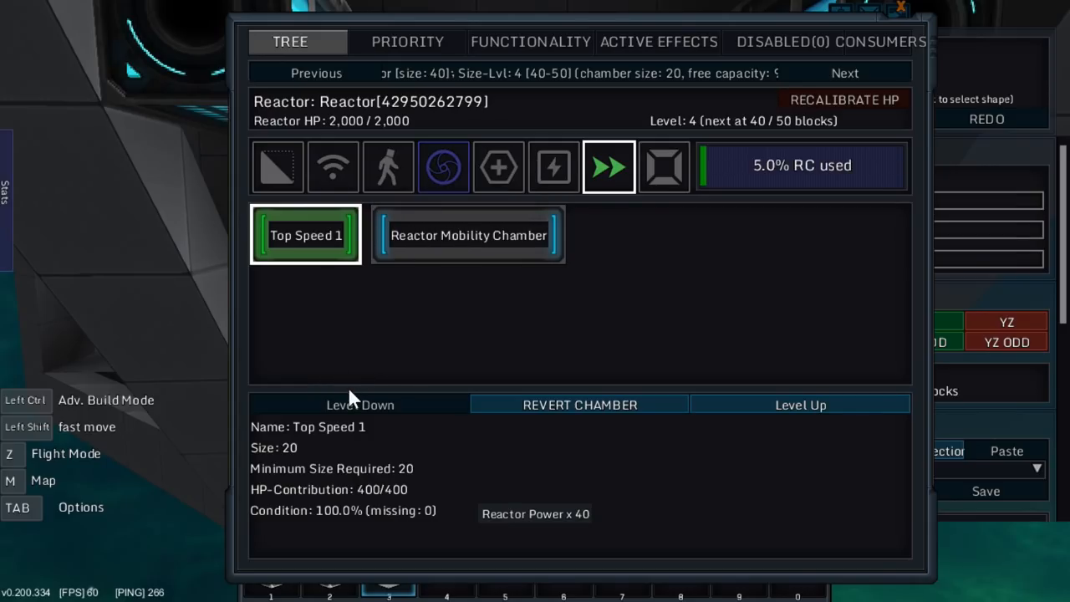
mouse_move(334, 358)
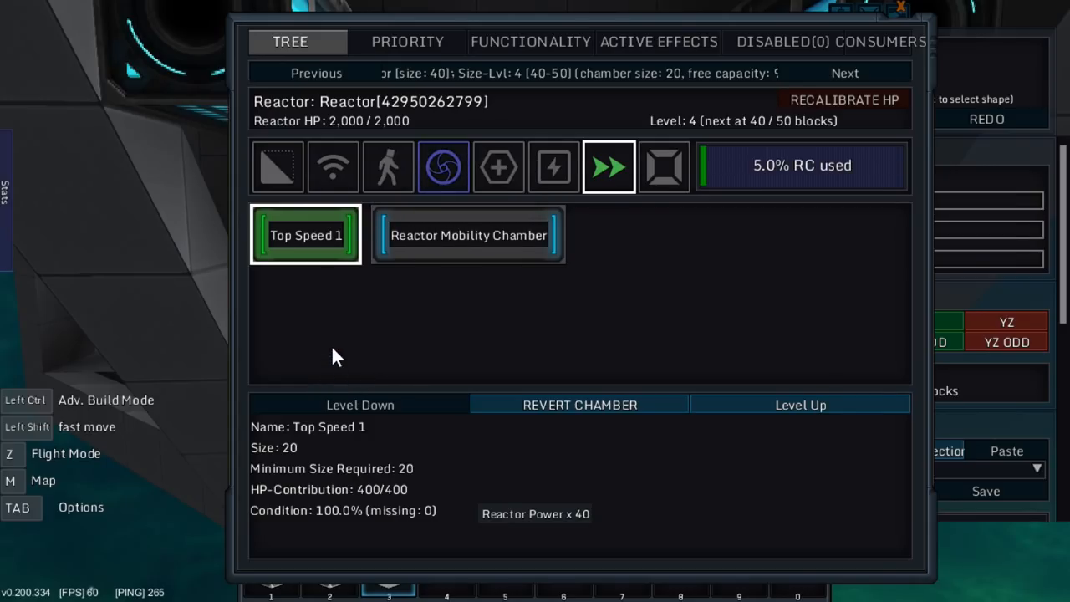
mouse_move(311, 343)
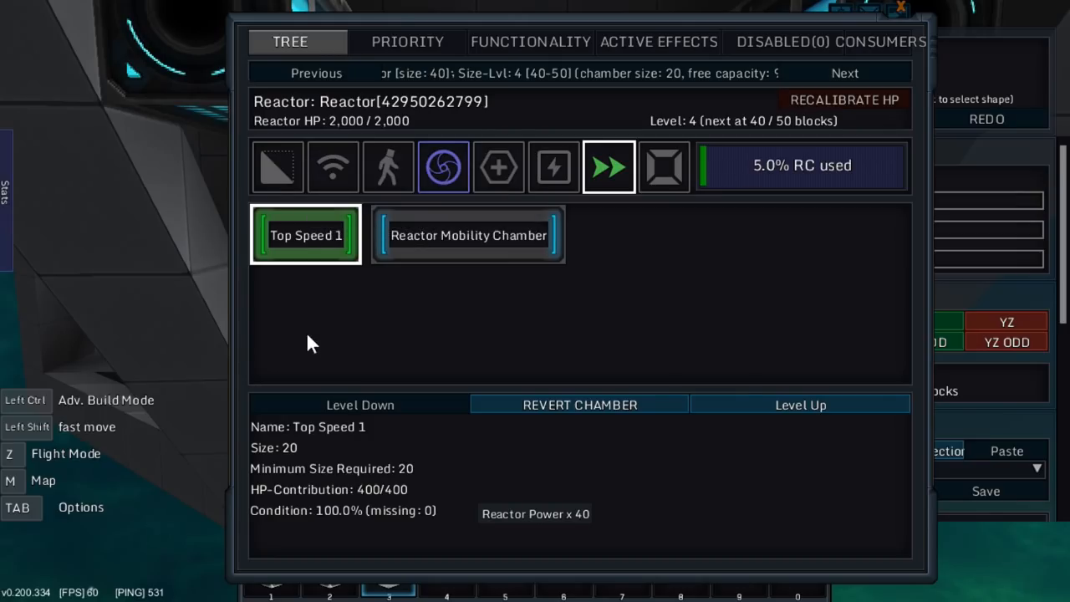
mouse_move(337, 364)
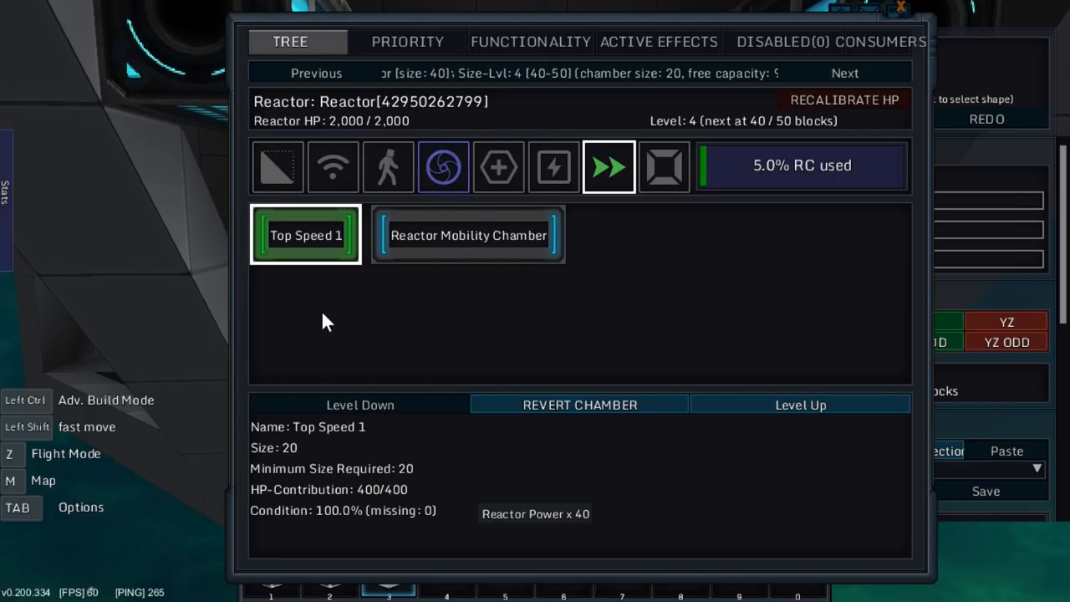
Level Top Speed up to 3, using 30% of reactor capacity.
click(800, 405)
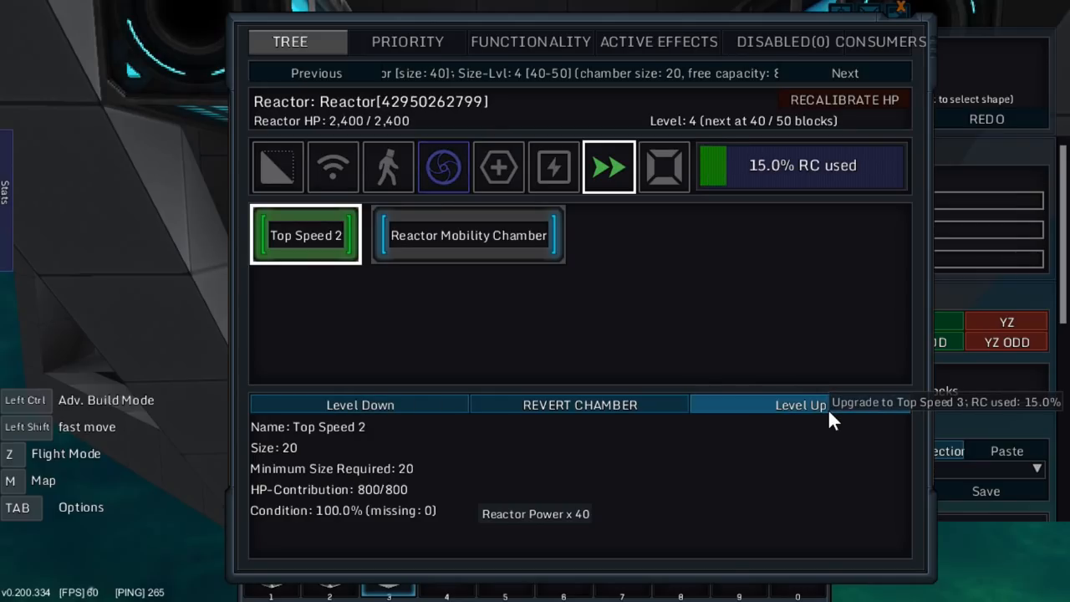
click(799, 404)
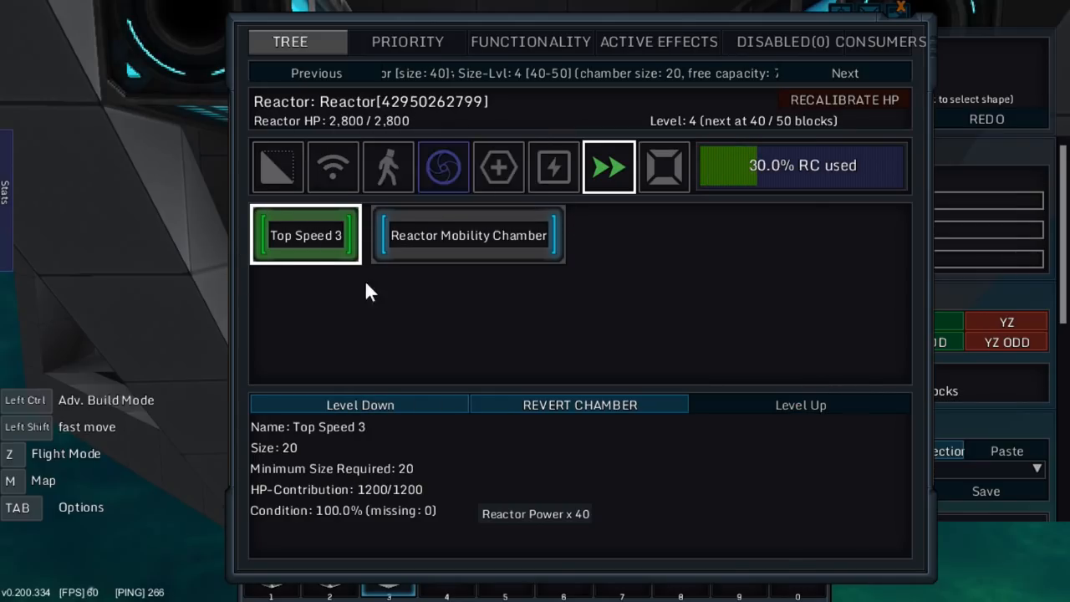
mouse_move(316, 243)
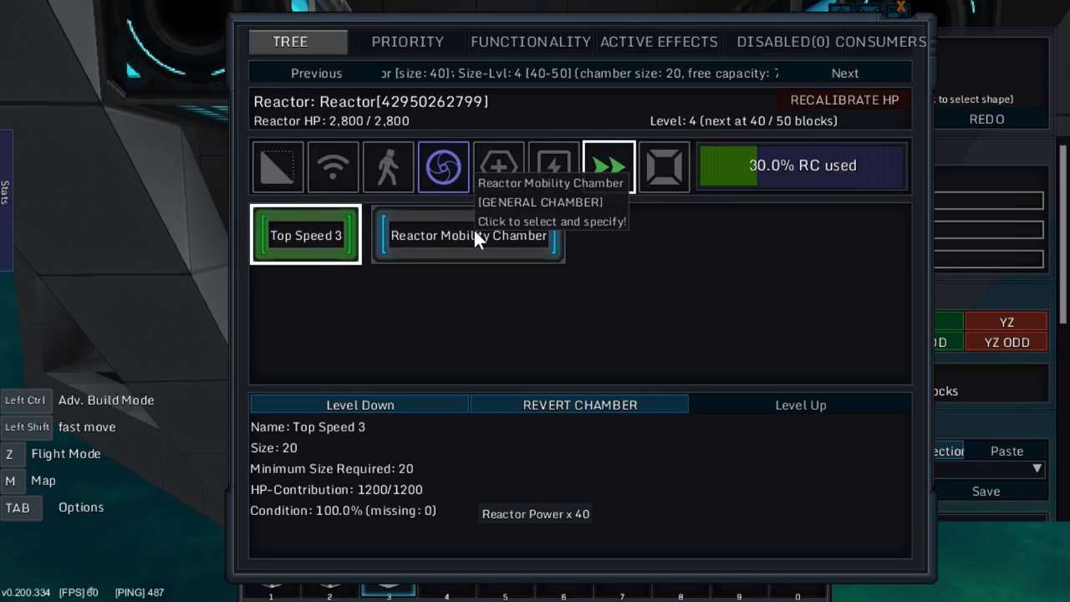
Specify the second mobility chamber as Turn rate and level it to 3, reaching 50% capacity.
click(468, 234)
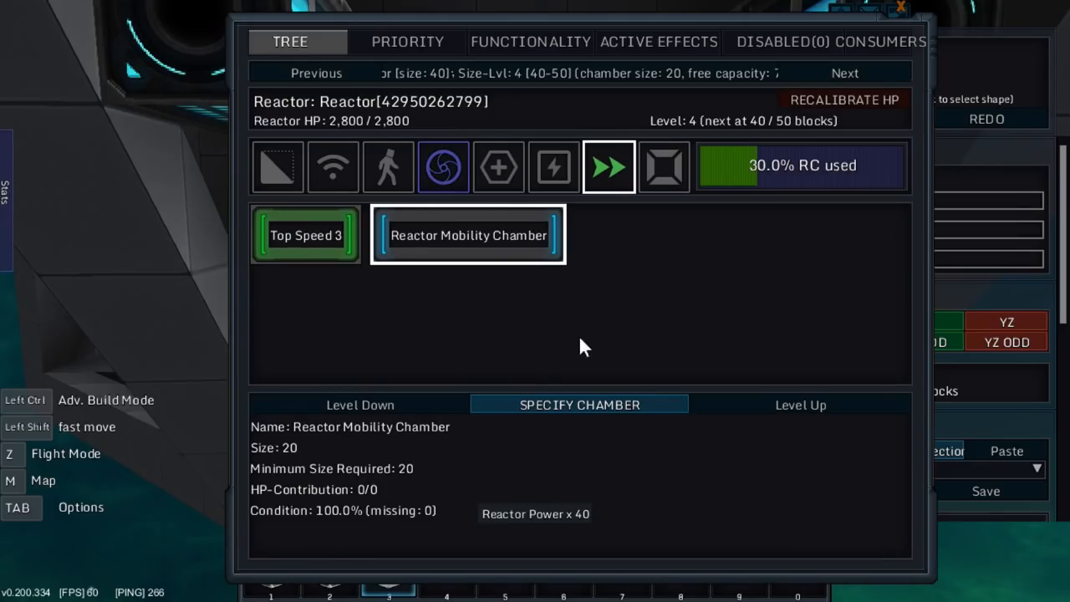
click(468, 234)
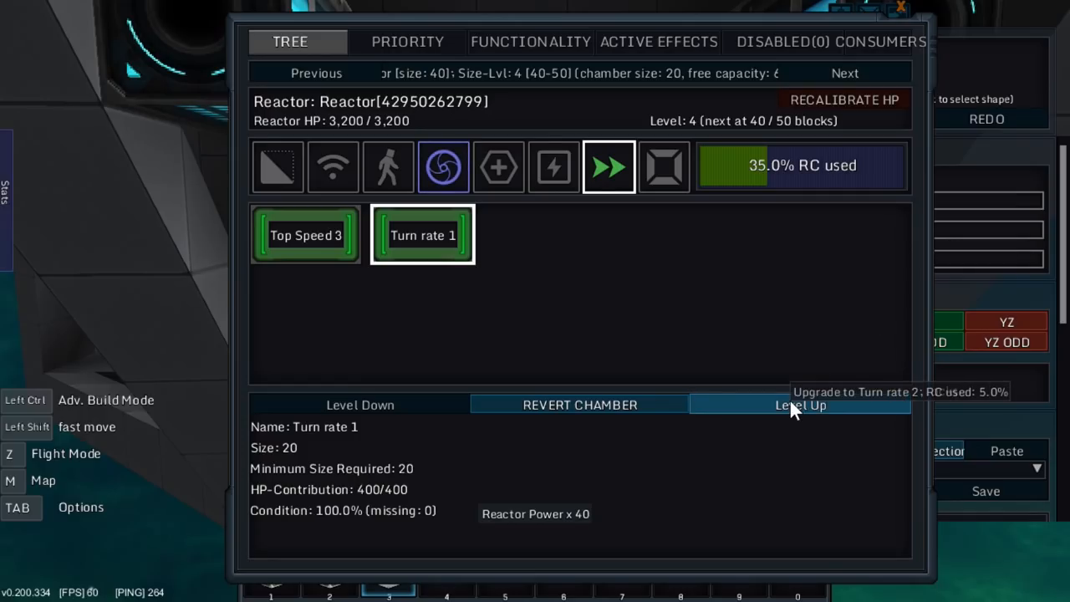
click(799, 405)
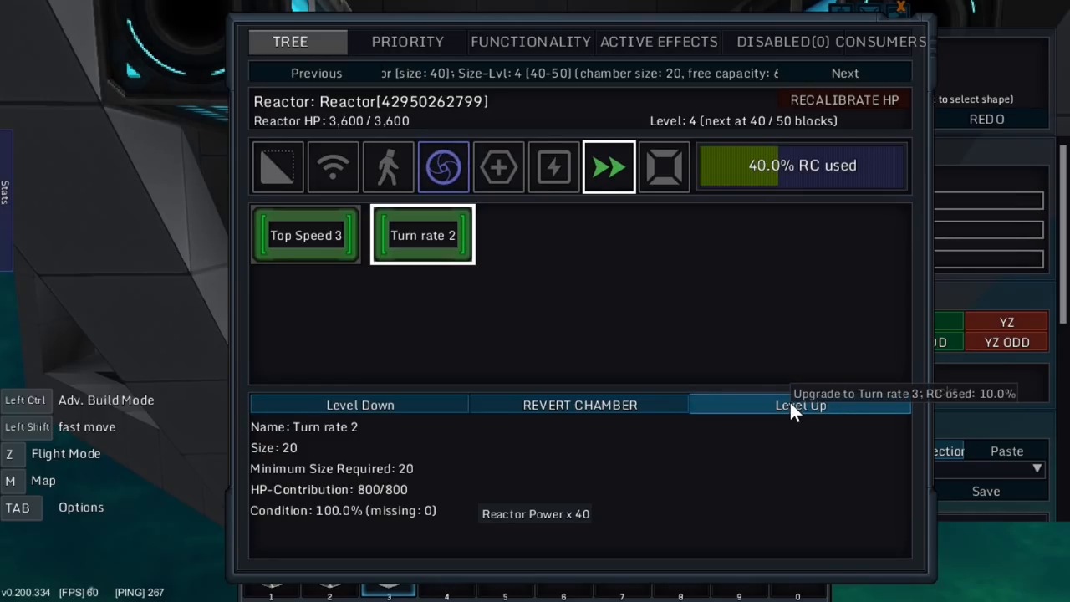
click(799, 405)
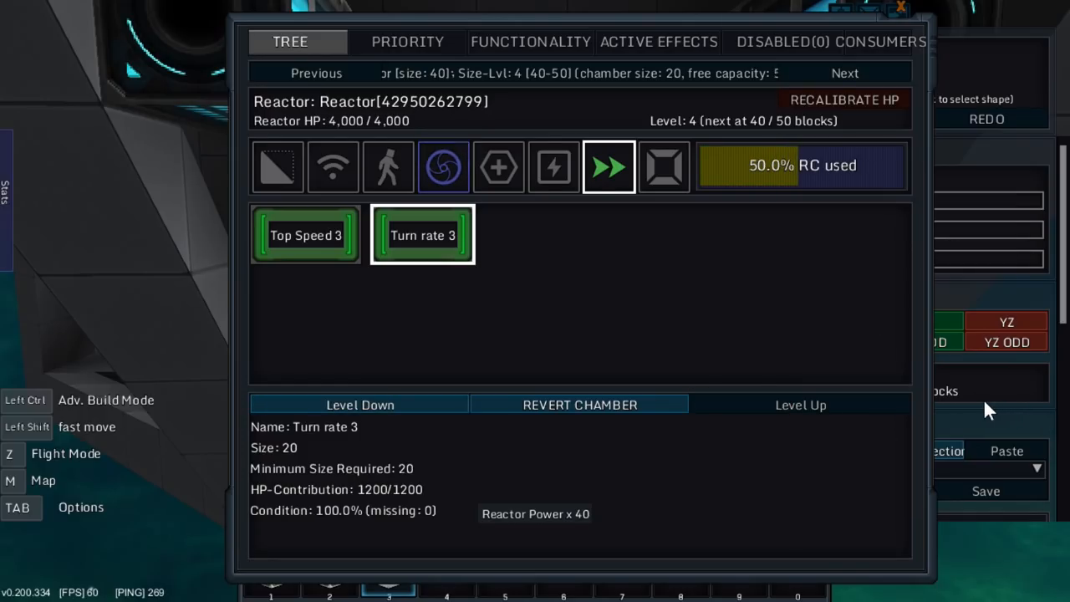
mouse_move(443, 166)
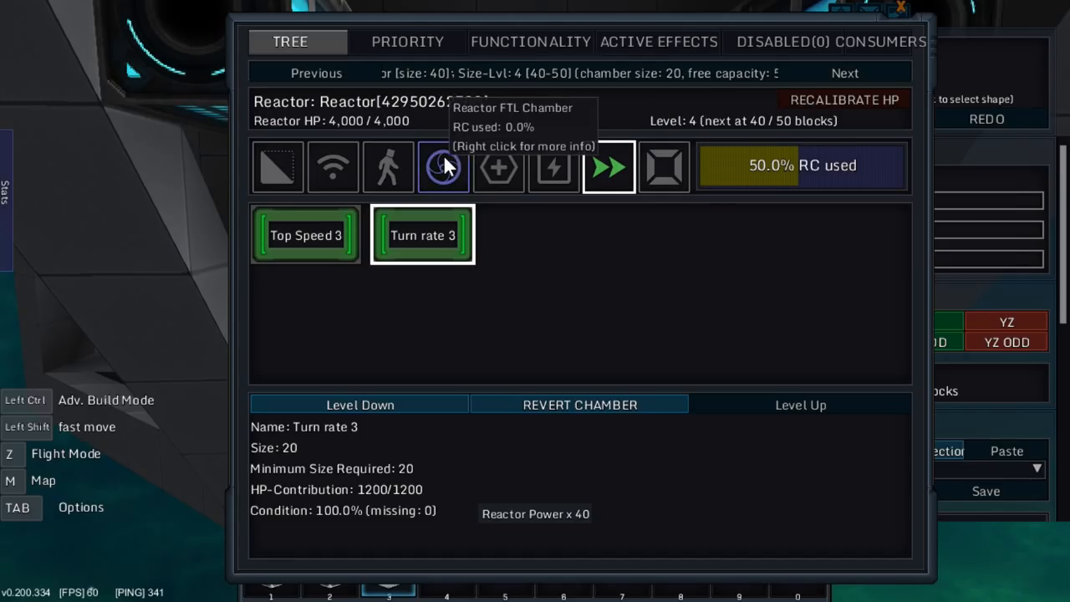
Specify the reactor's FTL chamber as Jump Charge Speed from the jump drive choices.
click(444, 165)
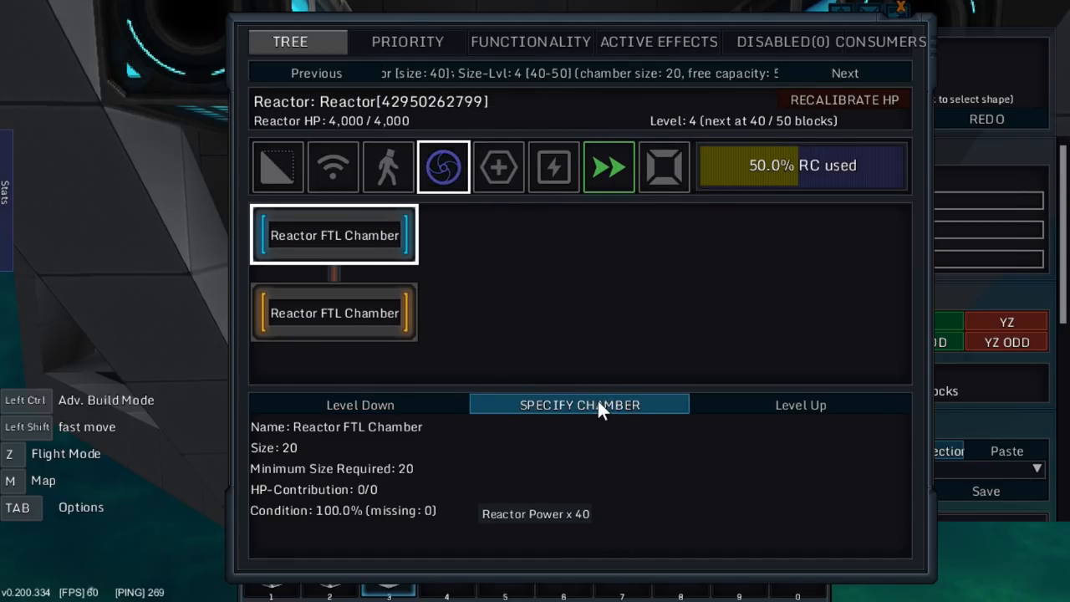
click(579, 405)
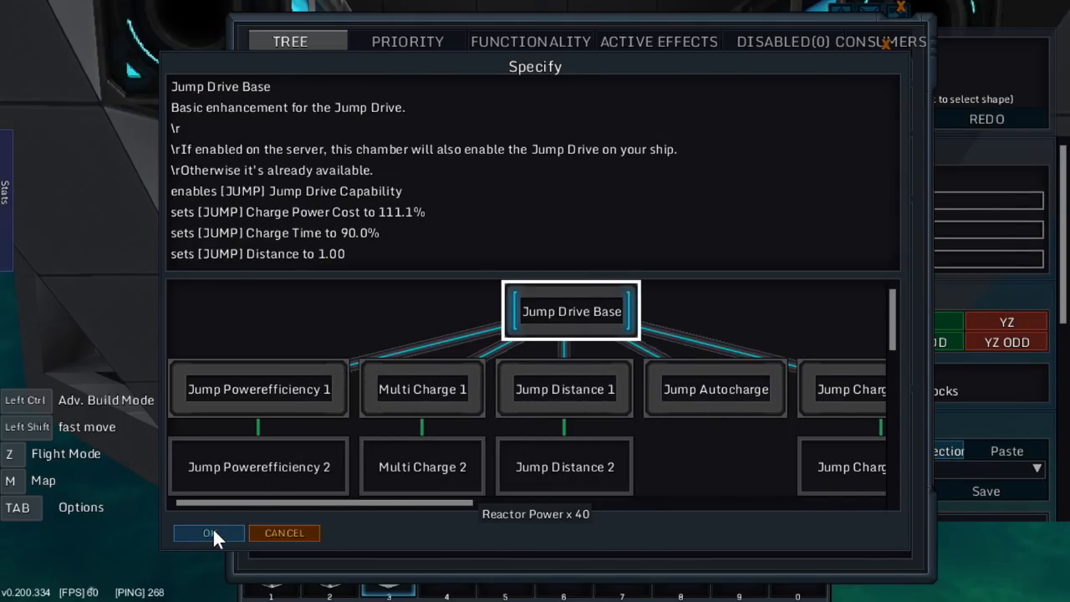
click(208, 531)
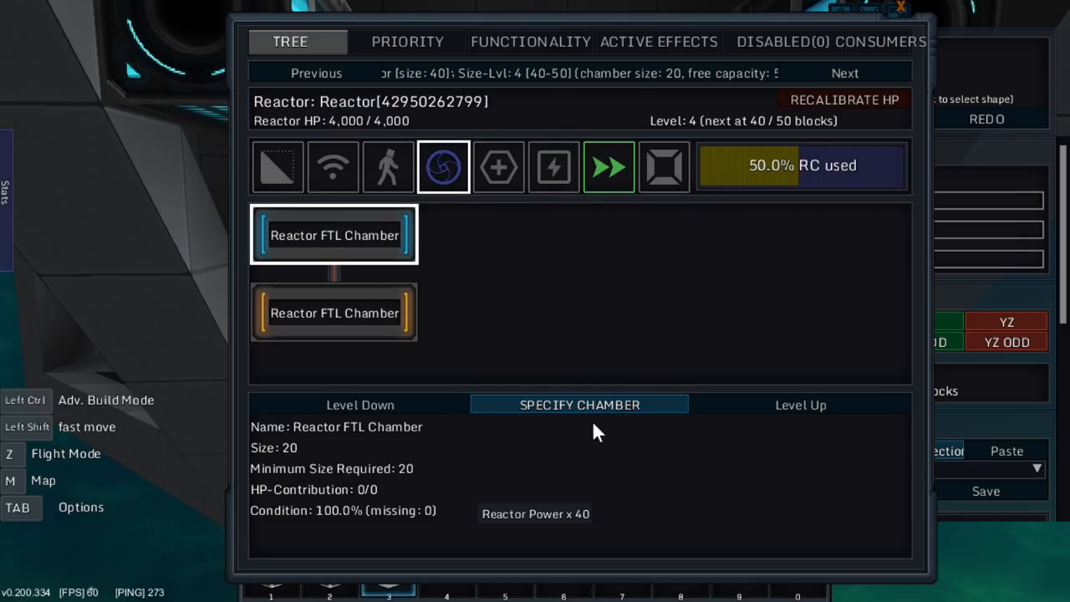
click(579, 404)
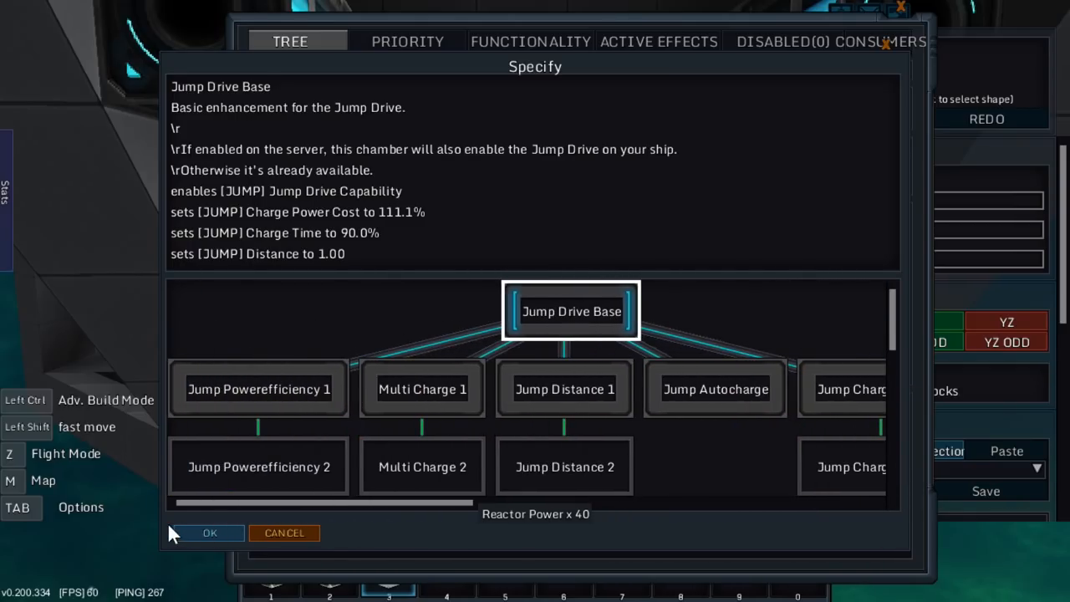
click(211, 531)
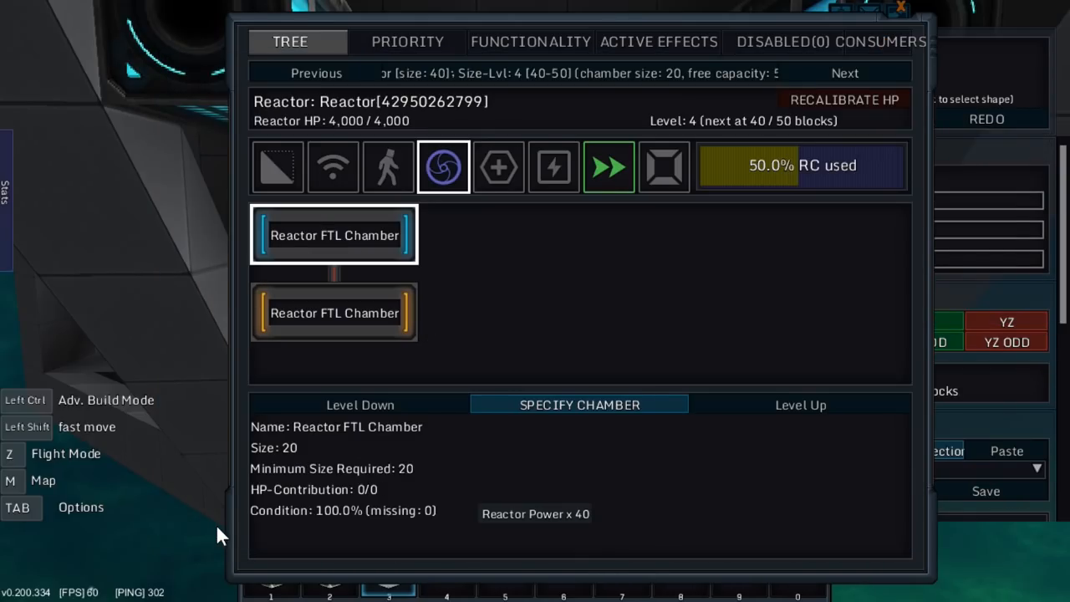
click(578, 405)
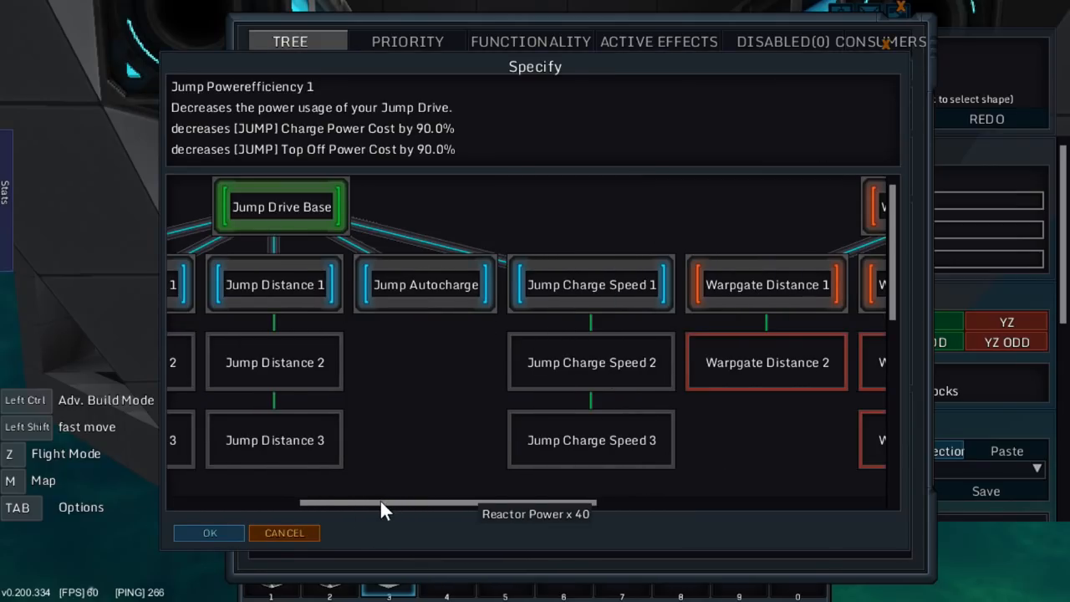
drag(388, 502, 301, 501)
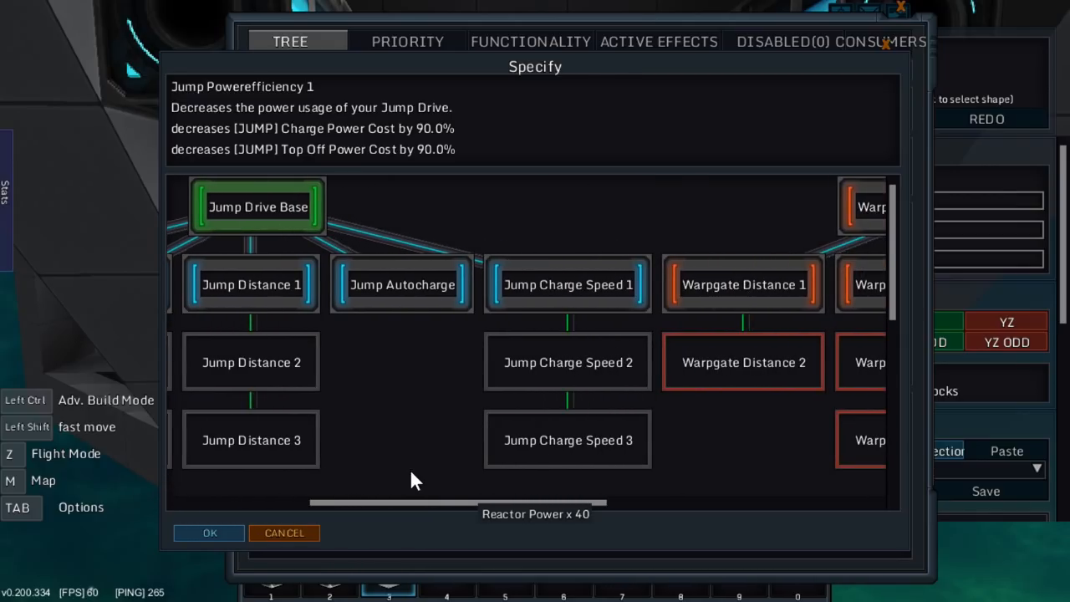
click(568, 284)
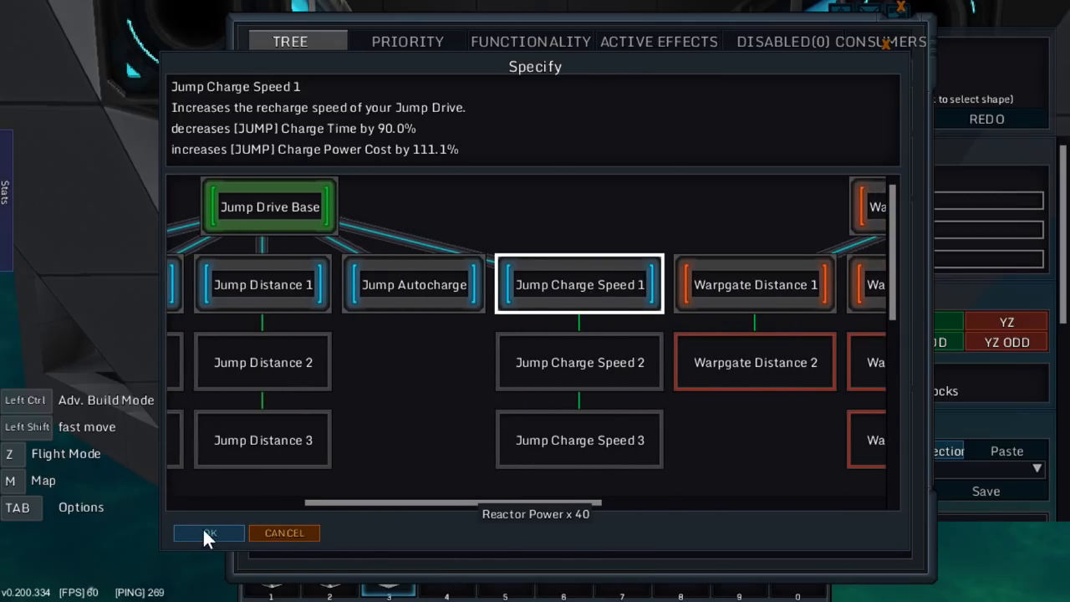
Level Jump Charge Speed to 3 for 100% reactor capacity used, then return to building.
click(207, 531)
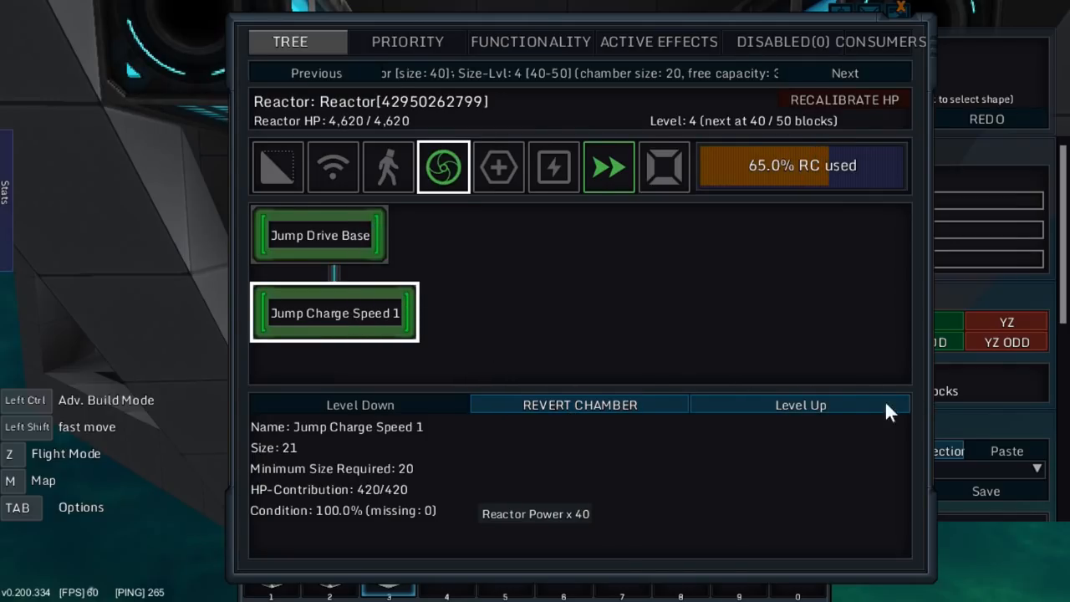
click(799, 405)
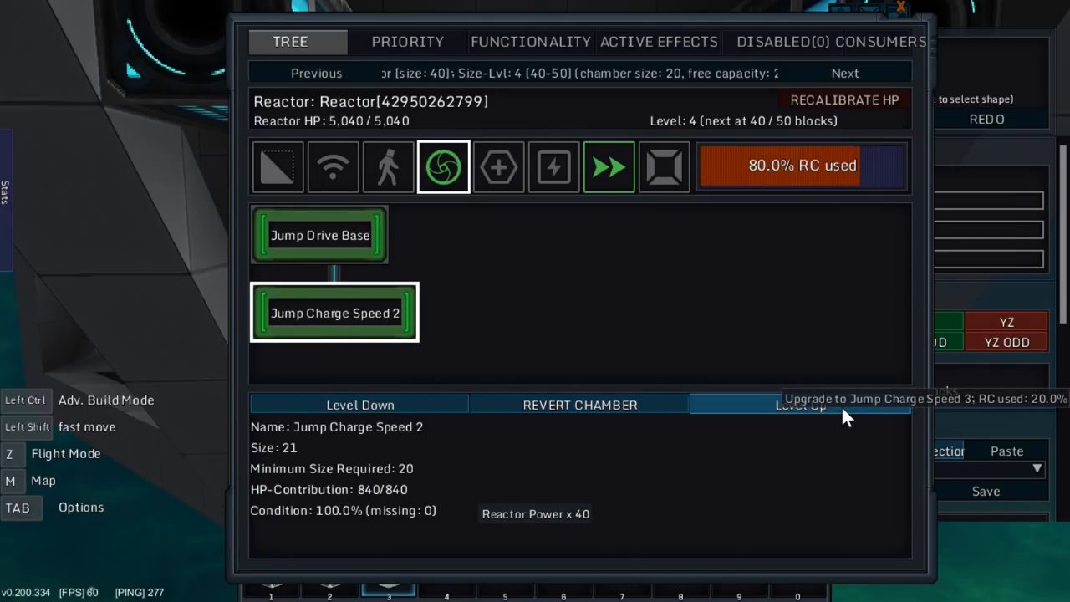
click(800, 404)
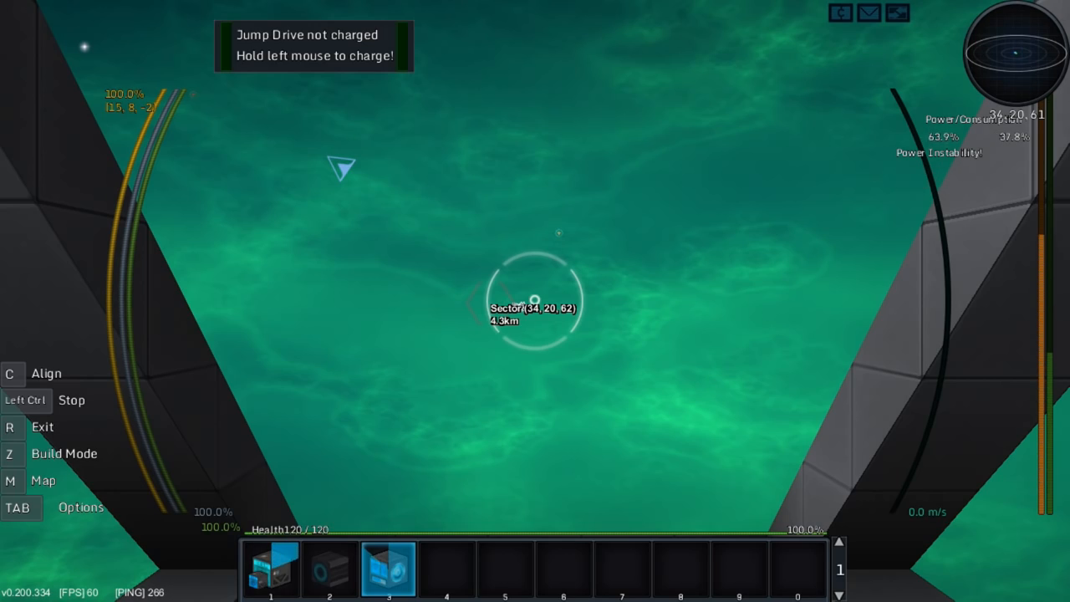
key(z)
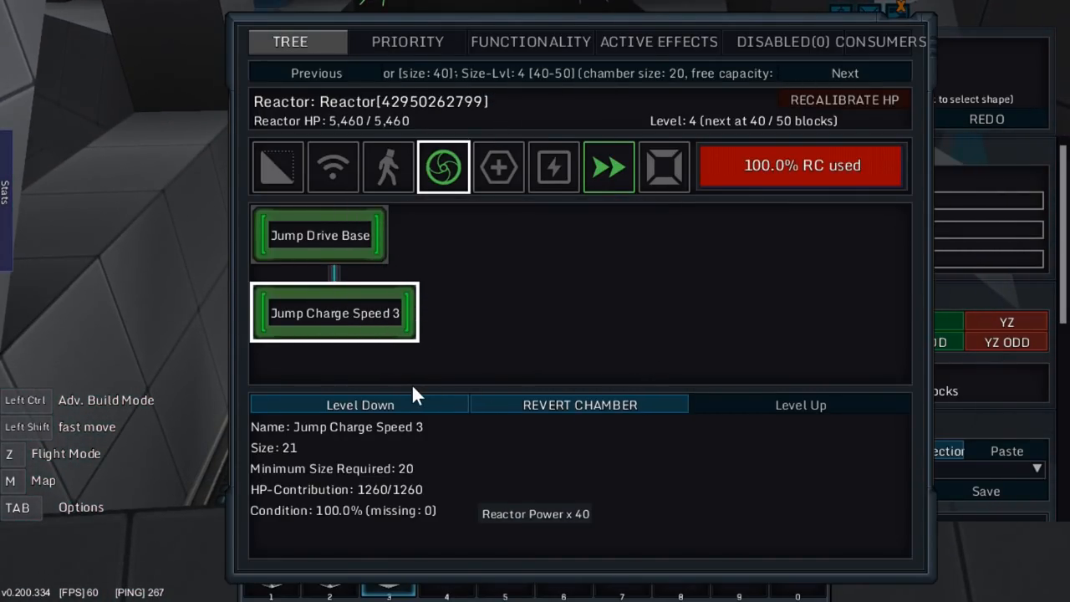
mouse_move(368, 334)
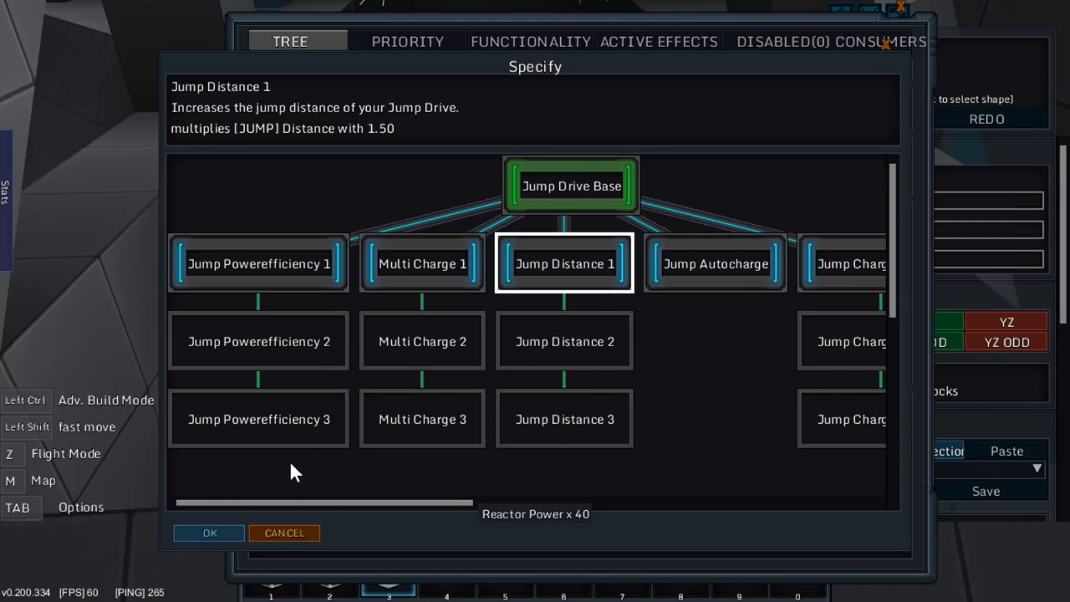
mouse_move(410, 511)
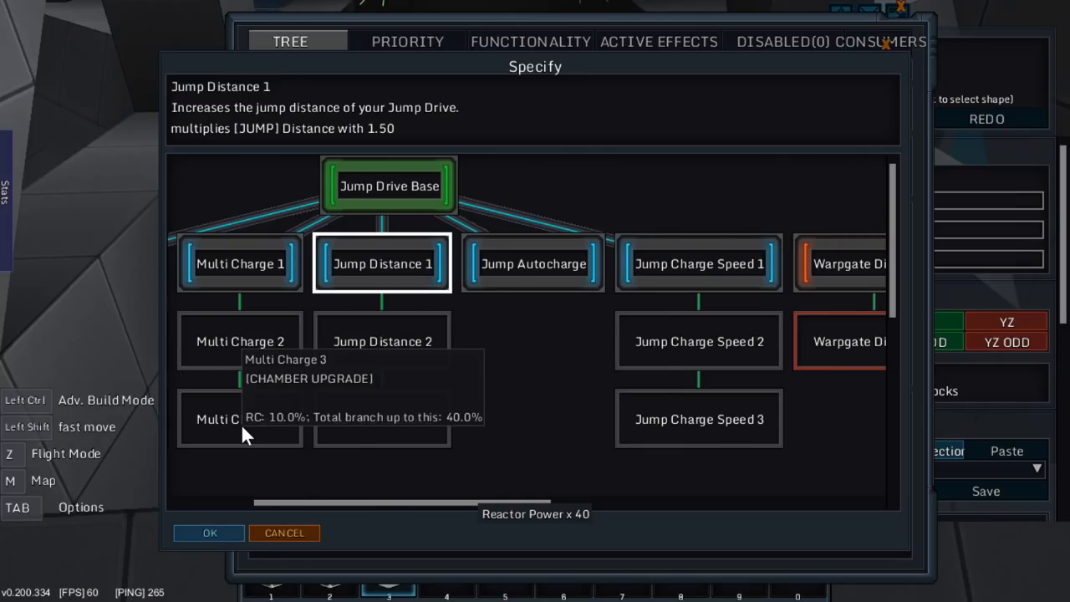
mouse_move(241, 341)
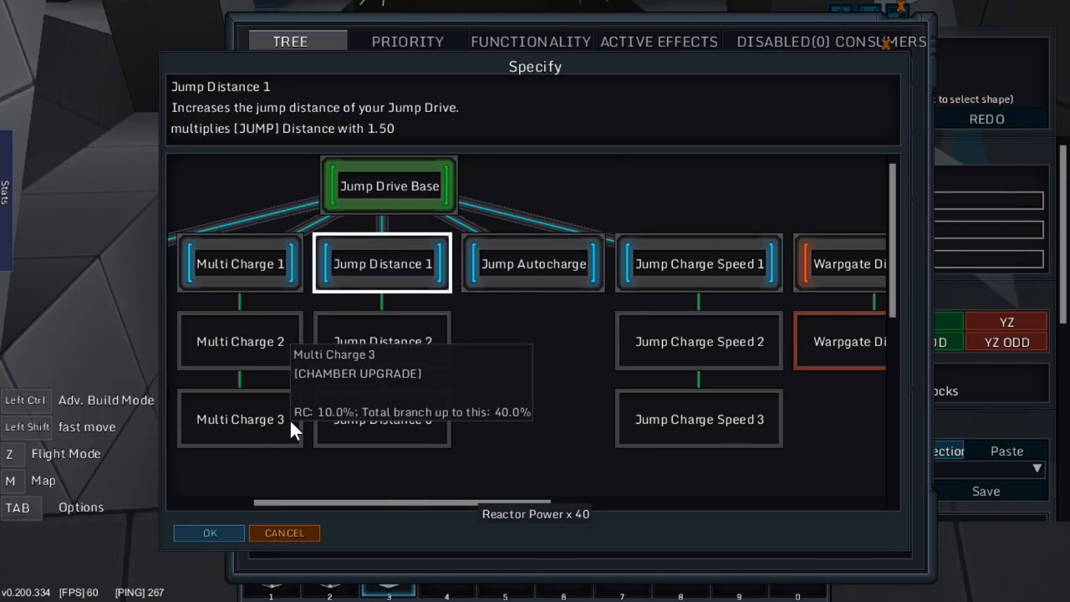
mouse_move(281, 402)
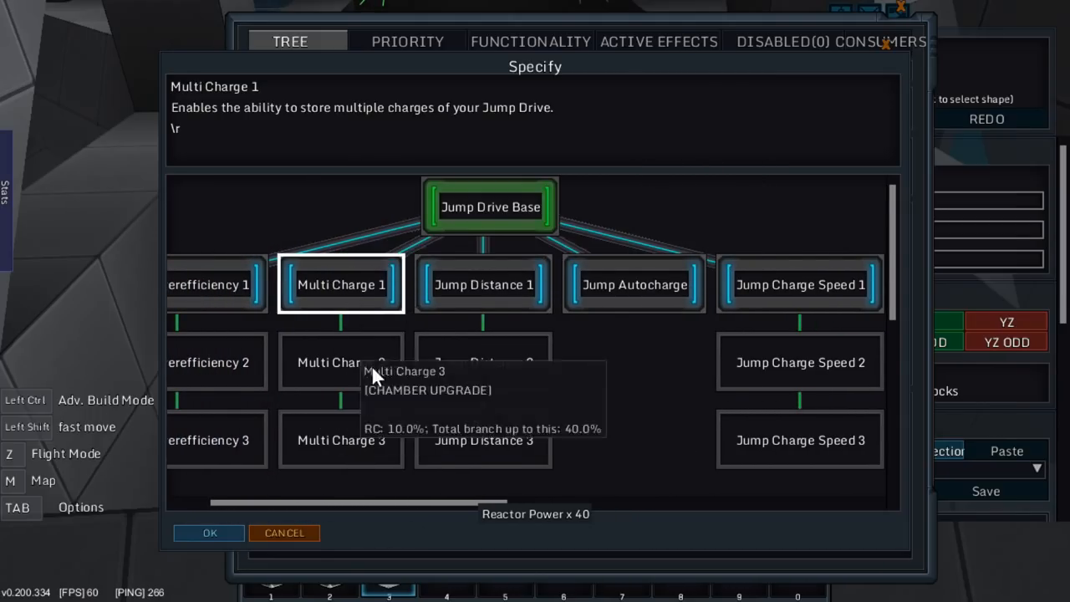
mouse_move(526, 393)
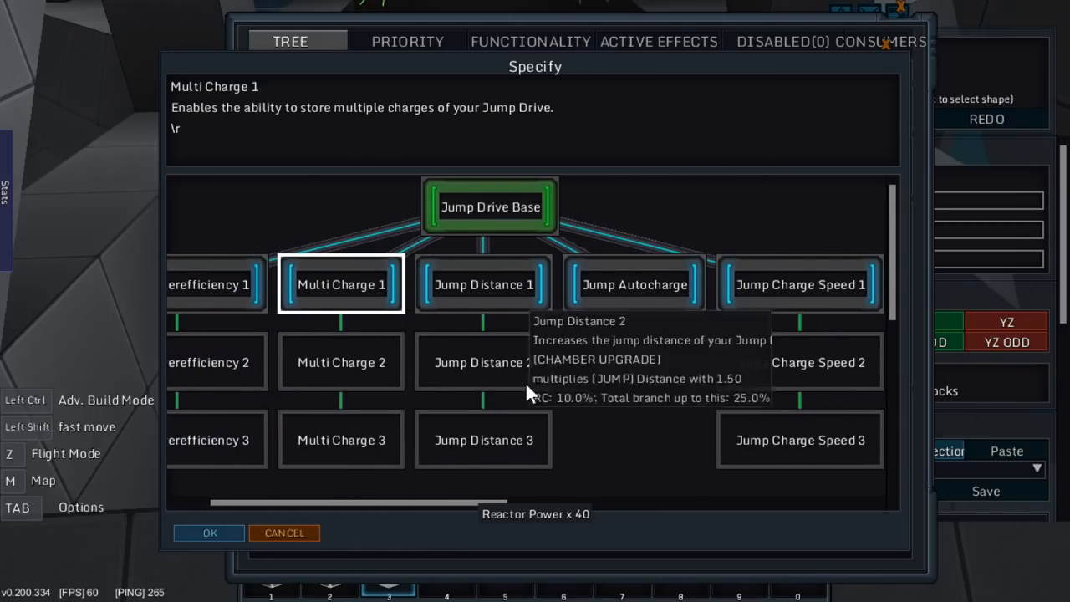
mouse_move(374, 297)
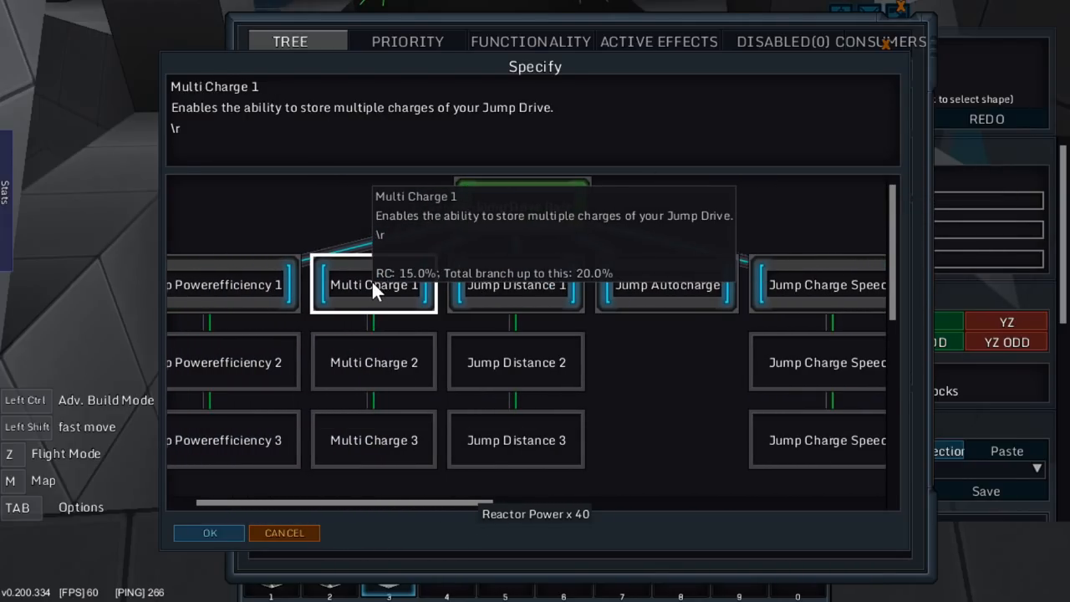
Respecify the chamber as Multi Charge, level it to 2 and take the ship into flight.
click(373, 284)
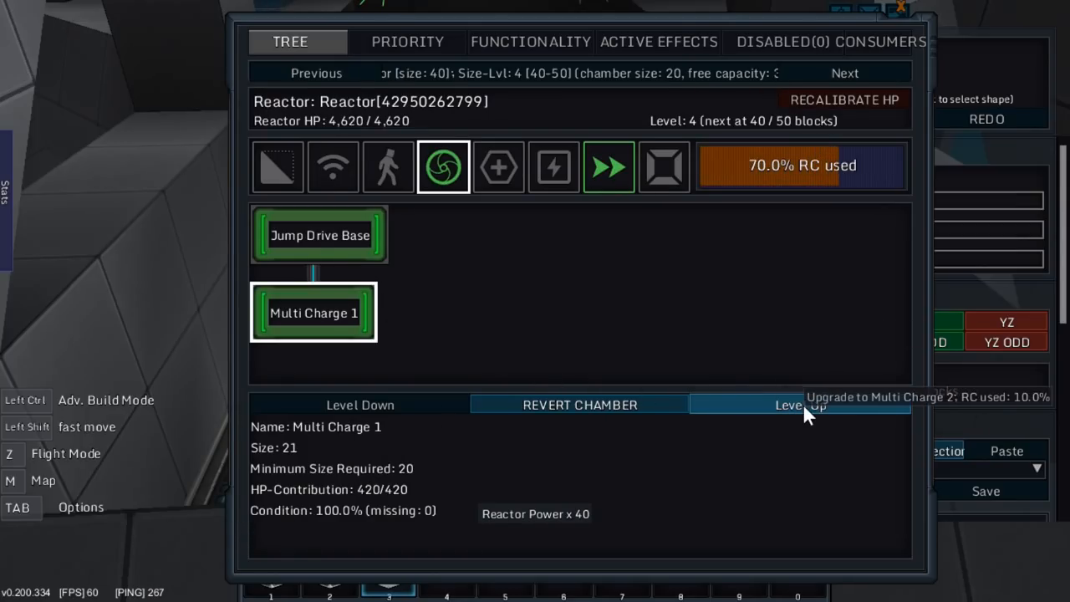
click(800, 407)
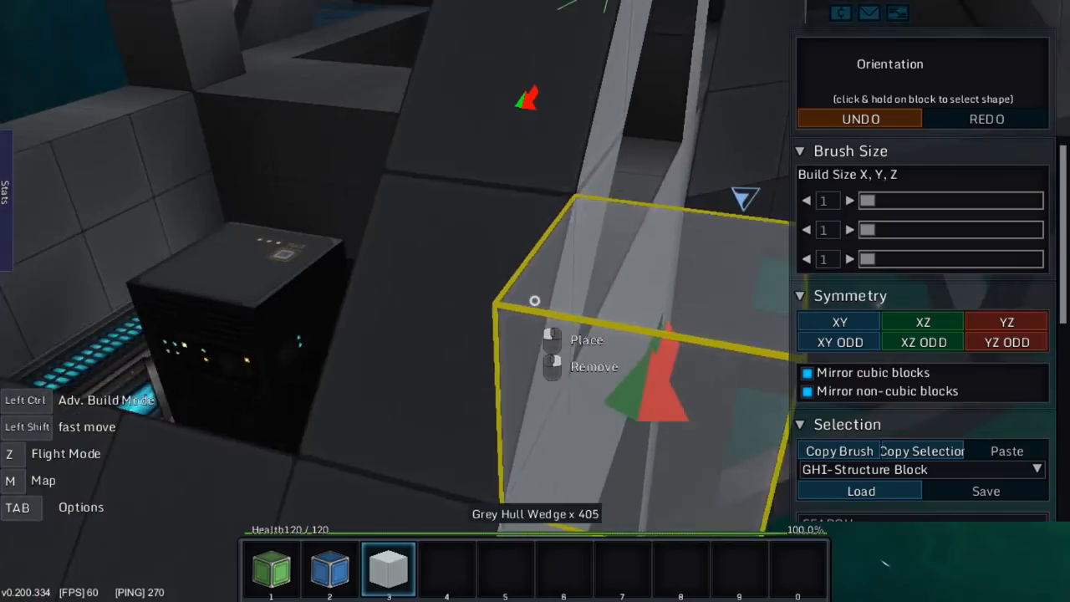
key(z)
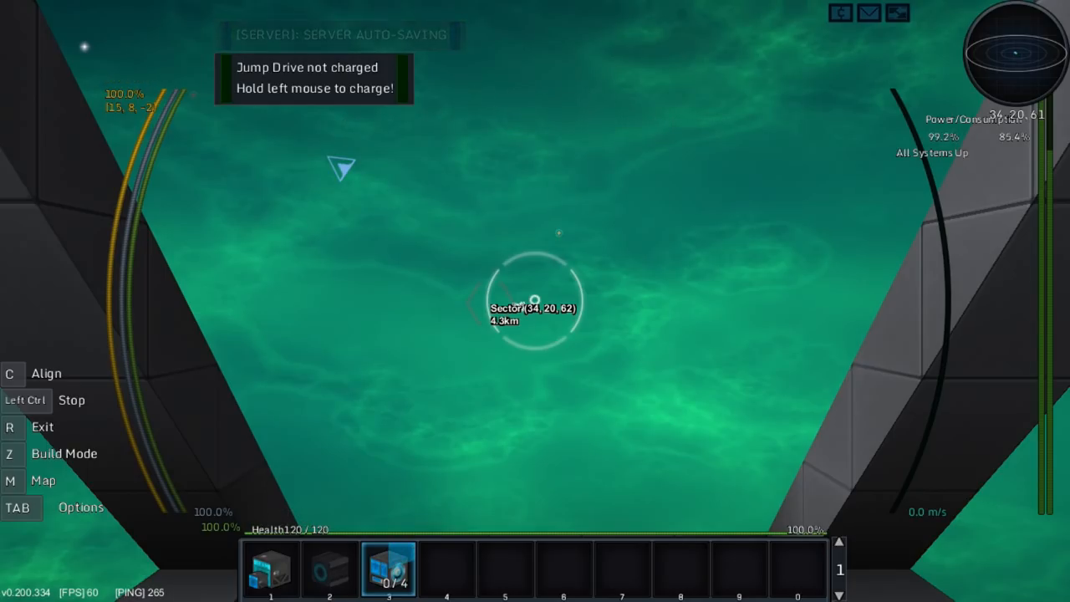
Return to build mode and place blocks for a second 20-block reactor chamber.
key(z)
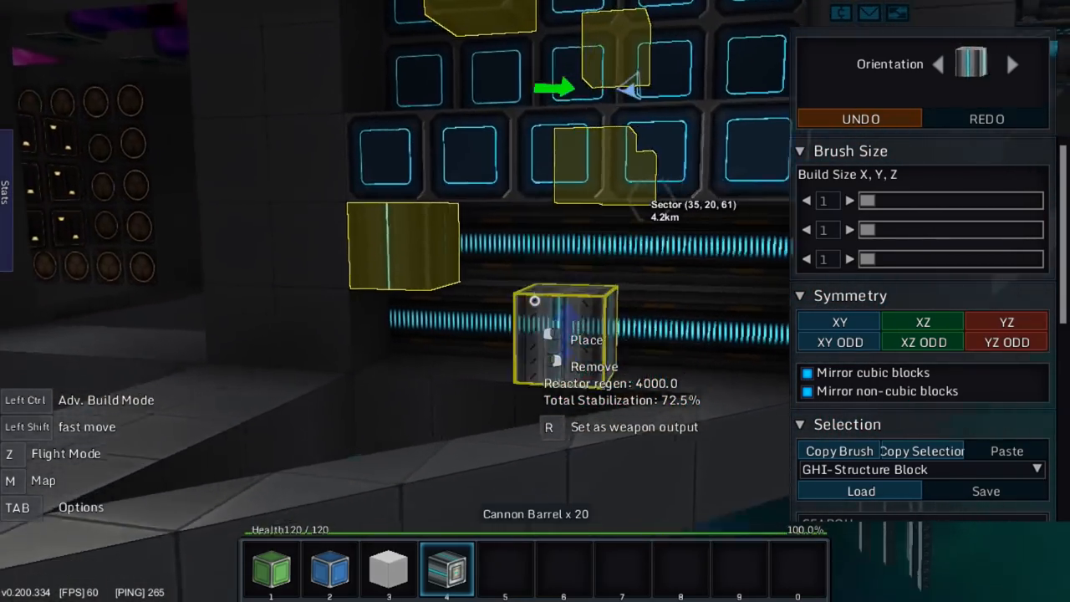
click(329, 568)
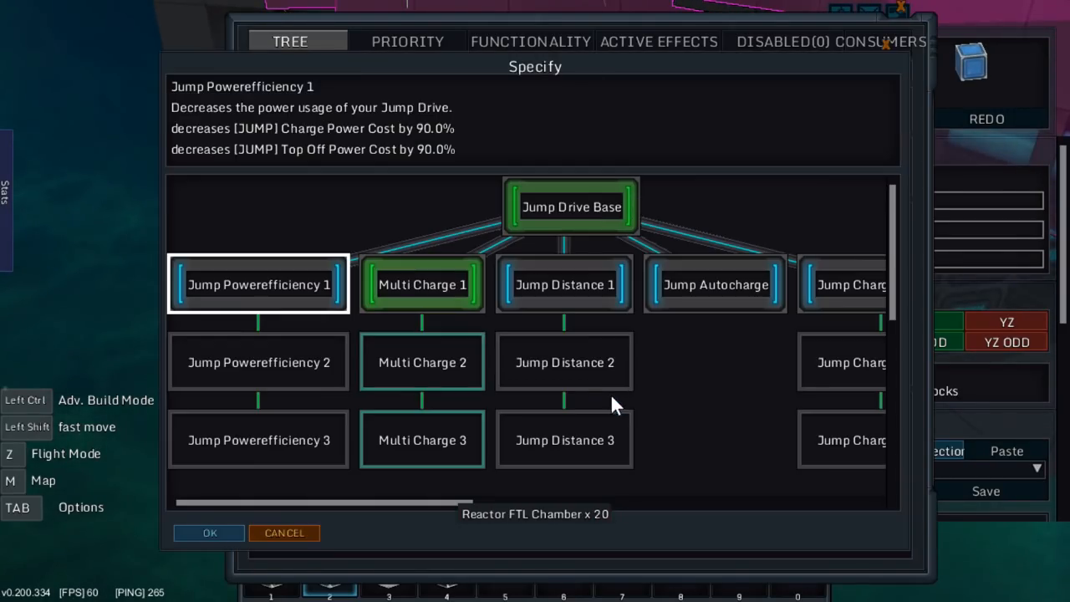
Dismiss the FTL effect choice, close the reactor overview and switch the ship into flight mode.
click(565, 285)
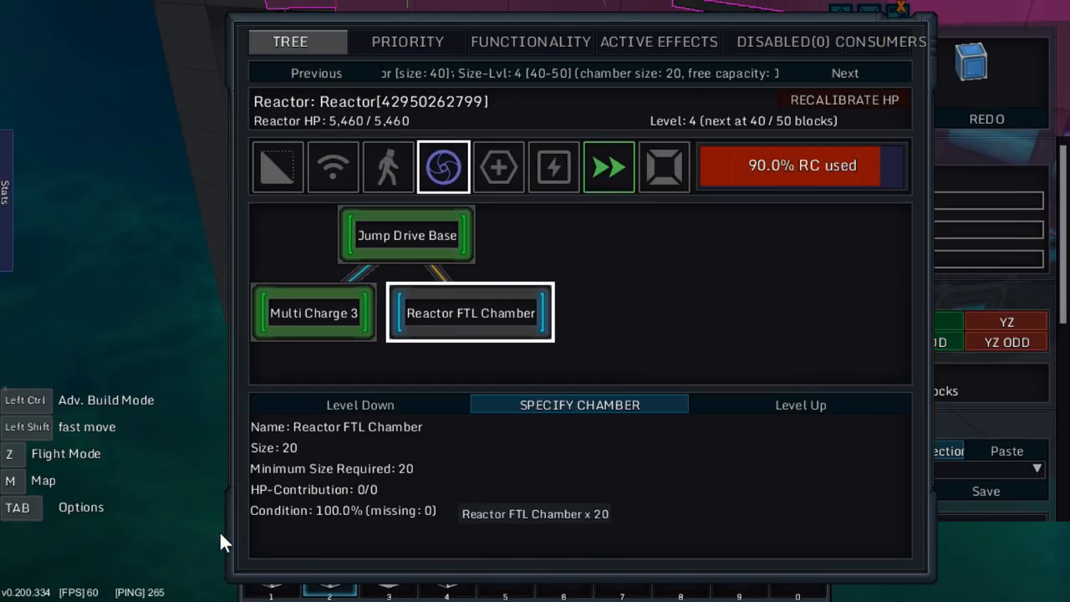
click(579, 404)
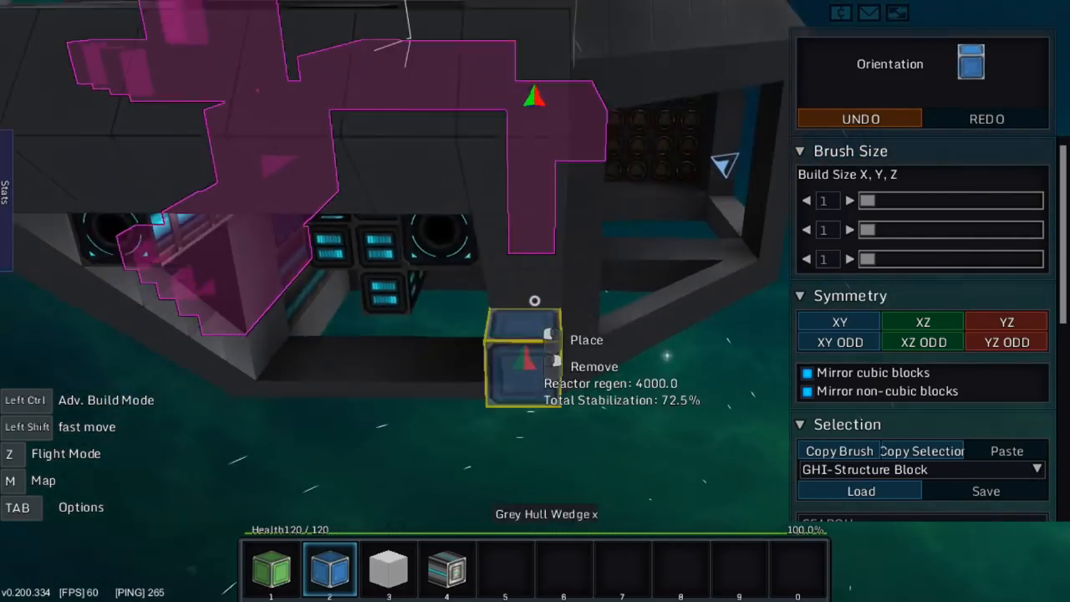
key(z)
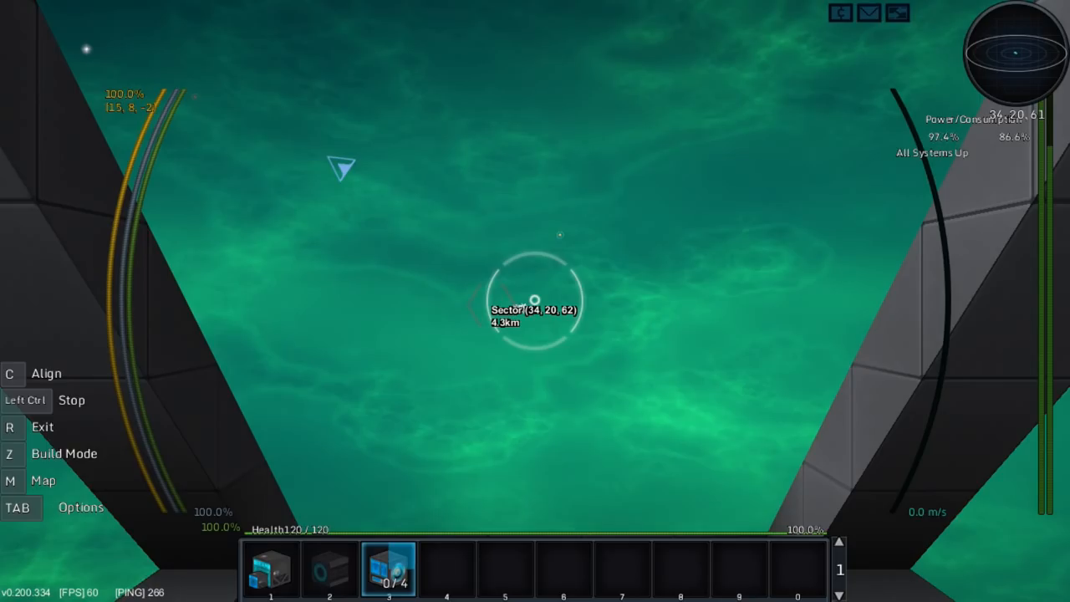
Exit the ship core to view it from outside, then re-enter the core to resume building.
key(z)
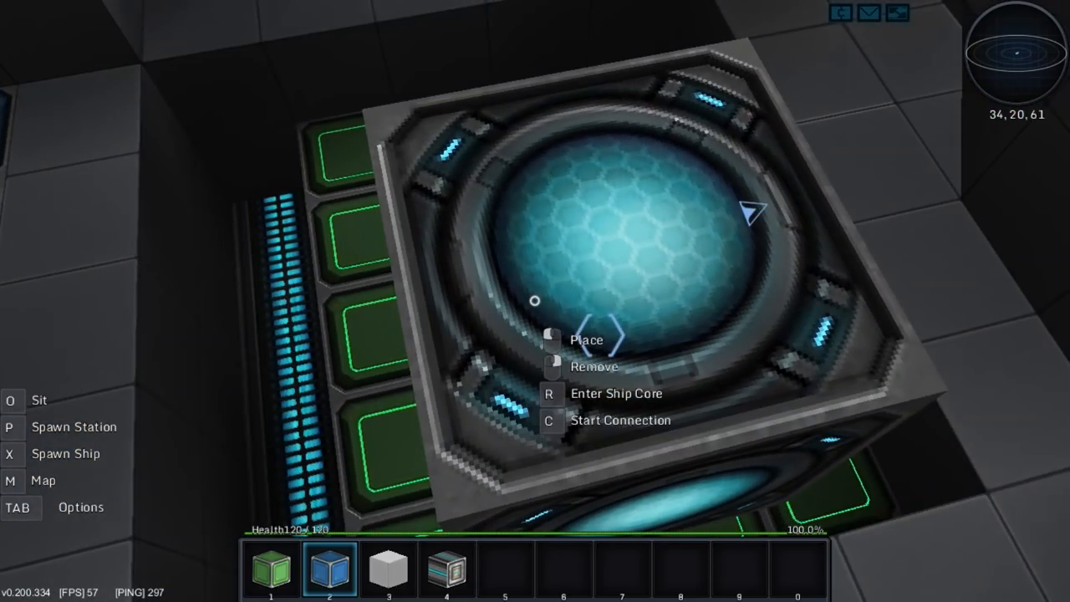
key(r)
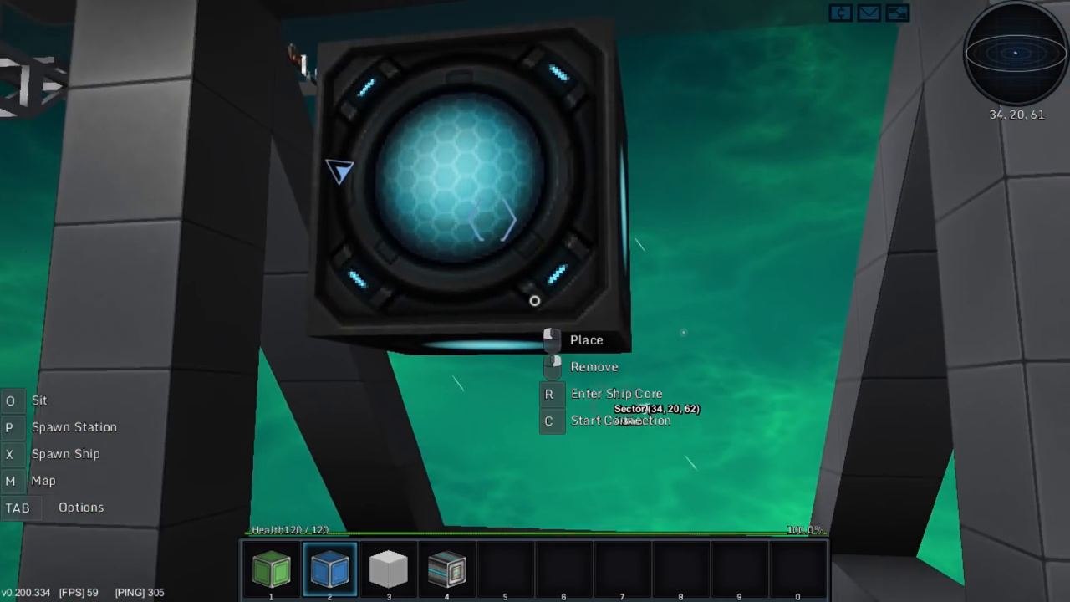
key(r)
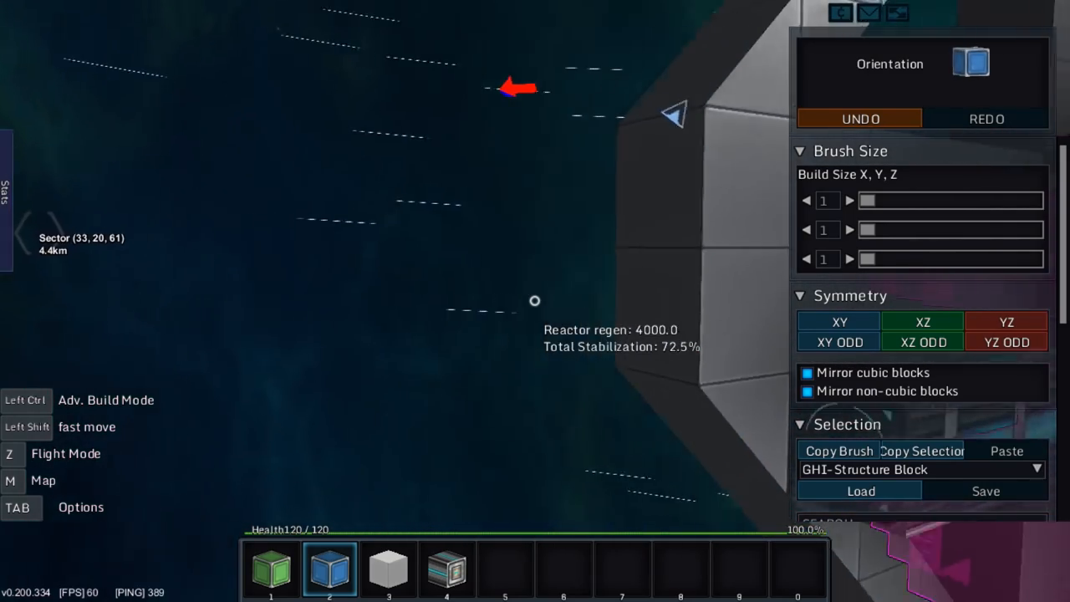
click(388, 572)
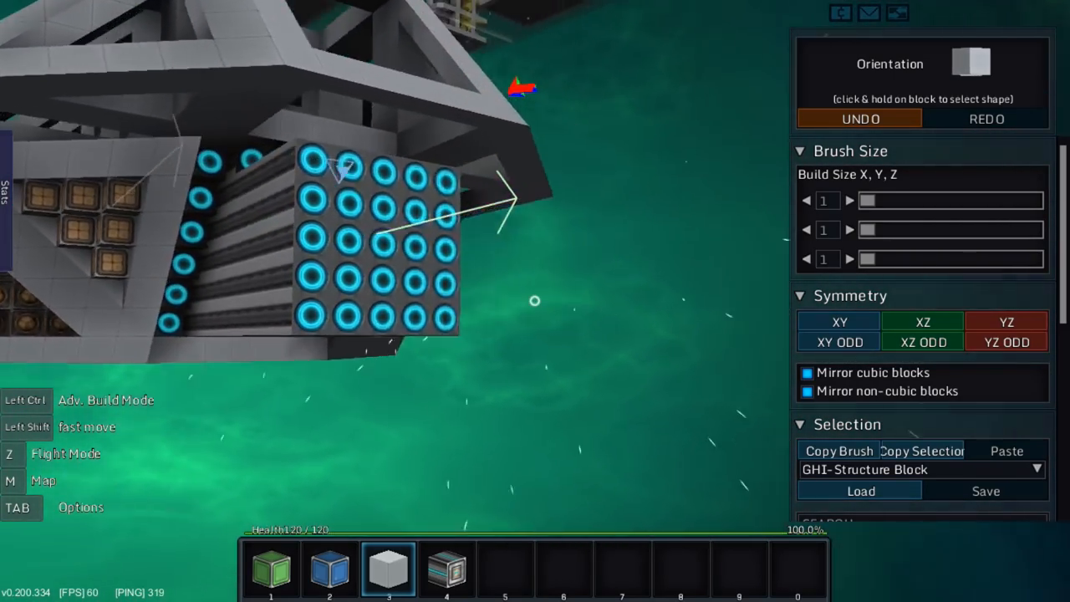
key(z)
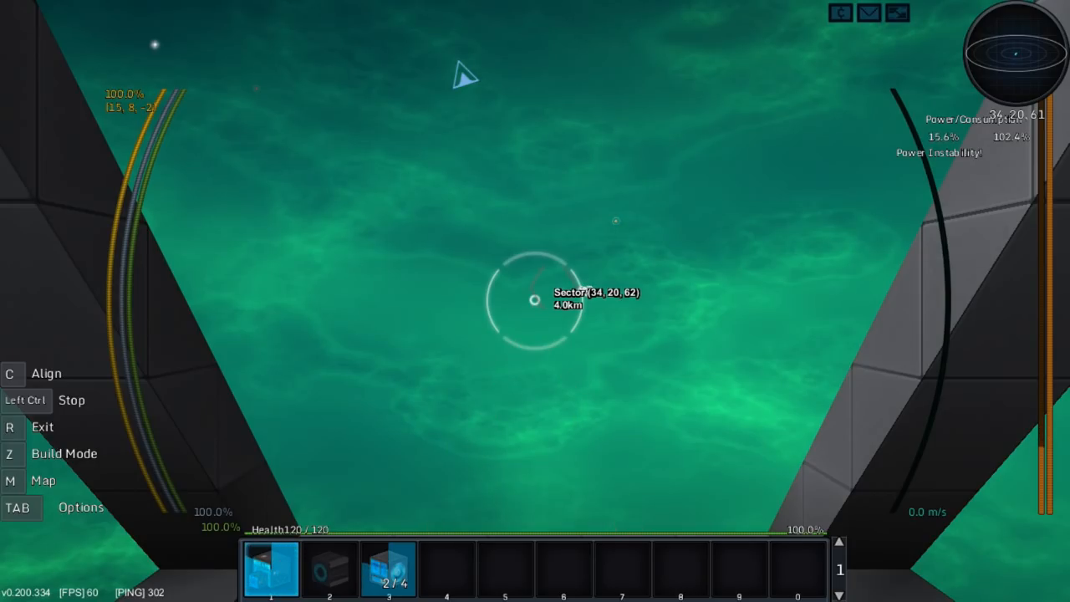
key(z)
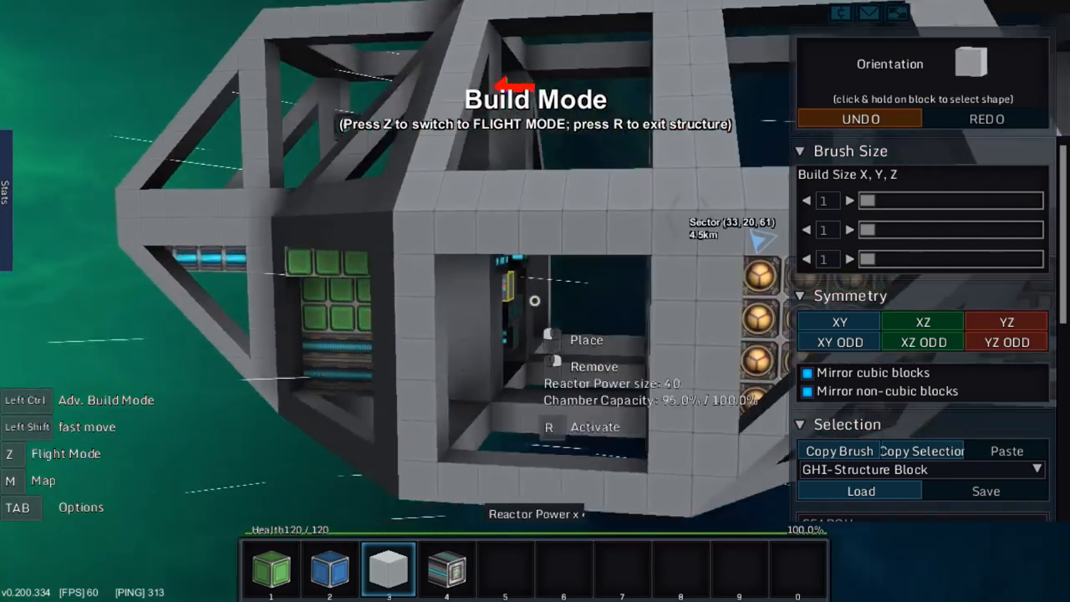
key(z)
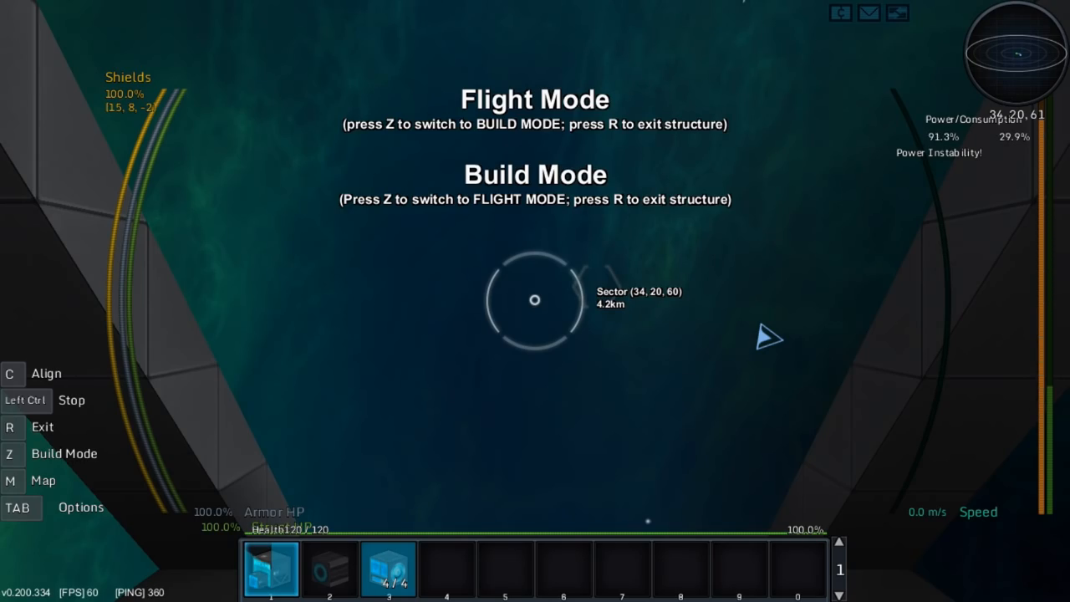
key(z)
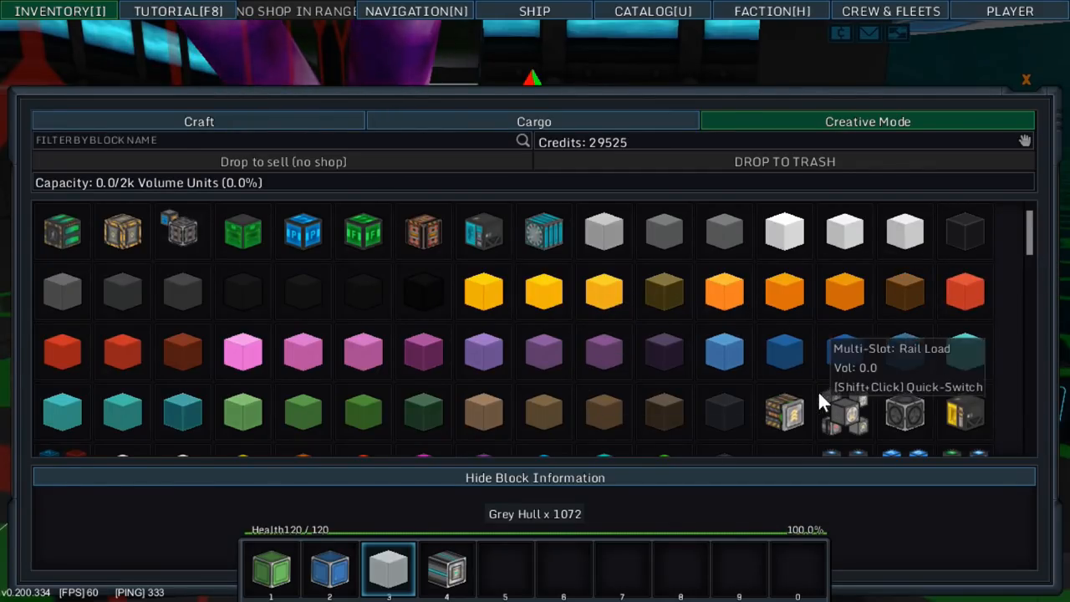
mouse_move(911, 343)
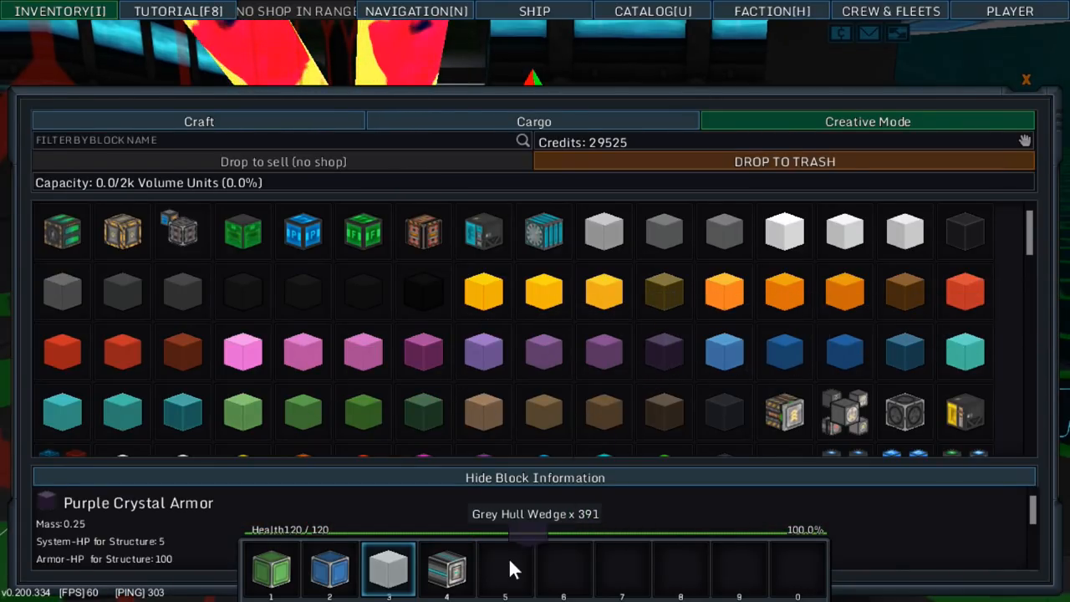
Put the Purple Crystal Armor Wedge on the hotbar as the active brush.
click(1027, 80)
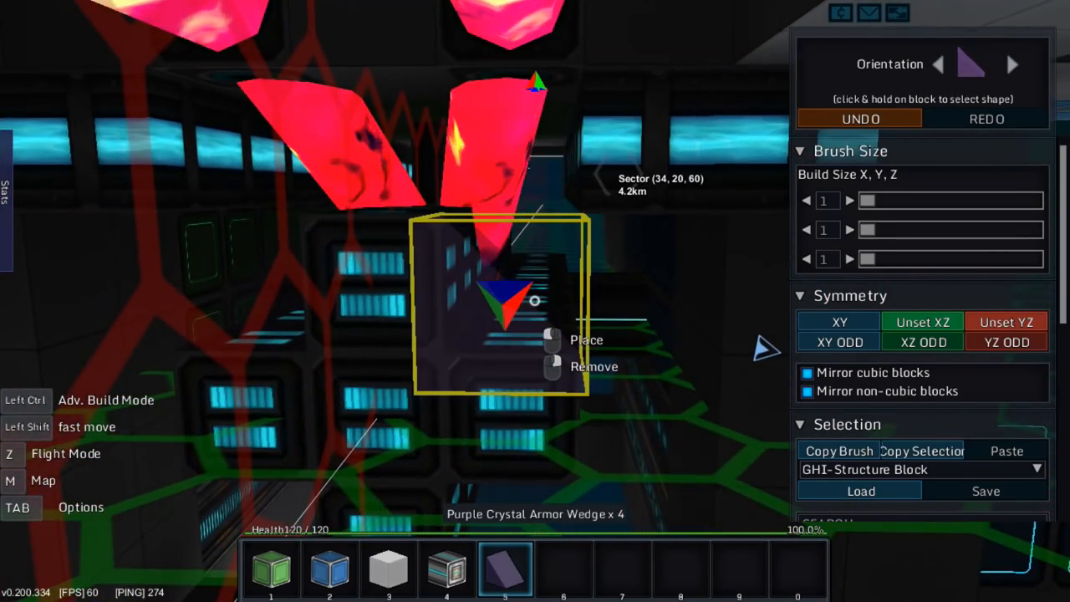
Close the inventory and enable another symmetry plane for mirrored grey hull placement.
key(i)
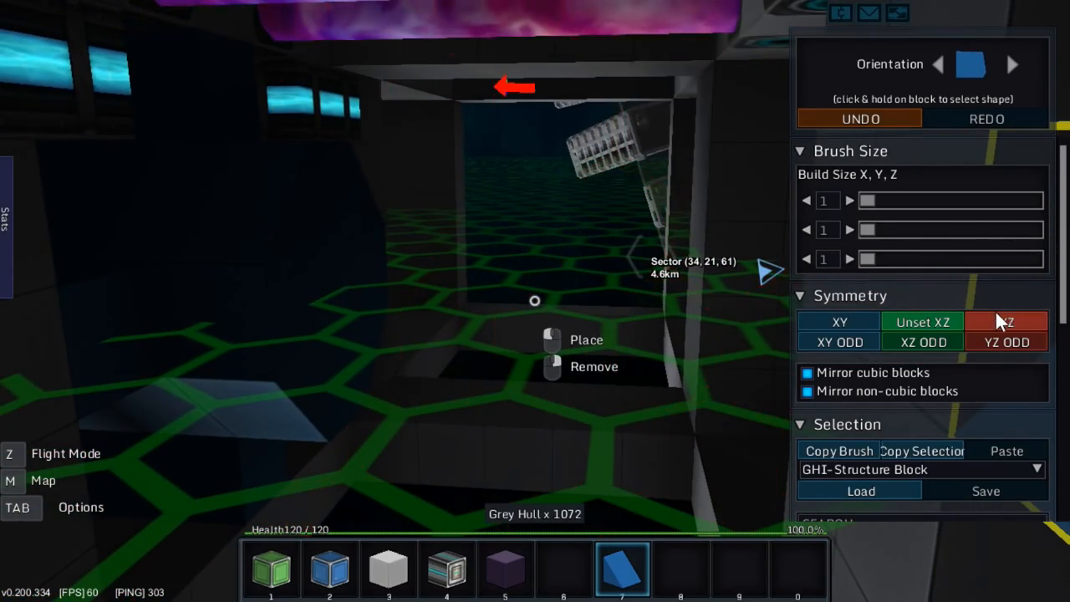
click(839, 321)
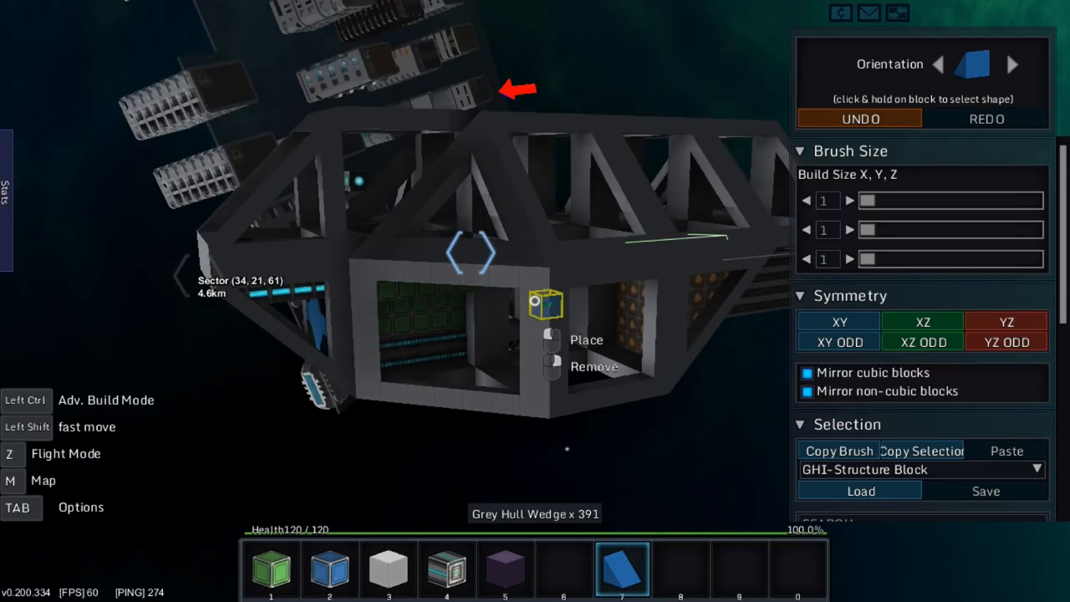
Look up the ship's shield statistics in the building quick-reference (one shield, 117,000 capacity).
key(i)
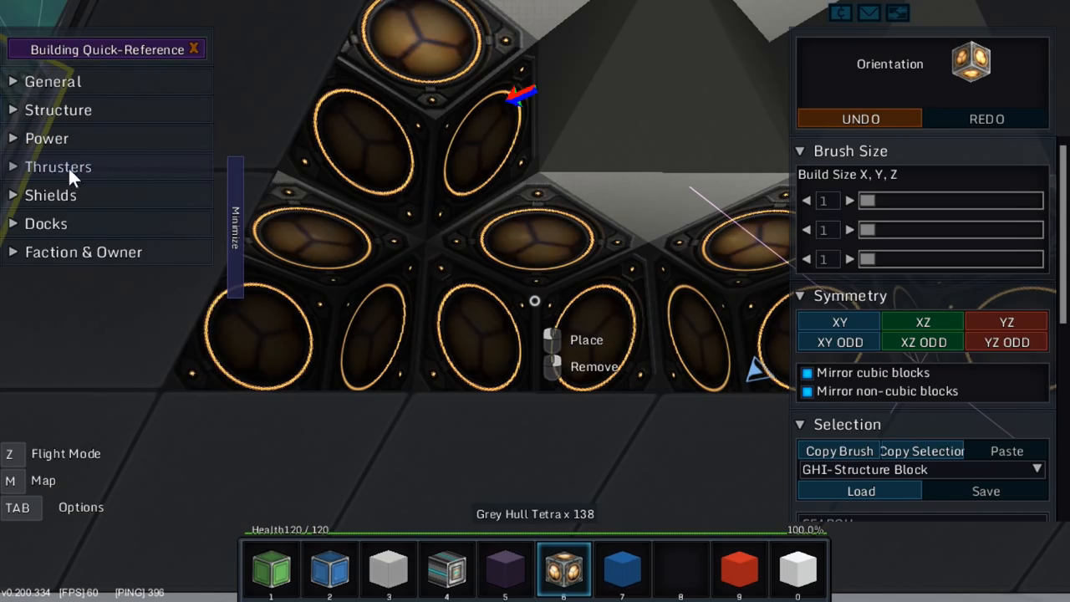
click(50, 194)
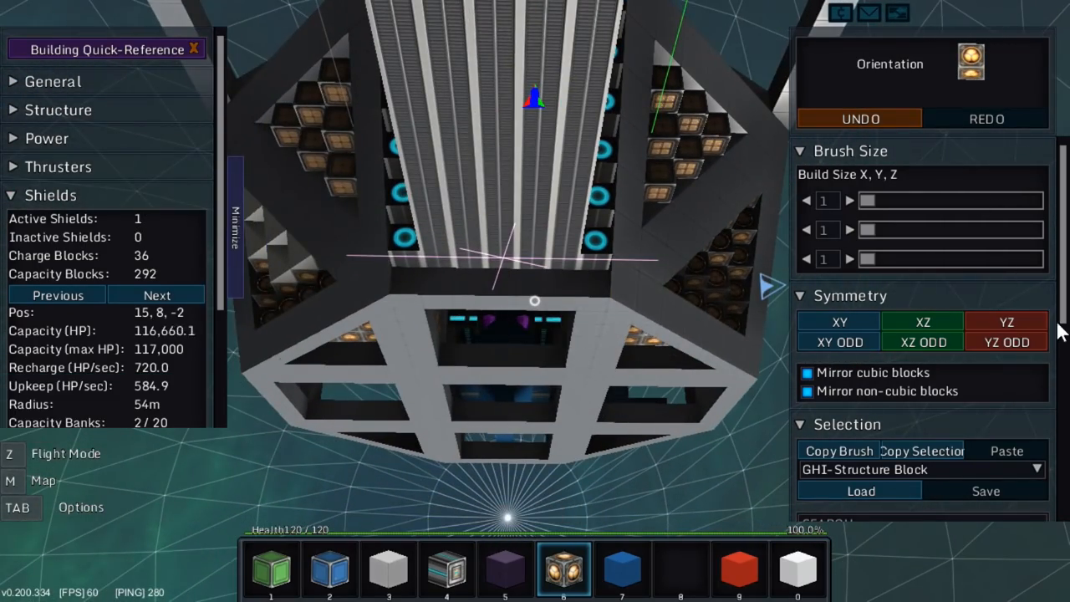
Briefly enable an extra mirror plane to place a shield block on the ship's underside.
click(1007, 321)
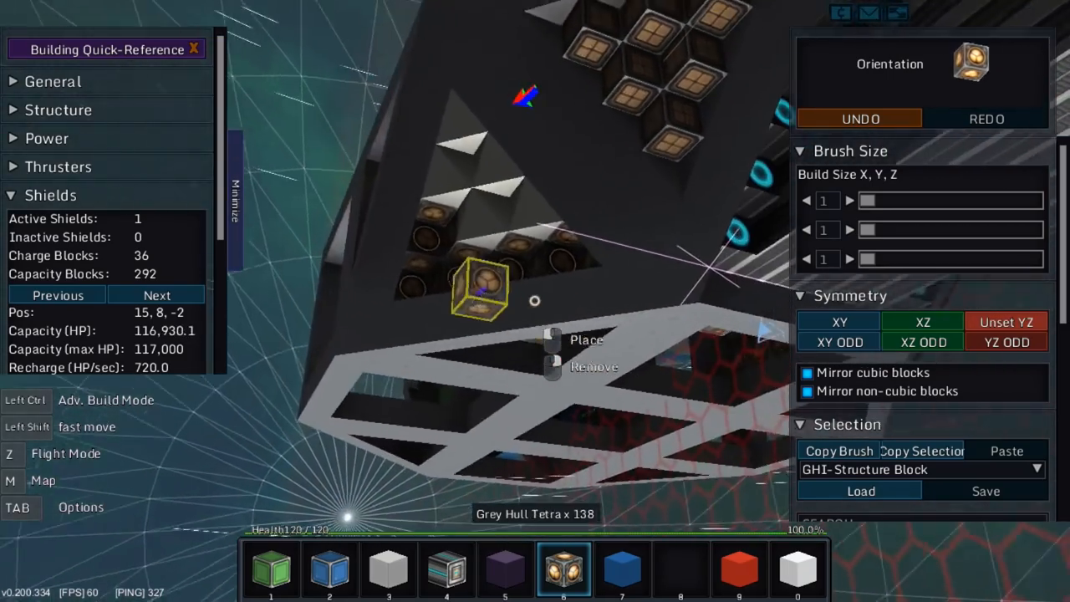
click(1006, 321)
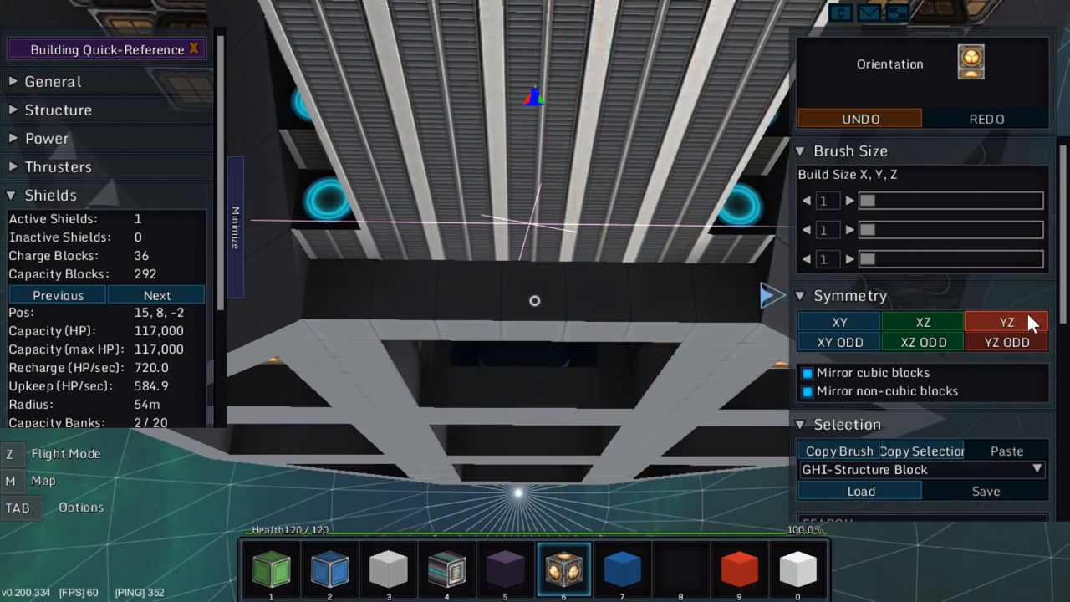
click(1007, 321)
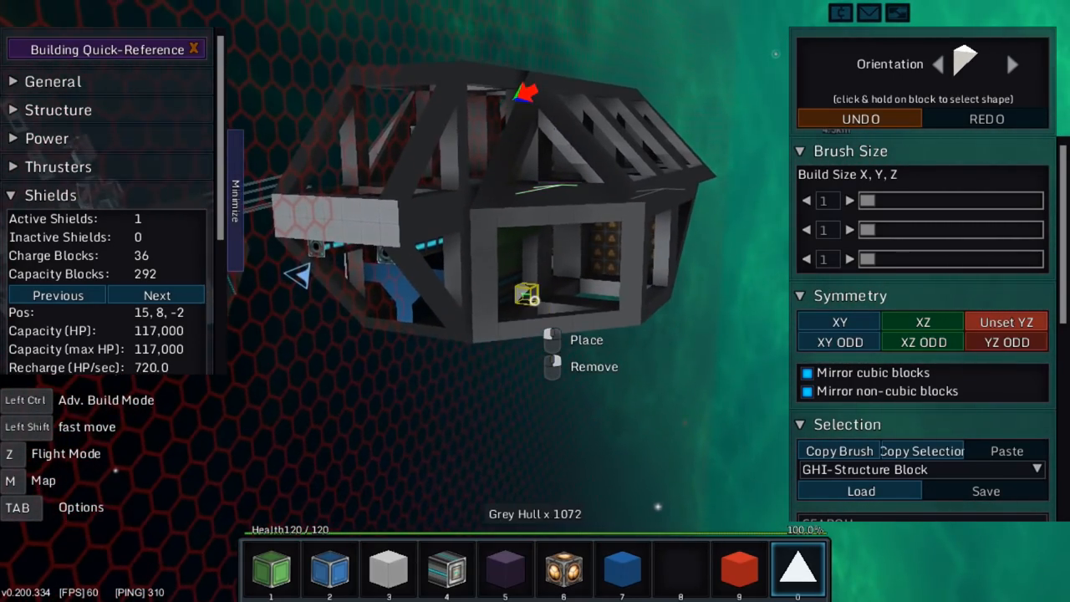
key(z)
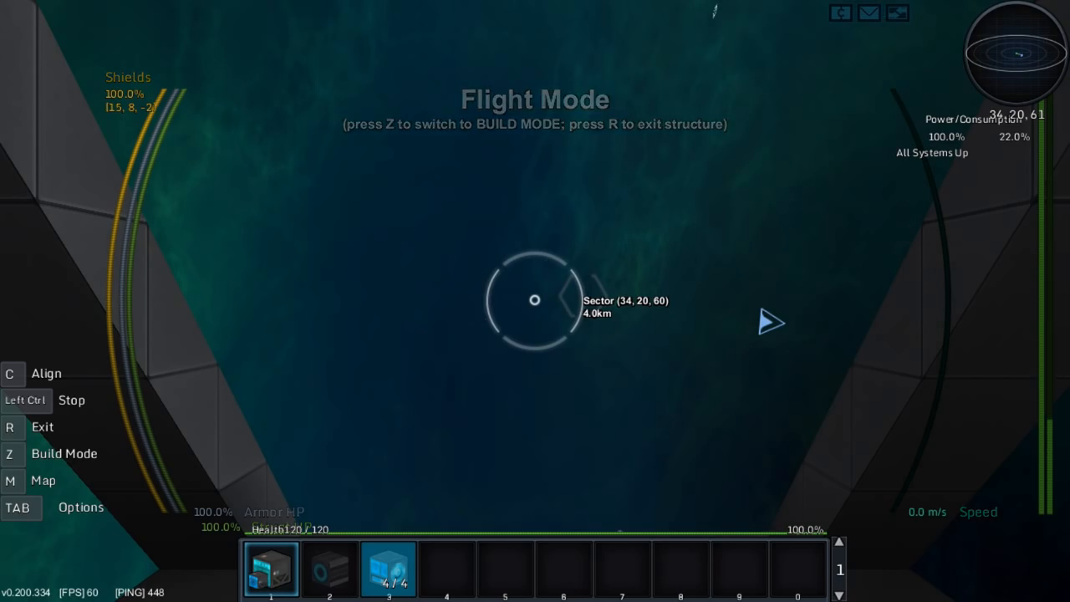
key(z)
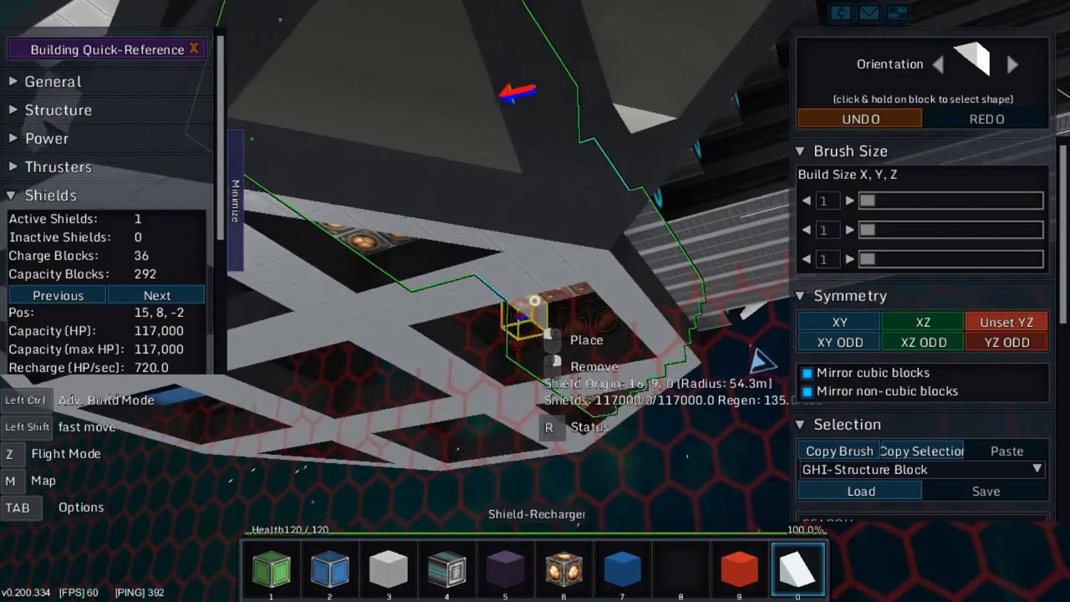
Bring up the creative block supply to stock grey hull wedges.
key(i)
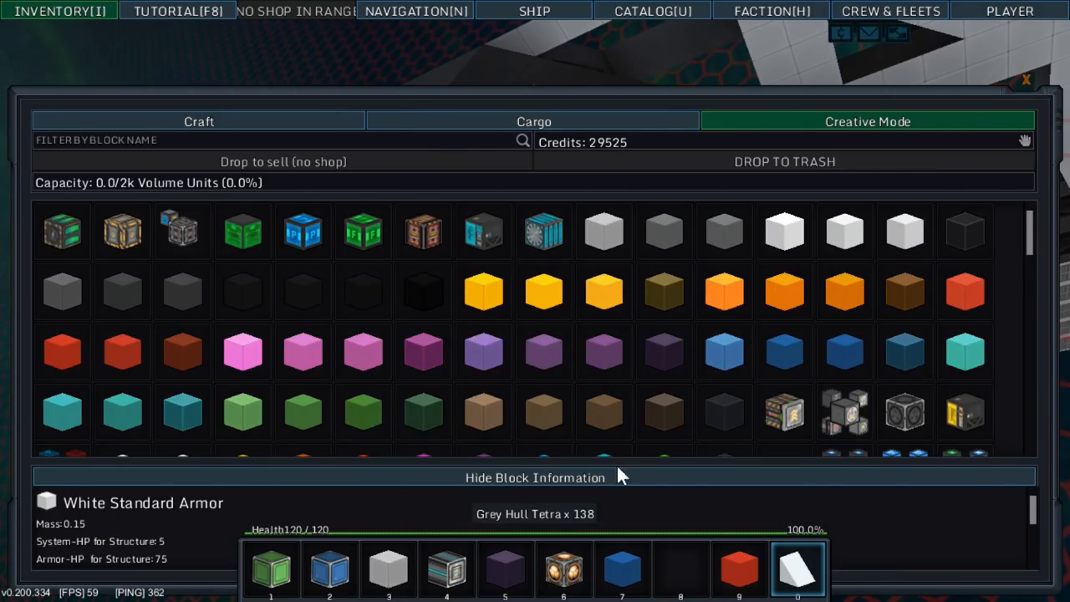
mouse_move(784, 233)
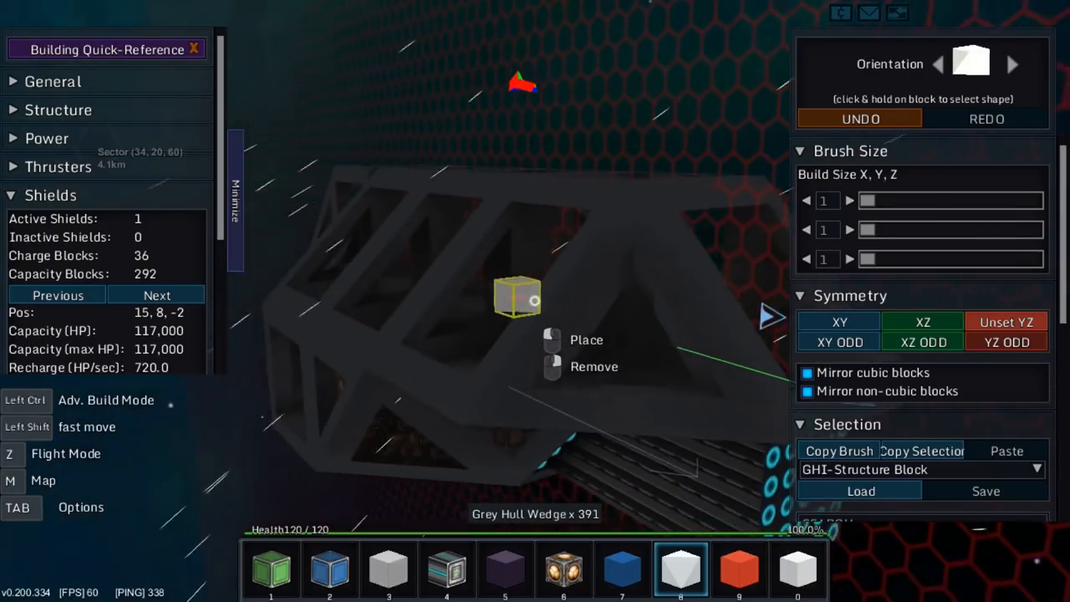
key(i)
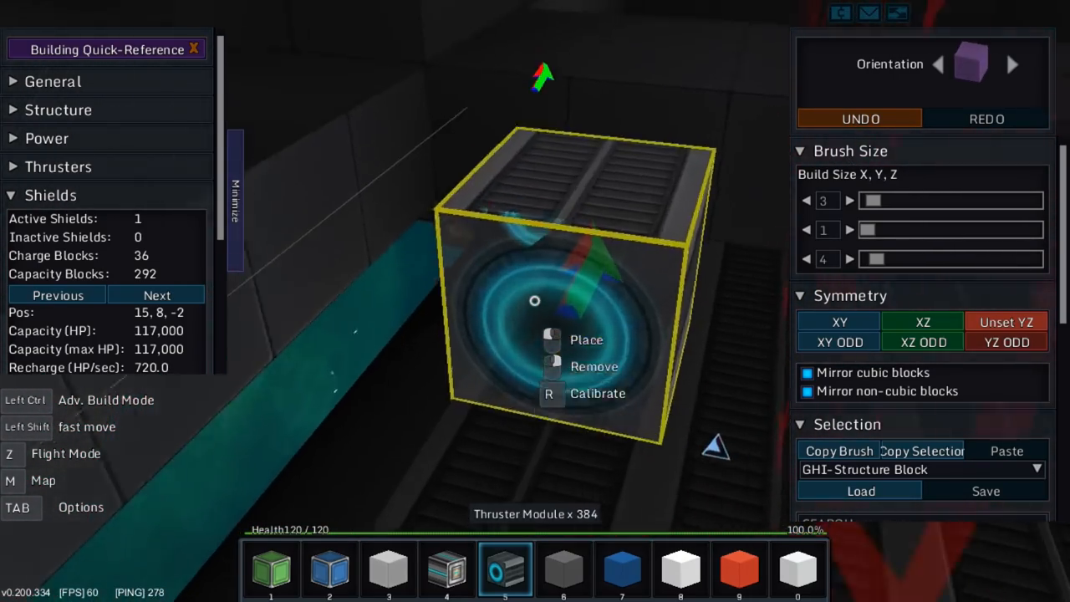
Place groups of thruster modules in the space behind the reactor.
click(446, 572)
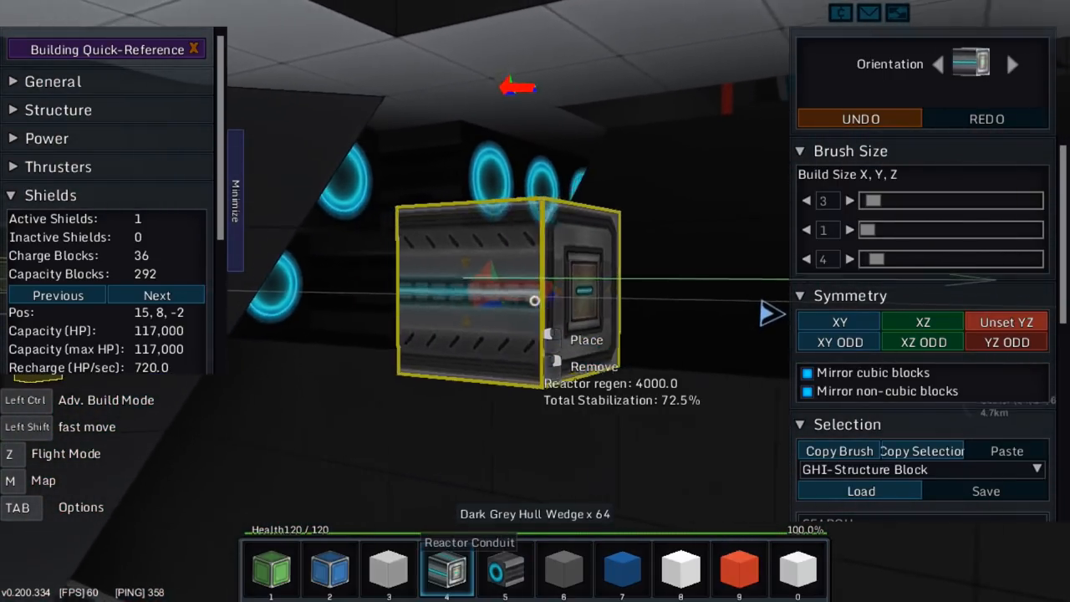
click(562, 572)
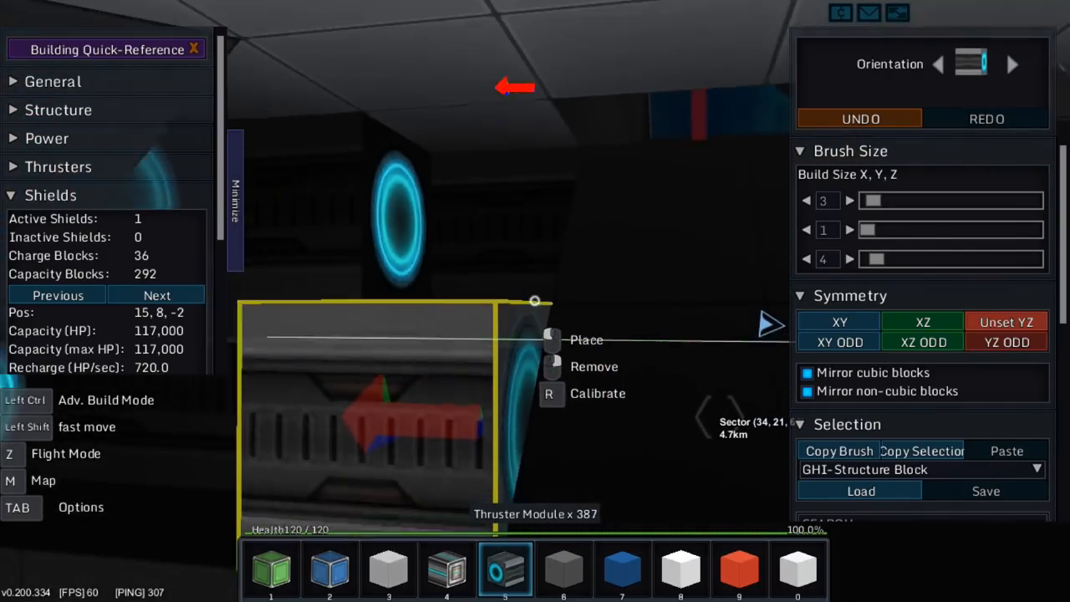
click(563, 572)
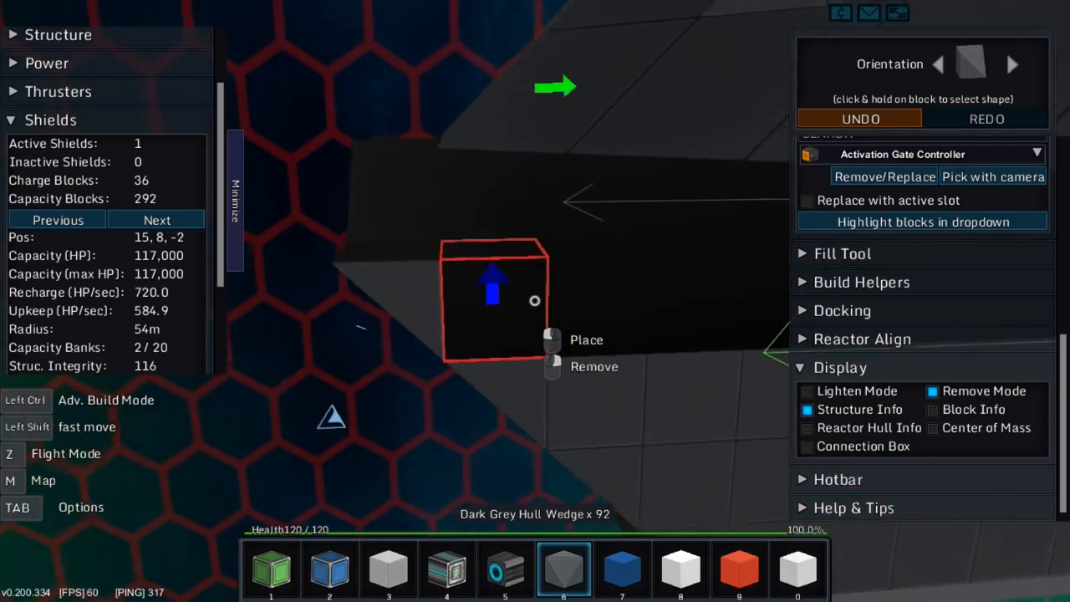
click(860, 117)
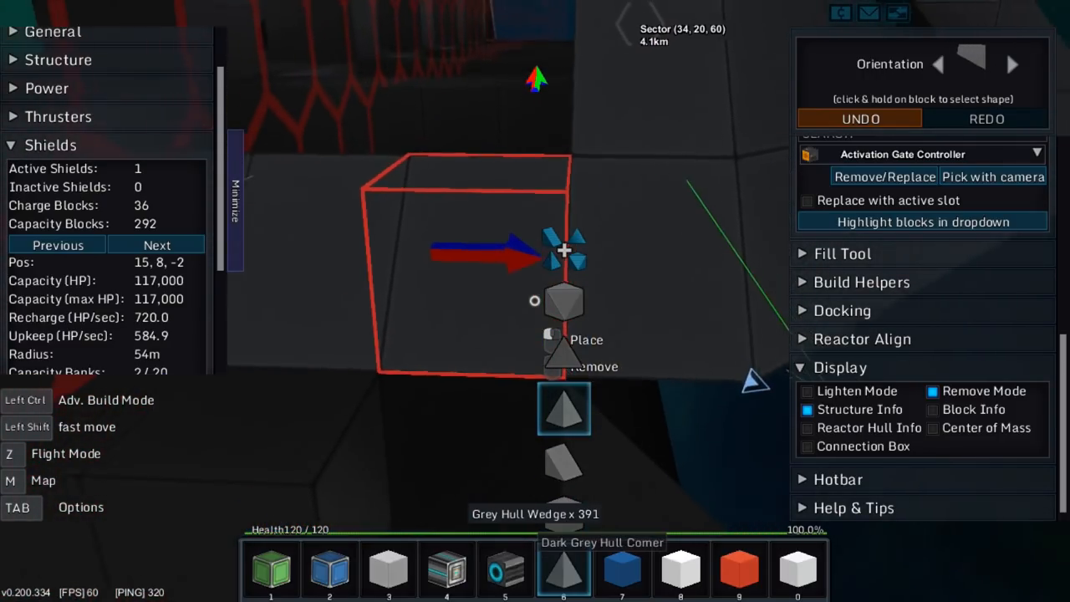
key(t)
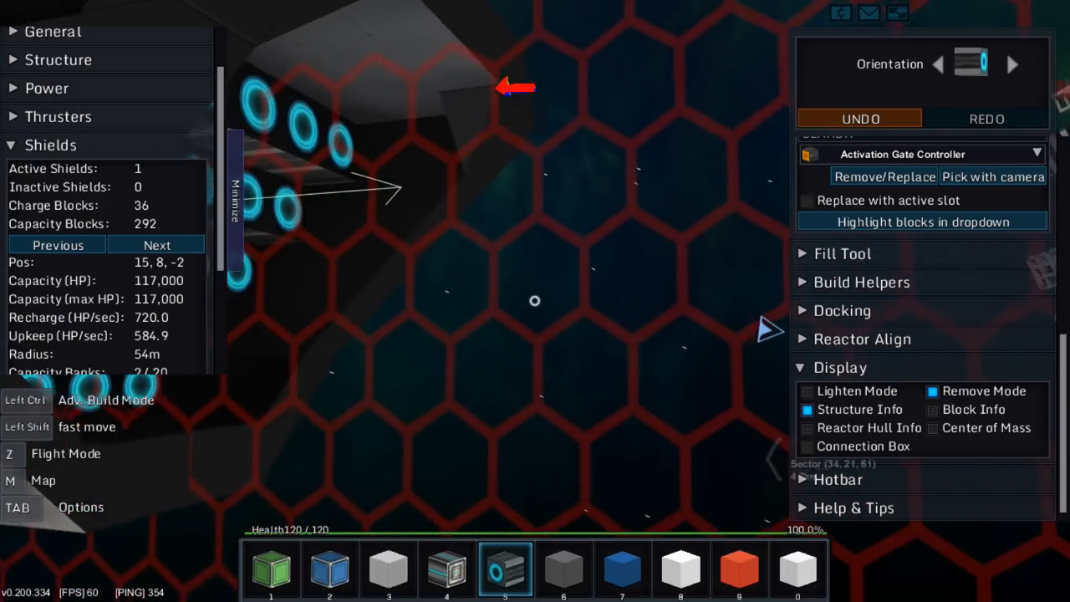
Browse the inventory's crafting options and filter the block list by the name 'ice'.
key(i)
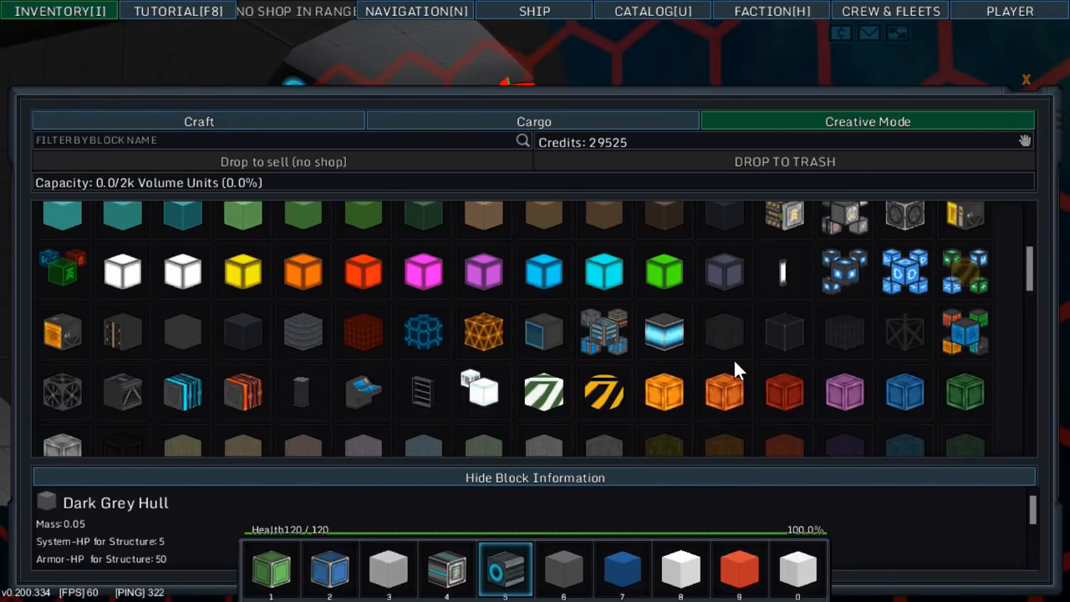
mouse_move(724, 332)
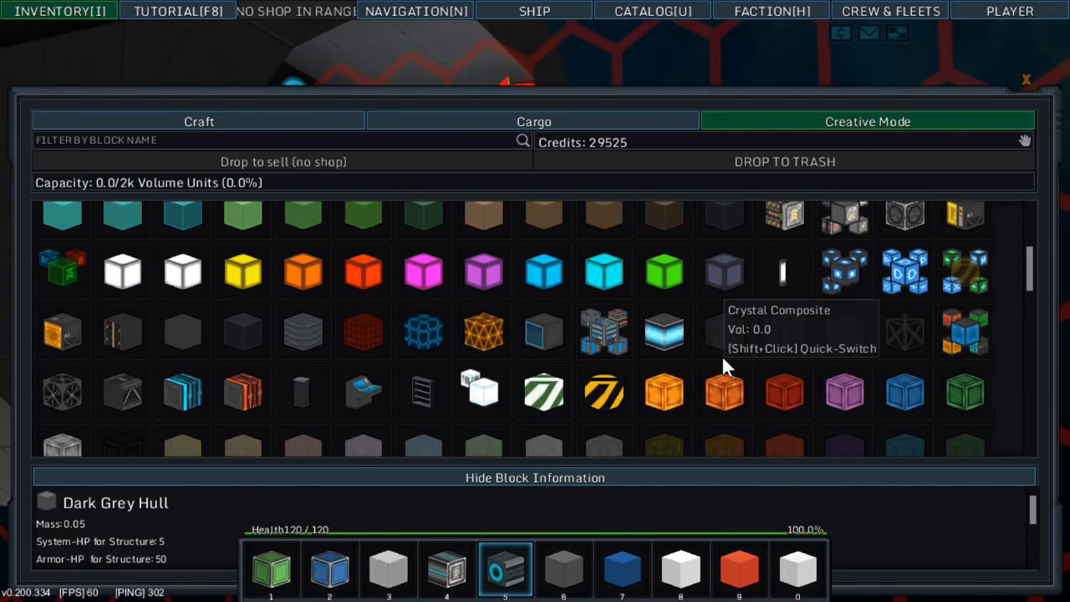
mouse_move(372, 393)
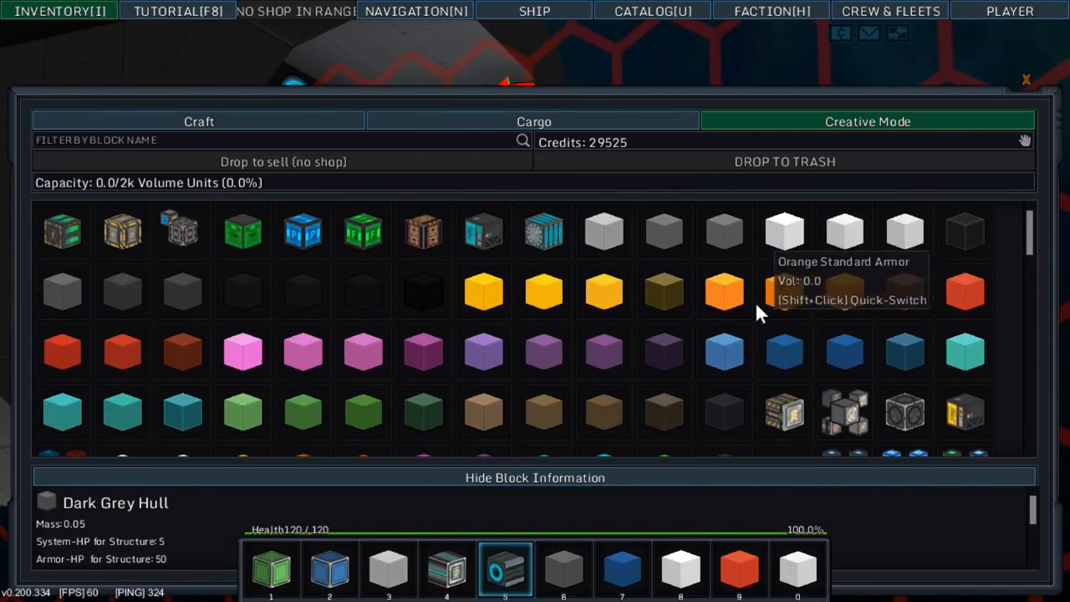
scroll(down, 3)
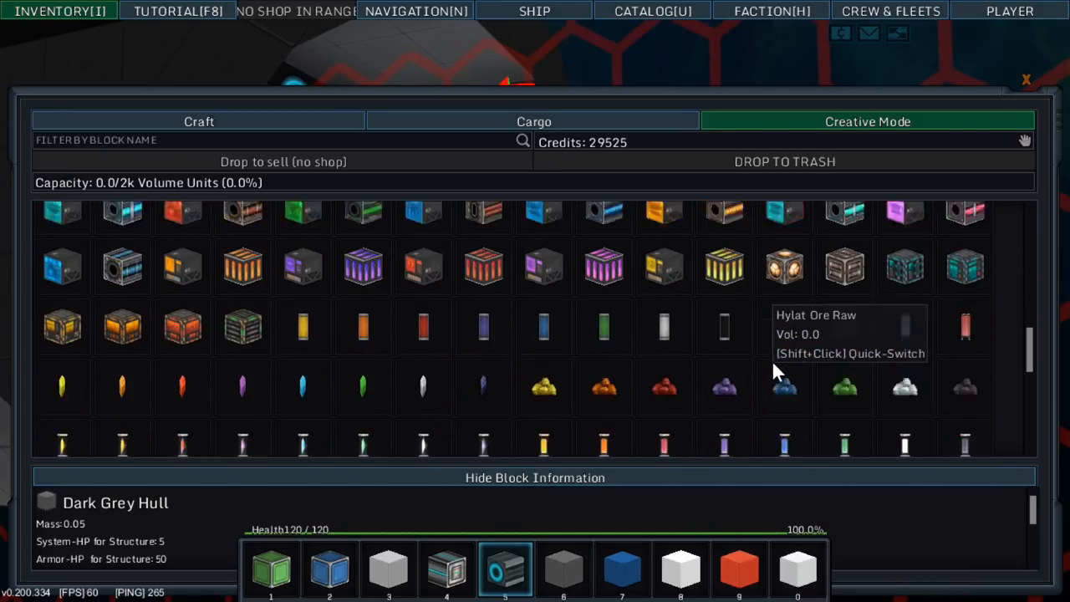
click(197, 121)
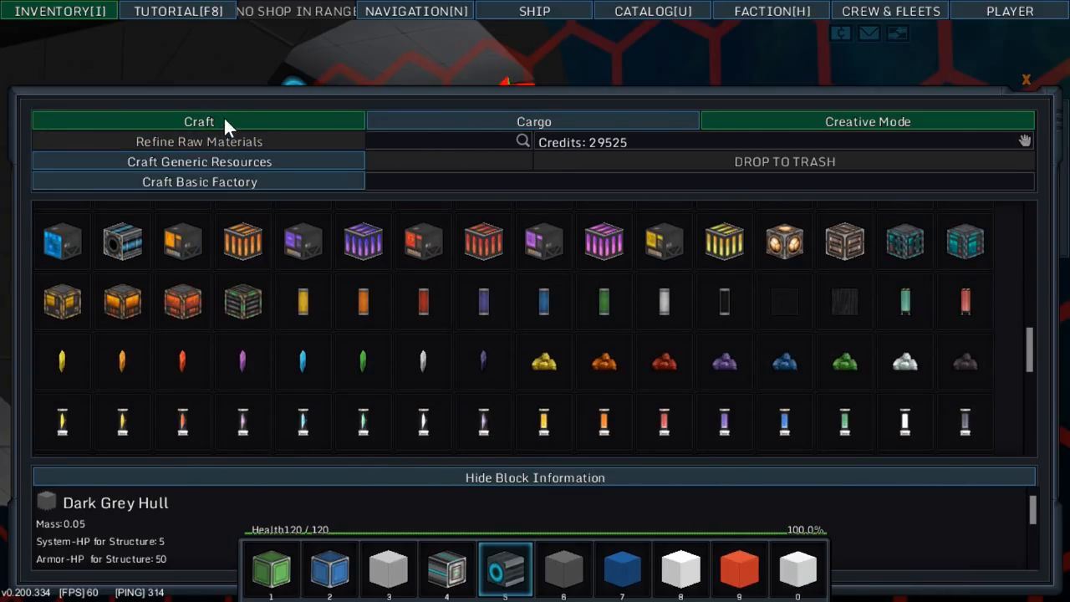
click(868, 121)
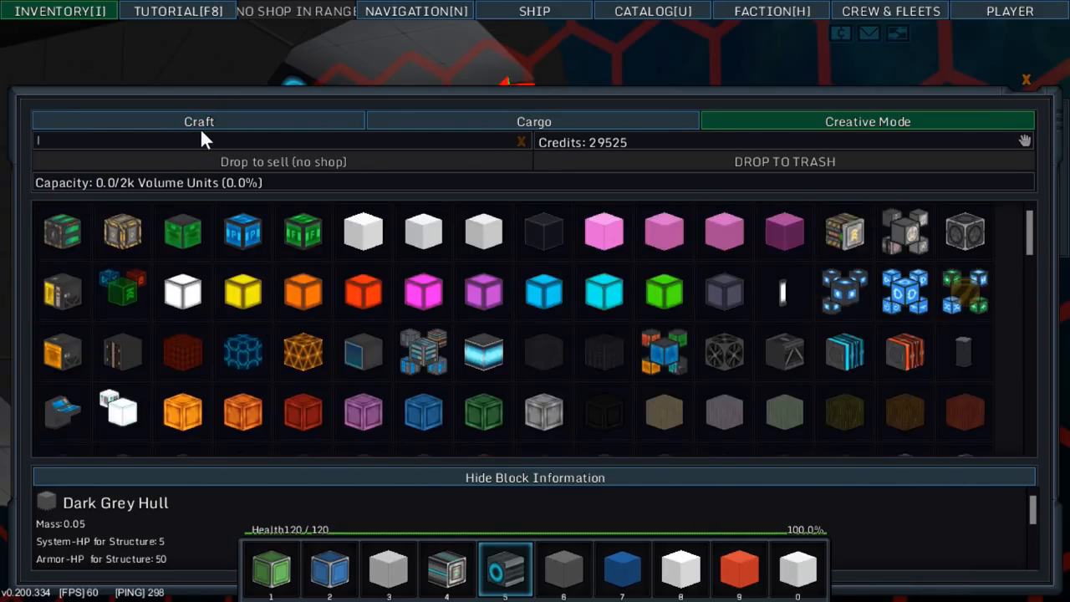
text(ice)
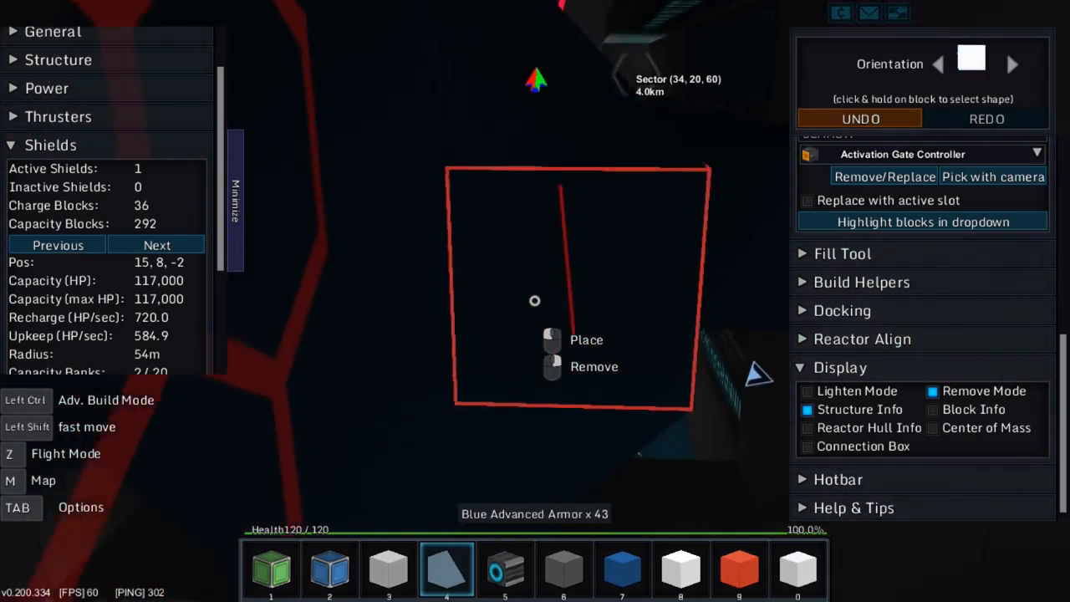
Check the crafting stock and creative block list, then leave build mode to fly outside the ship.
key(i)
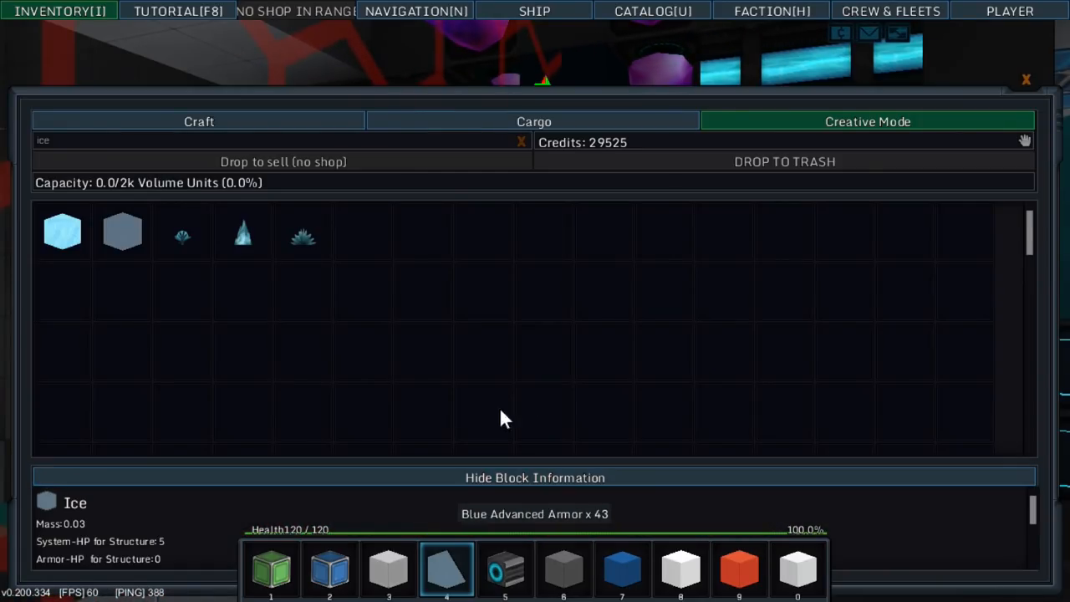
click(197, 120)
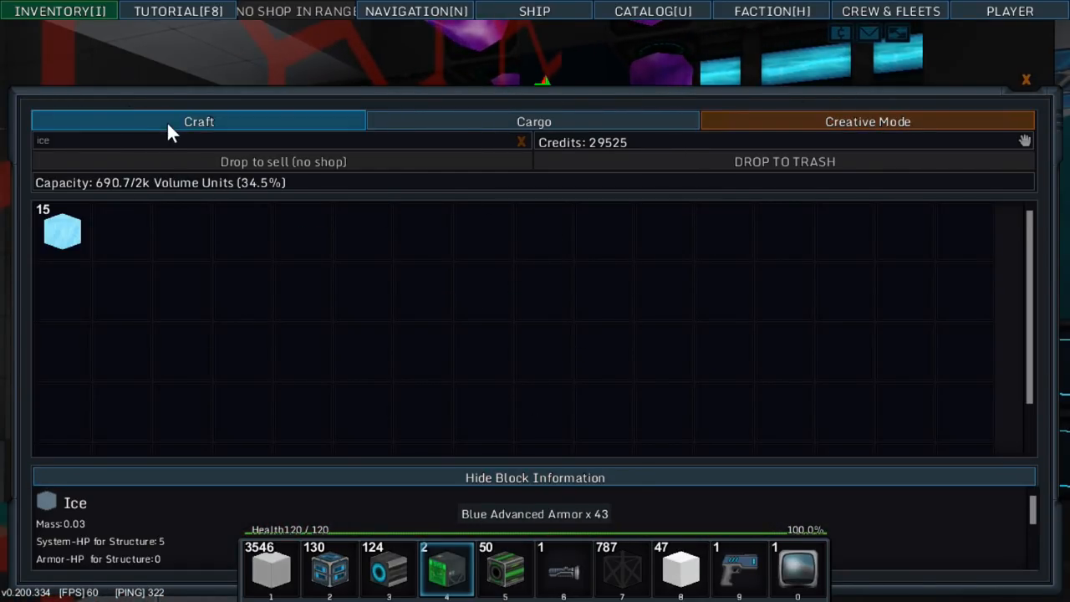
click(866, 120)
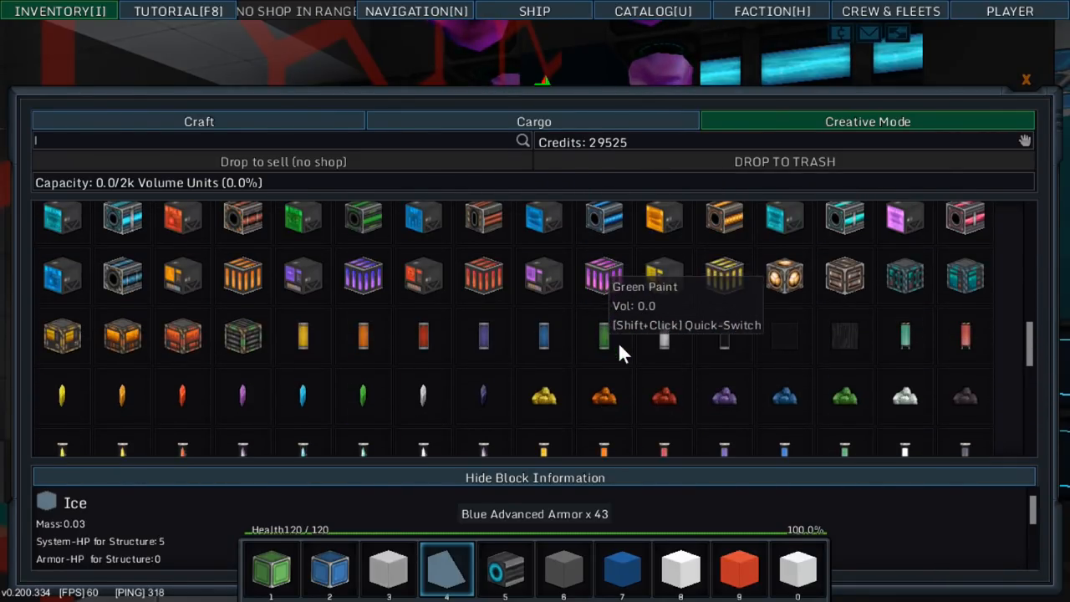
scroll(down, 3)
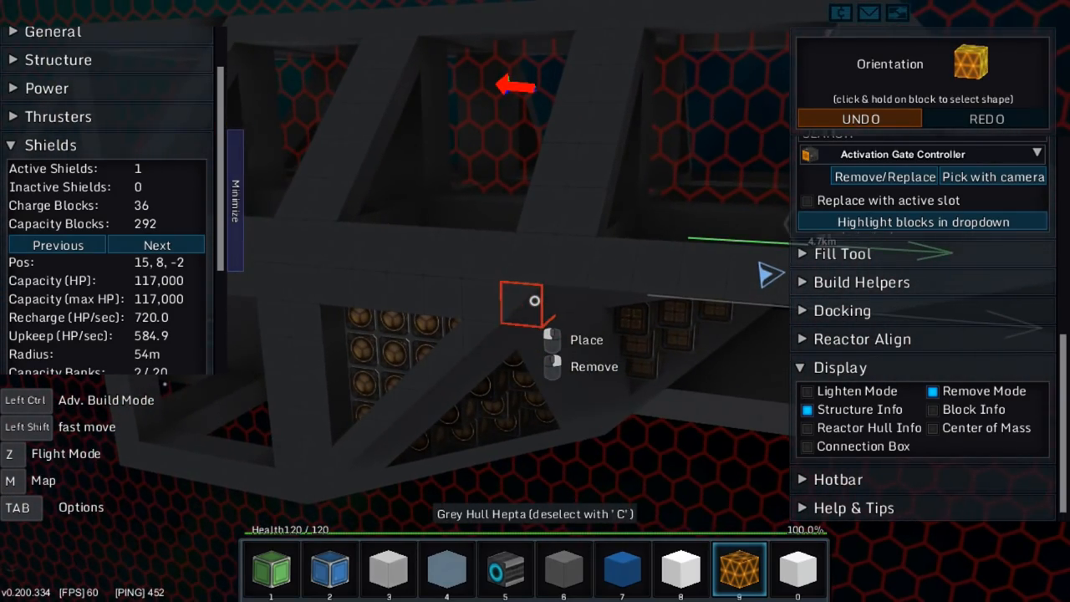
key(z)
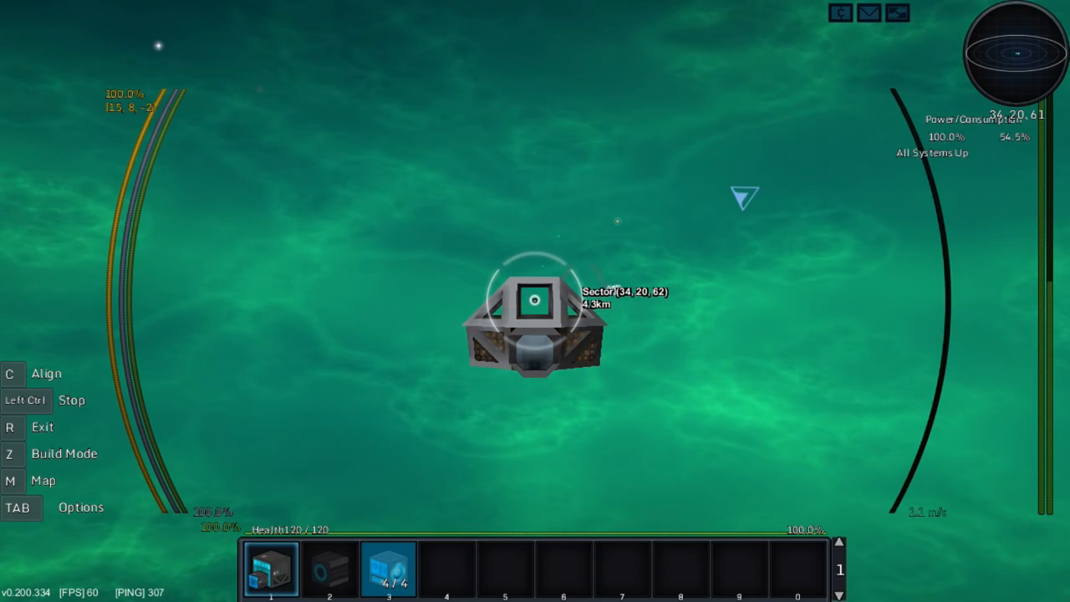
Re-enter build mode and place a grey hull wedge on the frame.
key(z)
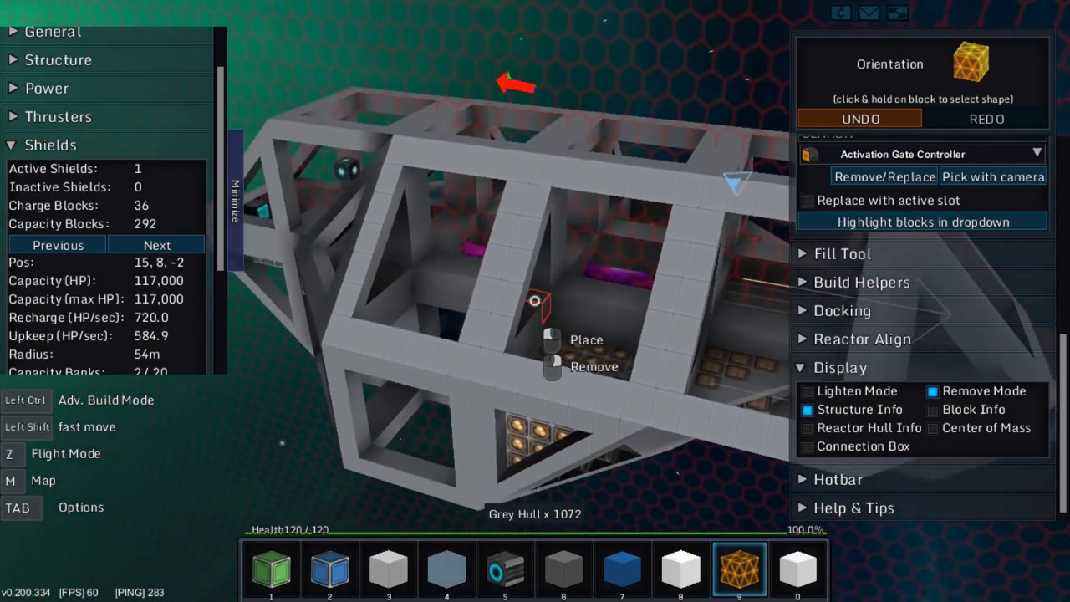
click(681, 571)
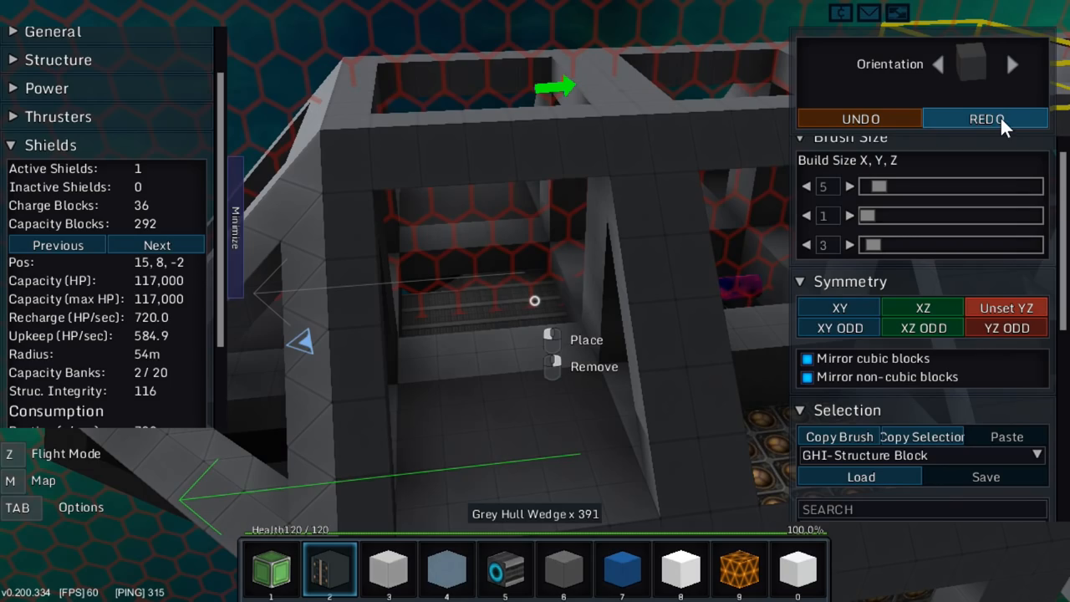
Browse the block inventory and filter it by name to find girder pieces.
click(986, 117)
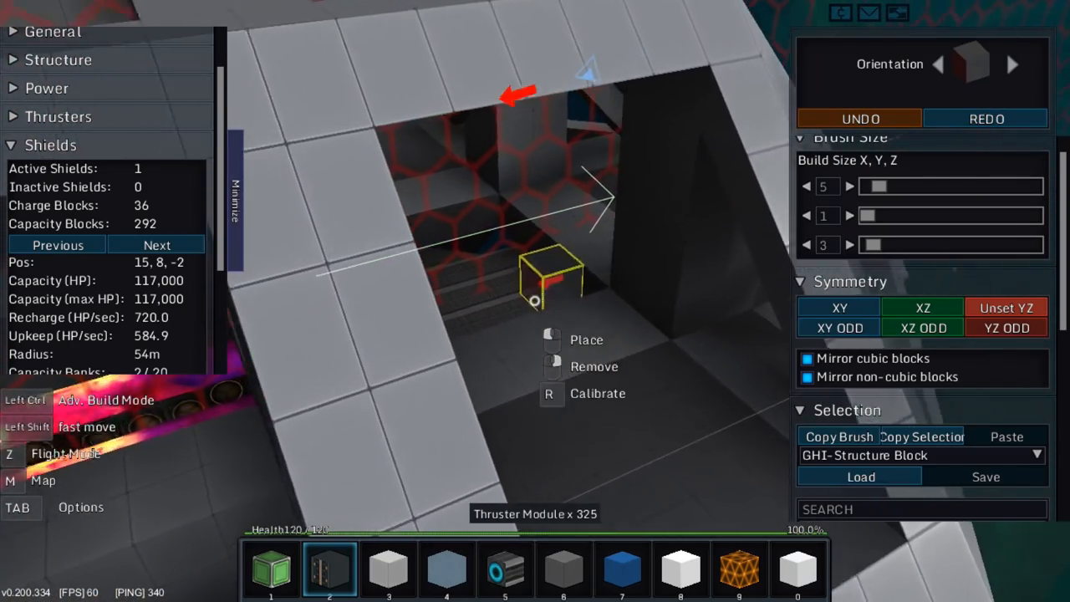
key(i)
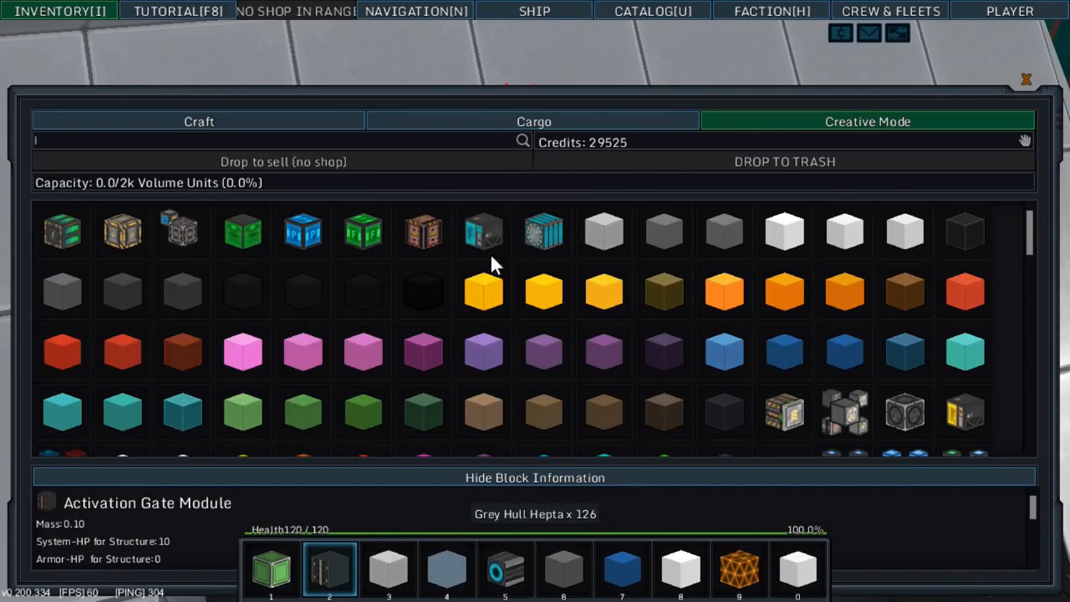
scroll(down, 3)
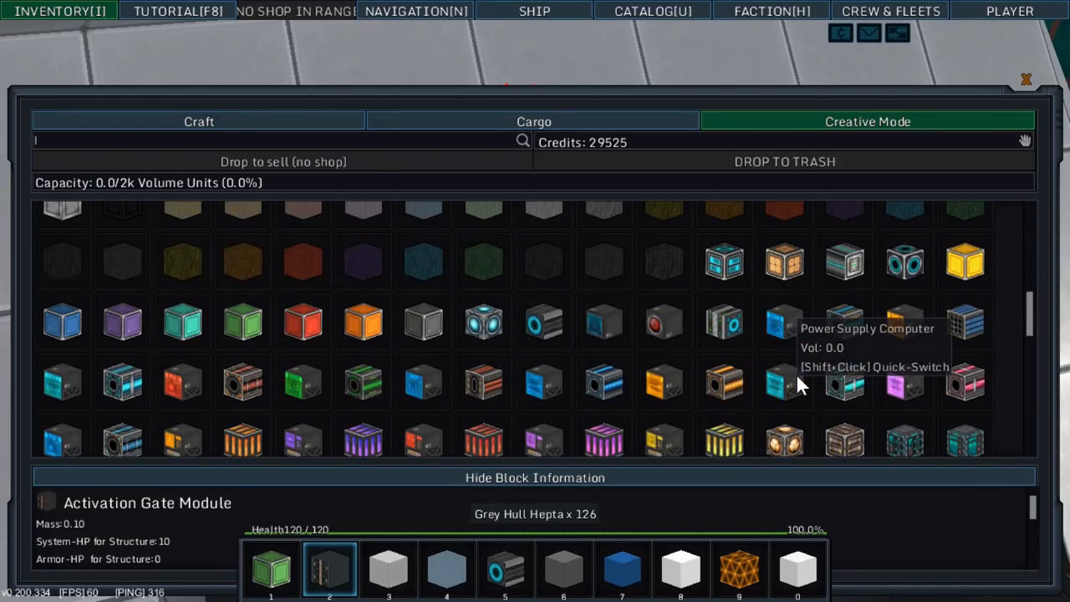
scroll(down, 3)
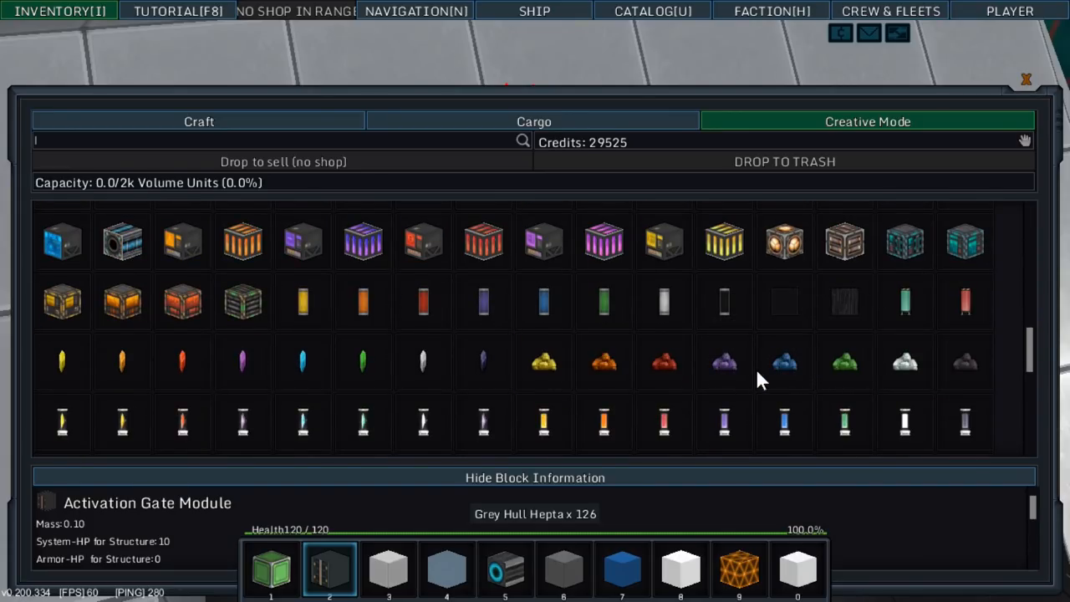
scroll(down, 3)
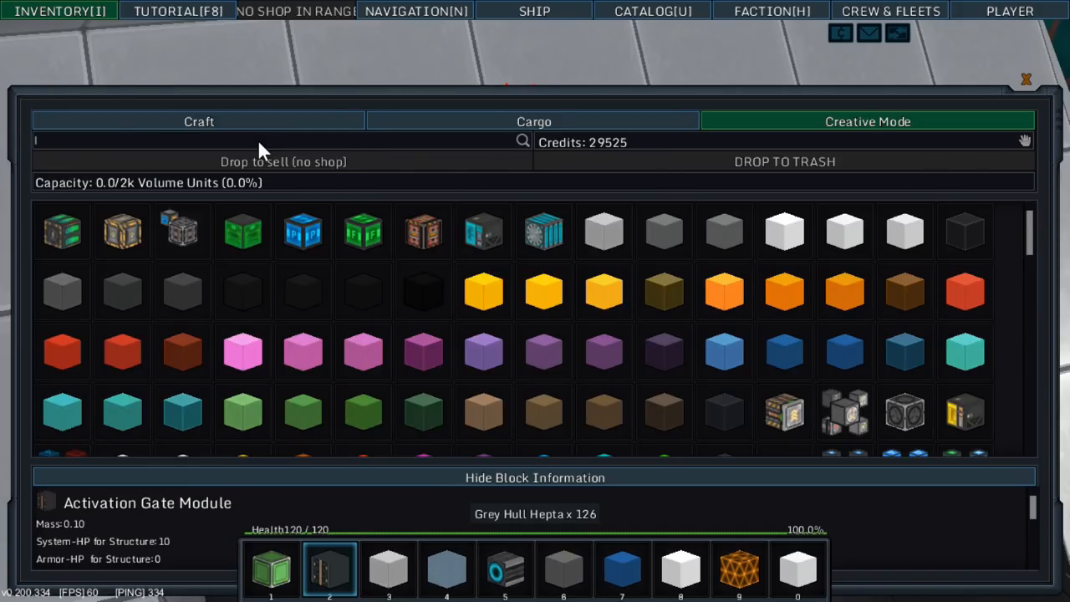
text(girl)
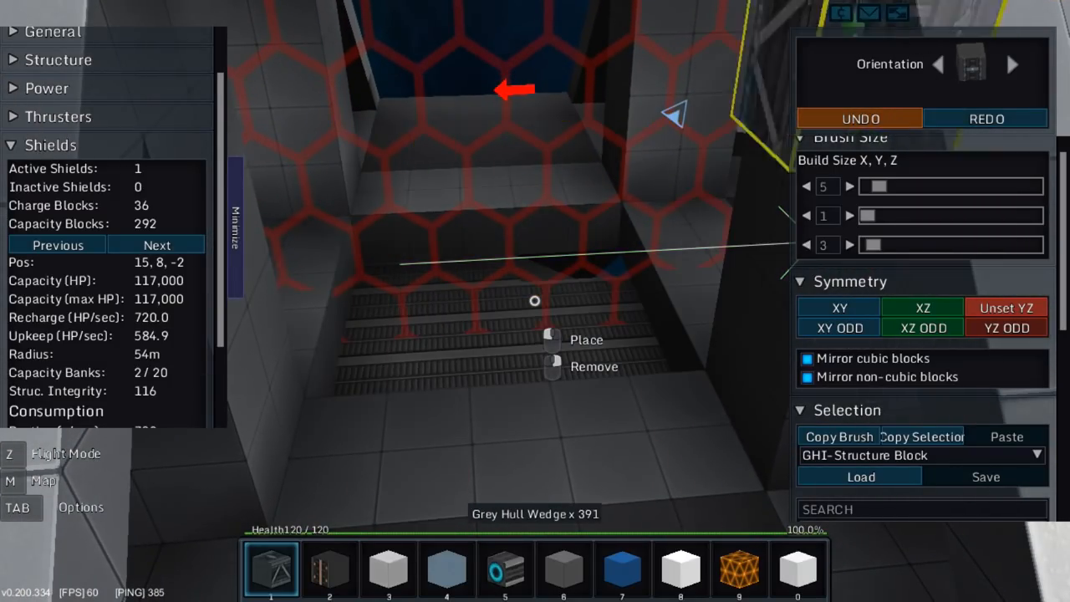
Mark the build region over the striped floor section with the thruster brush.
click(564, 569)
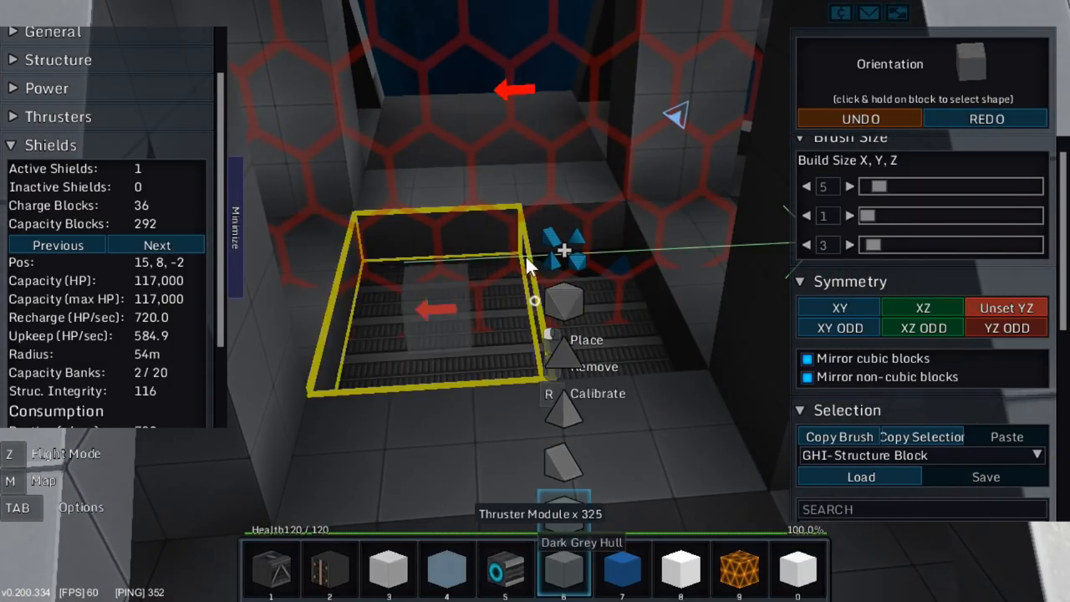